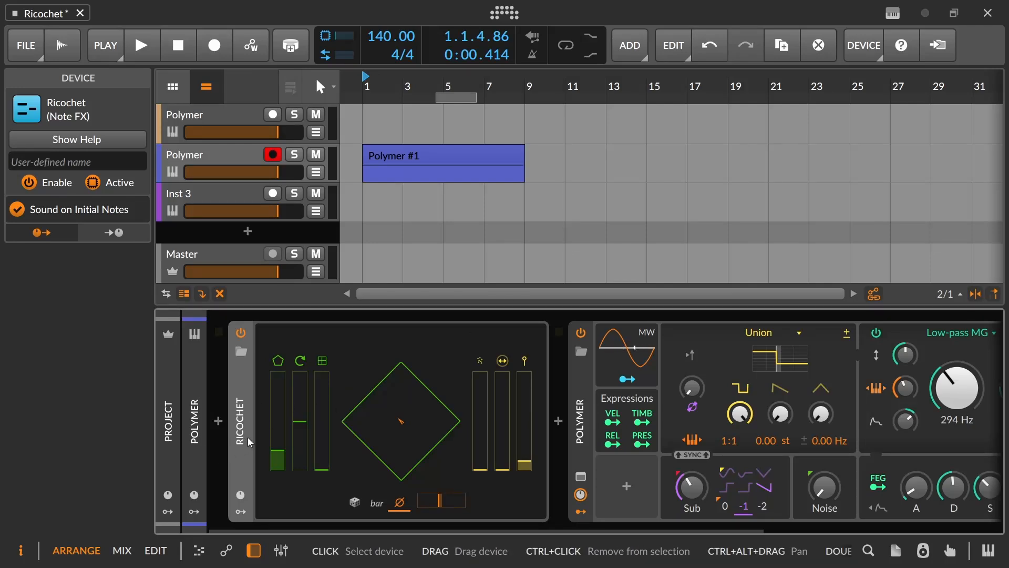
pyautogui.moveTo(320, 399)
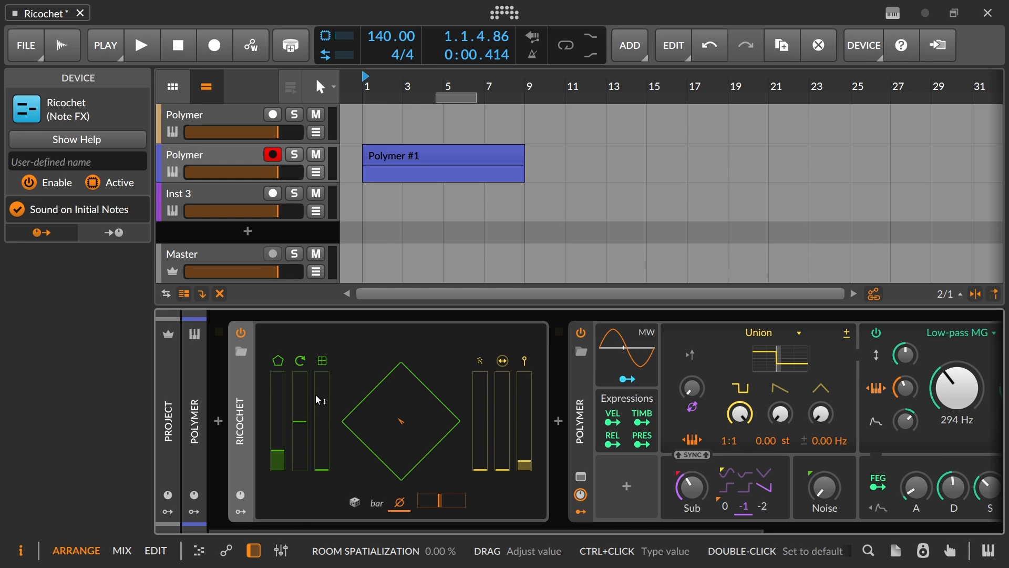
pyautogui.moveTo(852, 188)
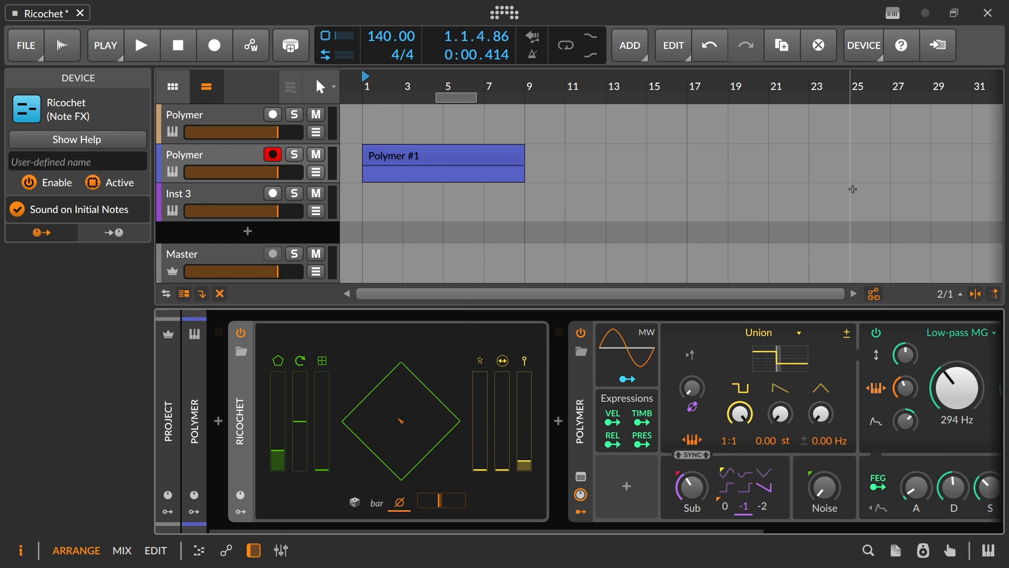
pyautogui.moveTo(628, 247)
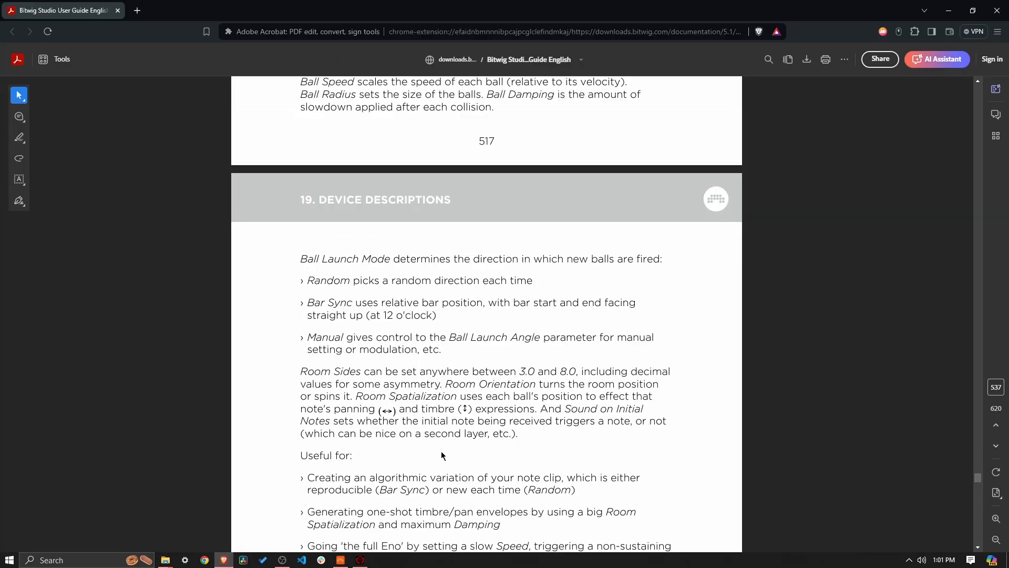
# Scroll the guide up to the Ricochet heading, then down to its 'Useful for' list.
pyautogui.scroll(3)
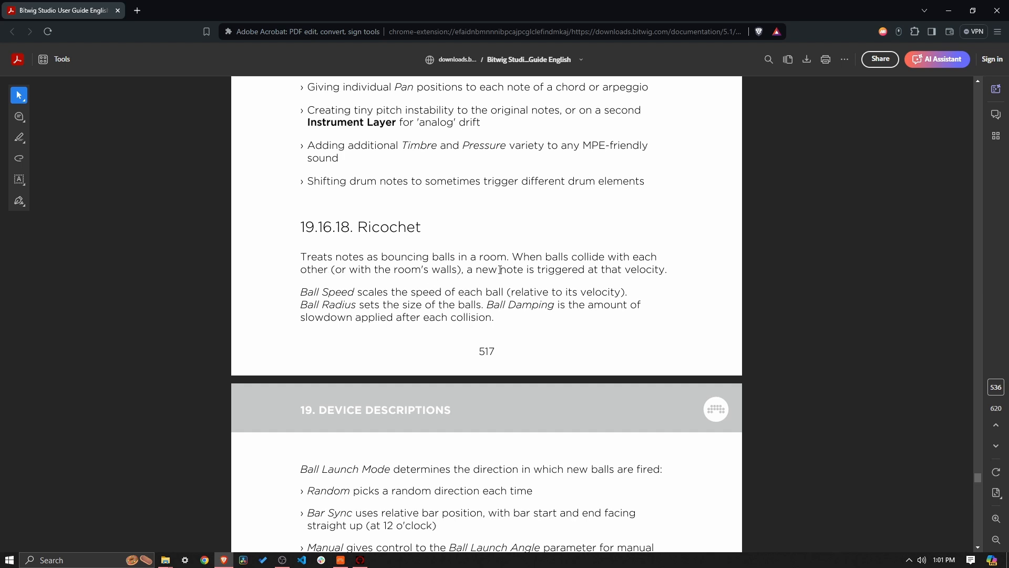
pyautogui.moveTo(512, 285)
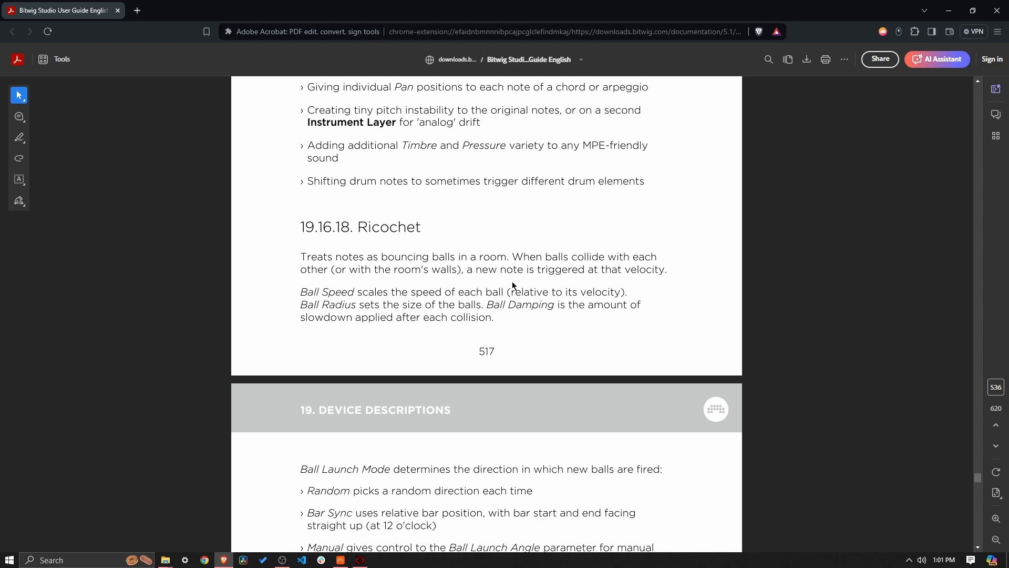
pyautogui.scroll(-3)
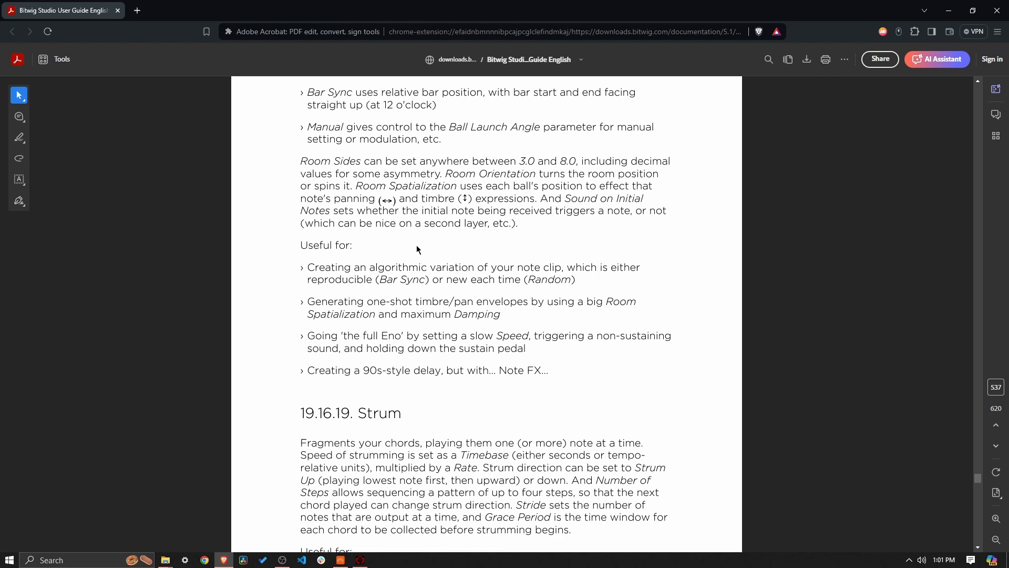
pyautogui.moveTo(481, 283)
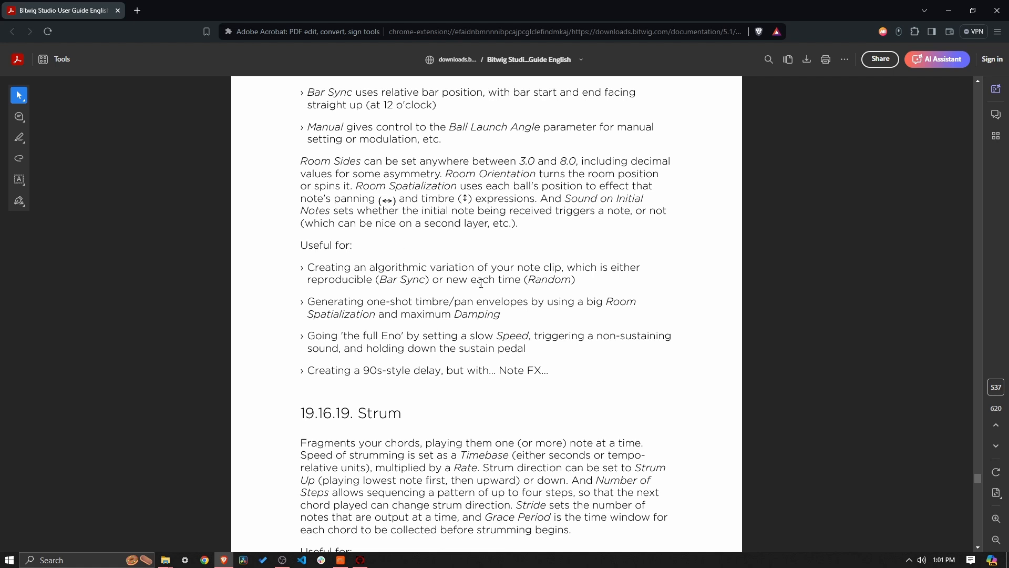
pyautogui.moveTo(609, 282)
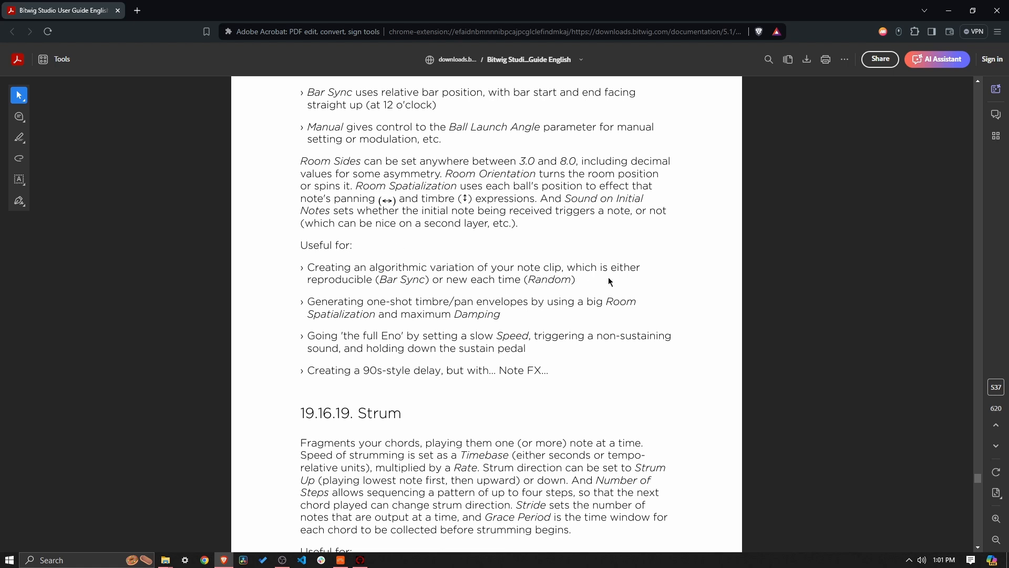
pyautogui.moveTo(443, 296)
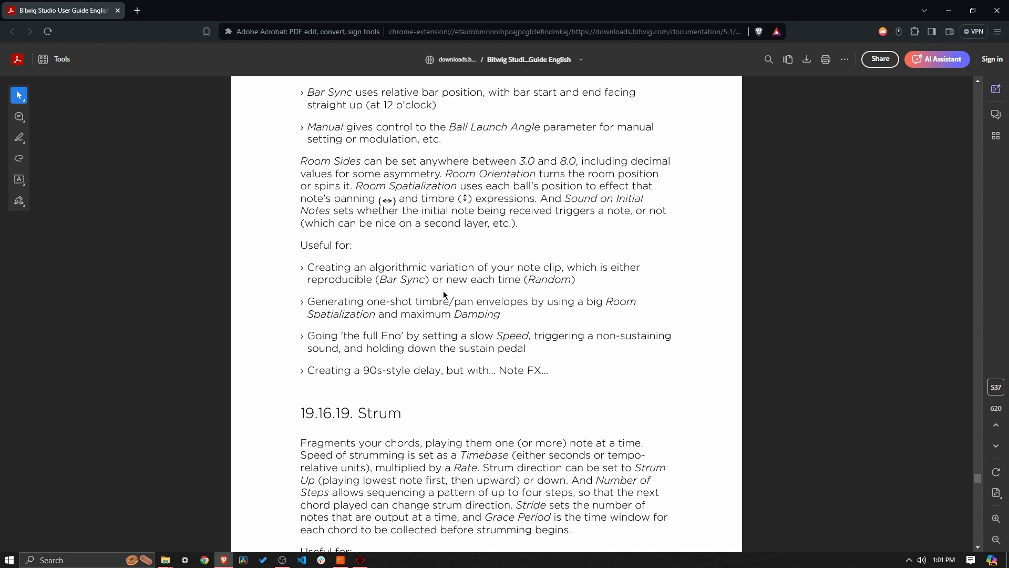
pyautogui.moveTo(560, 280)
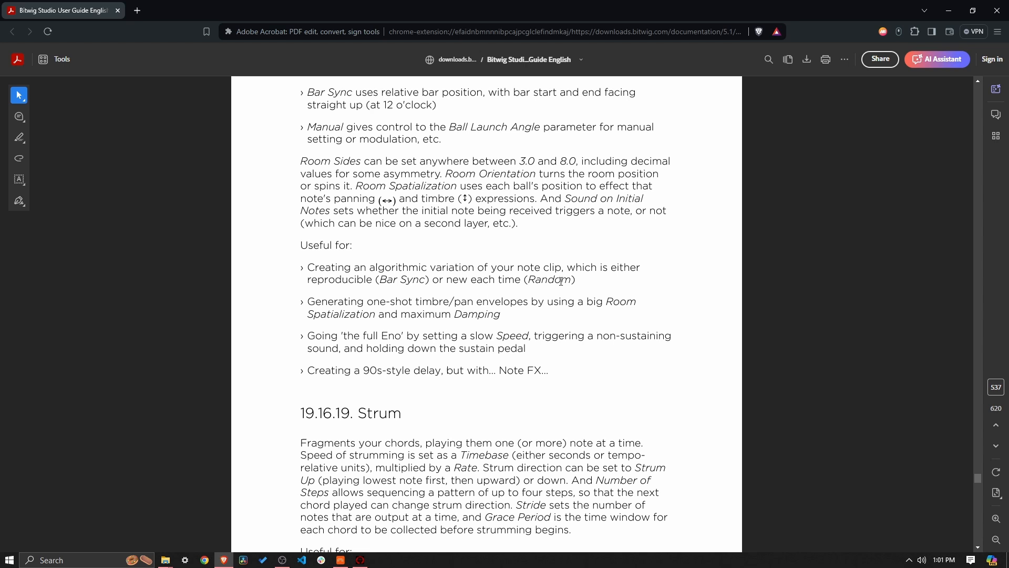
pyautogui.moveTo(430, 307)
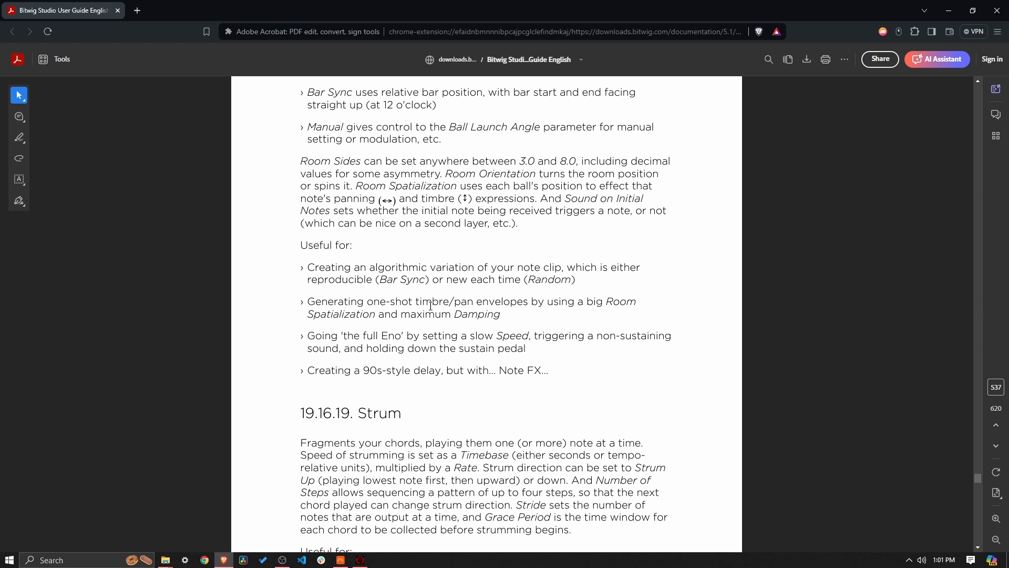
pyautogui.moveTo(535, 316)
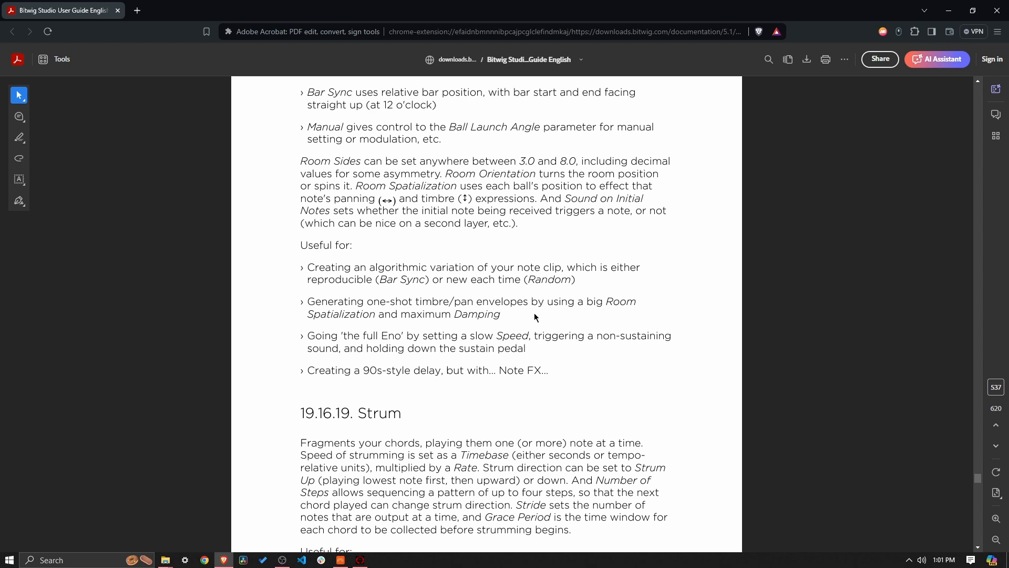
pyautogui.moveTo(503, 315)
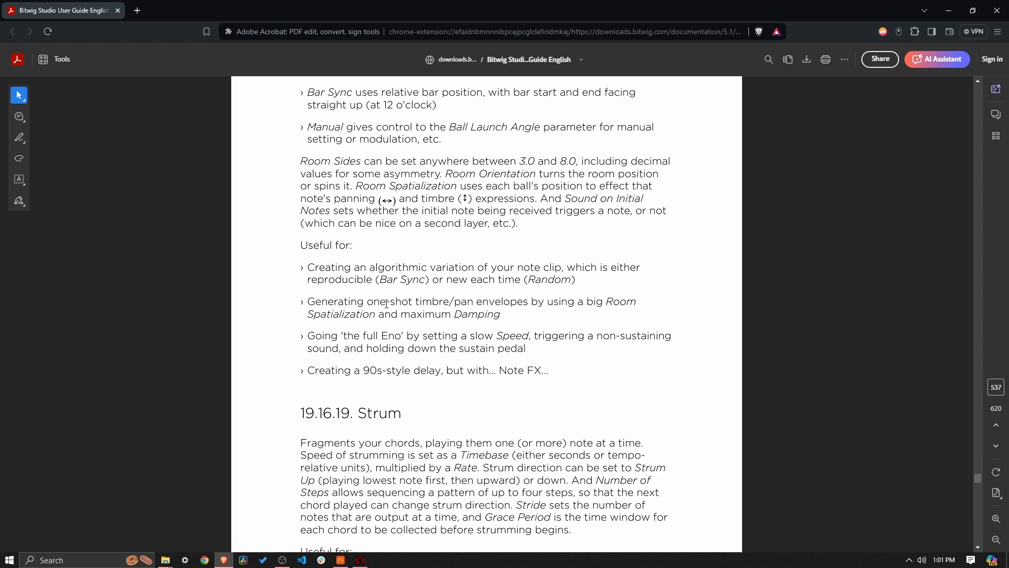
pyautogui.moveTo(496, 327)
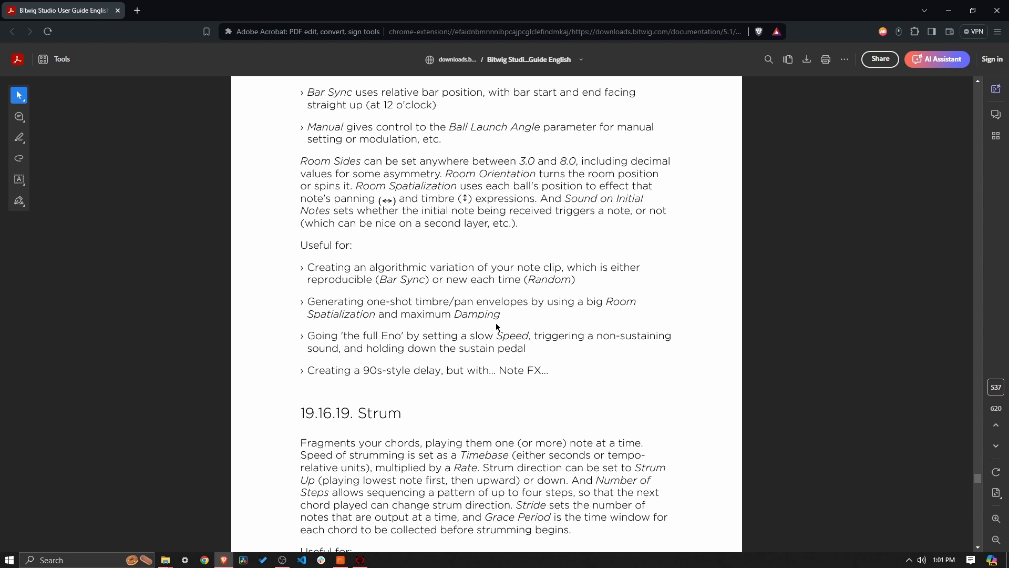
pyautogui.moveTo(491, 310)
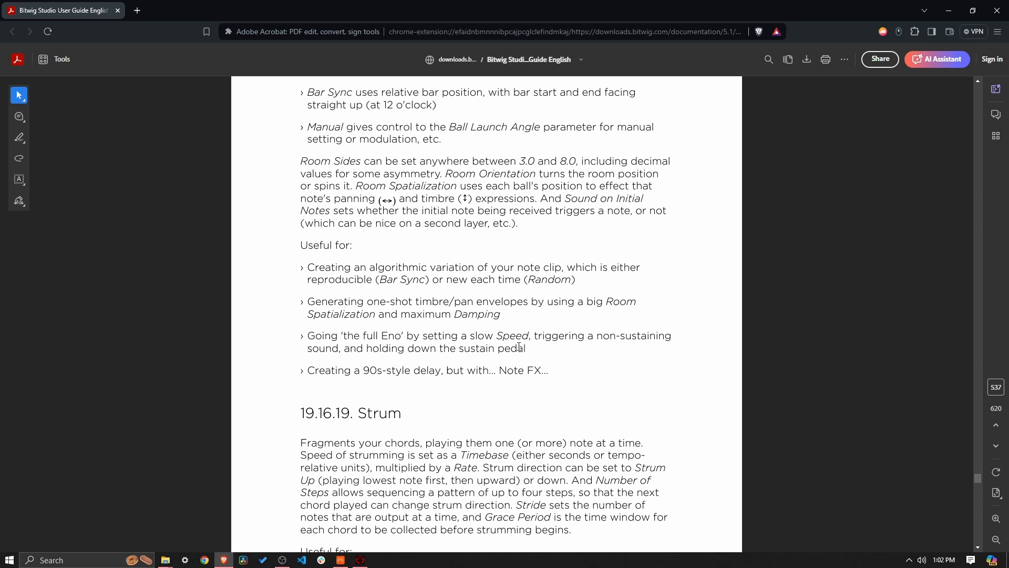
pyautogui.moveTo(528, 330)
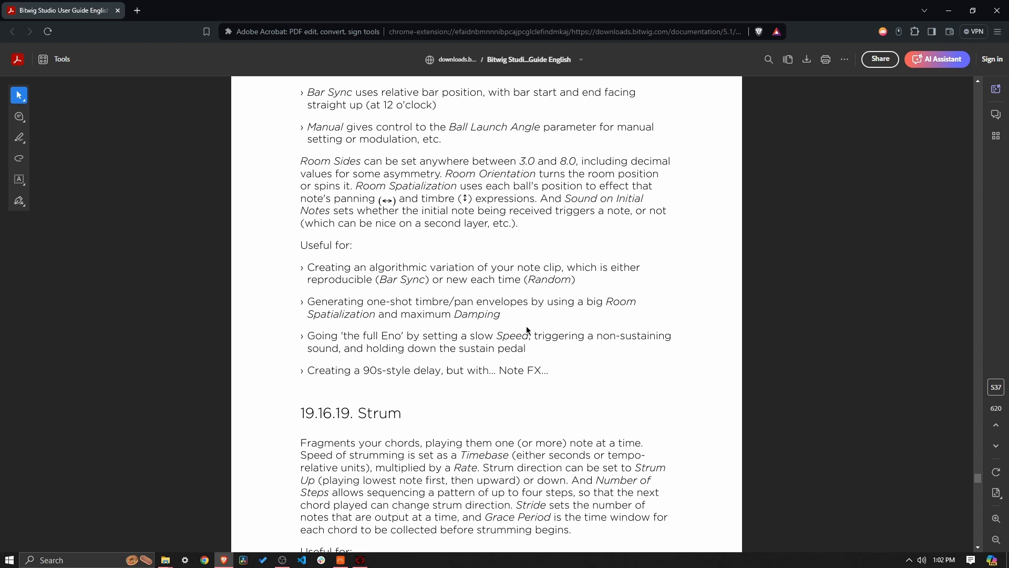
pyautogui.moveTo(530, 323)
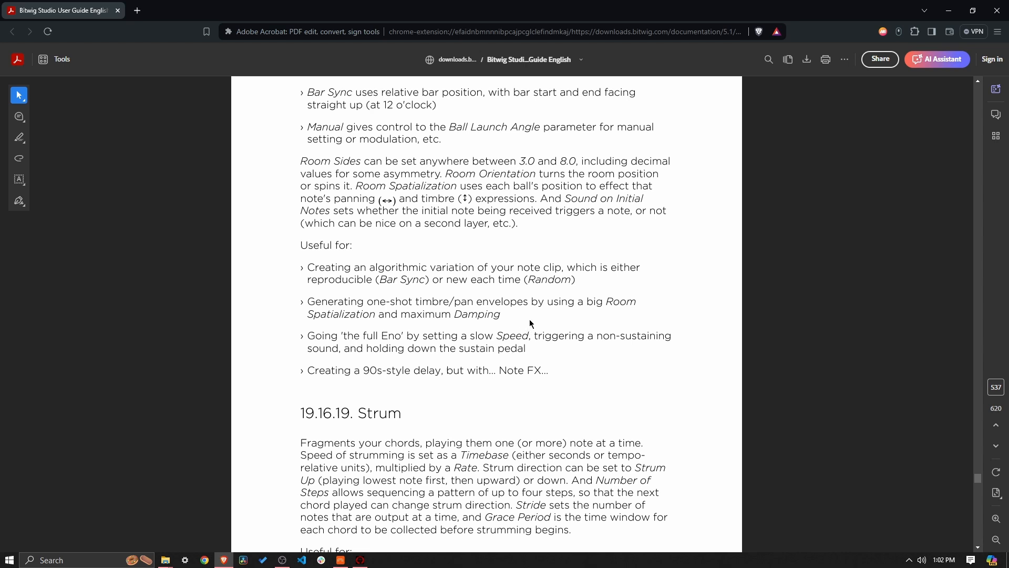
pyautogui.moveTo(598, 348)
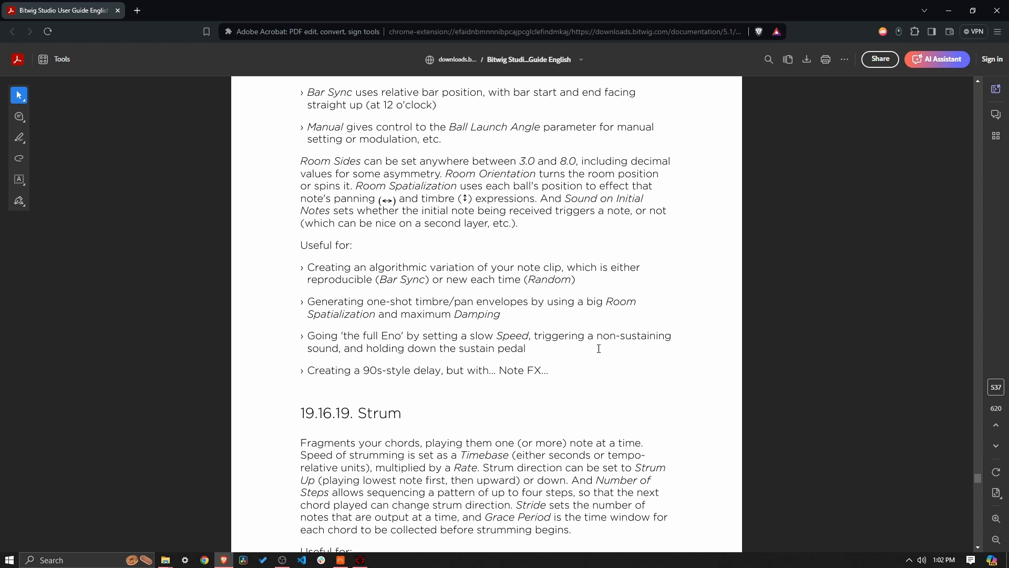
pyautogui.moveTo(542, 326)
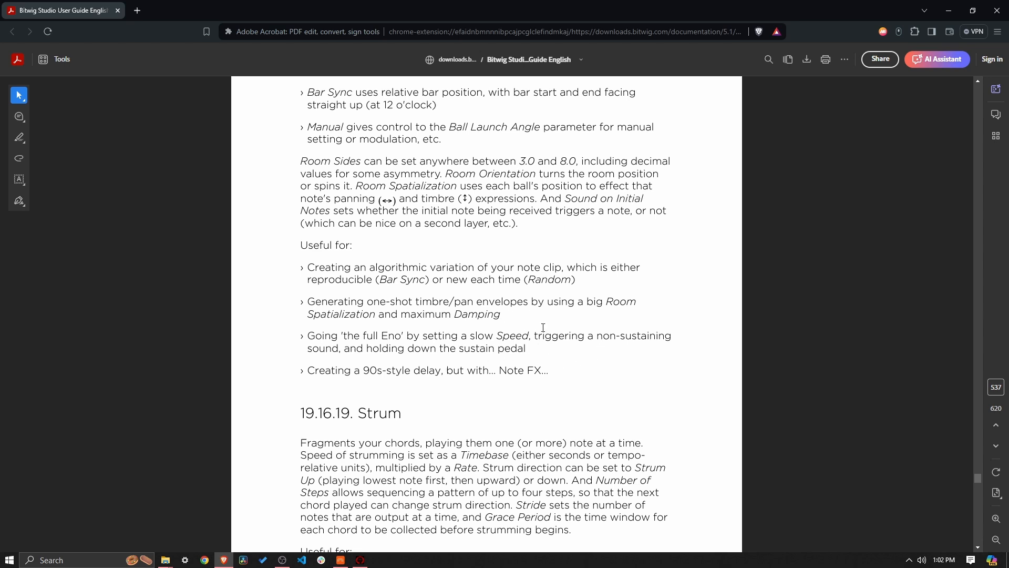
pyautogui.moveTo(541, 352)
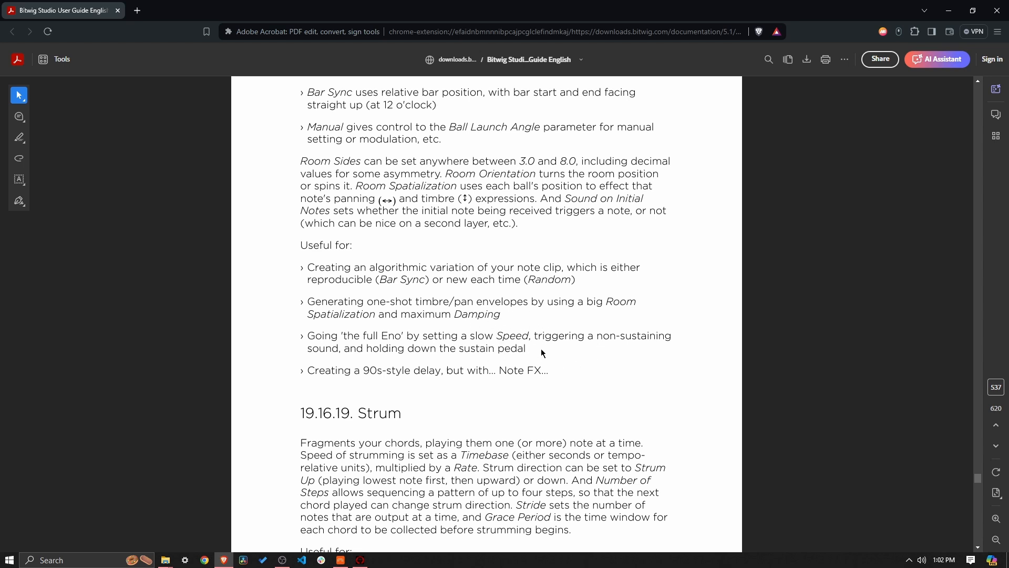
pyautogui.moveTo(637, 347)
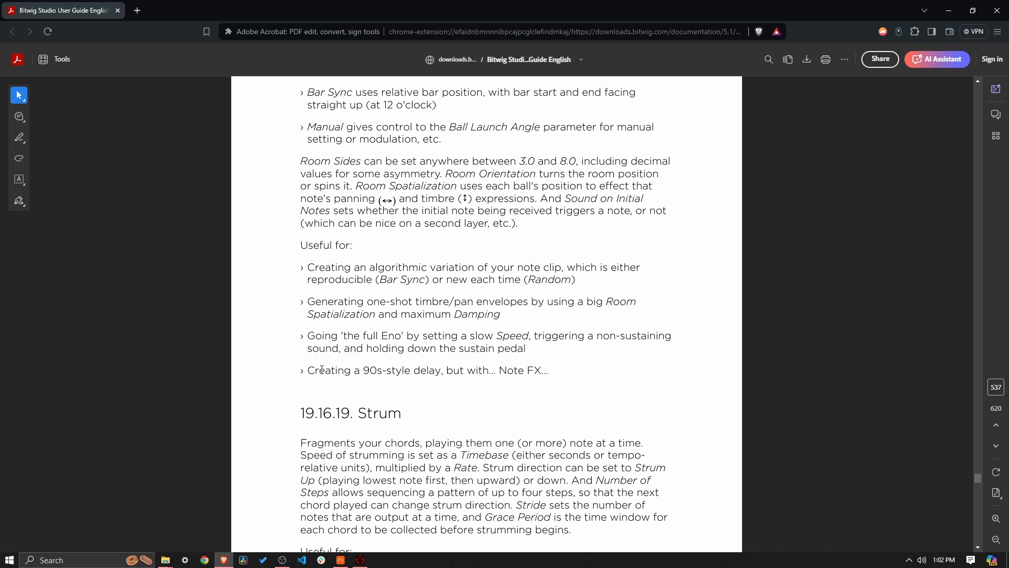
pyautogui.moveTo(433, 395)
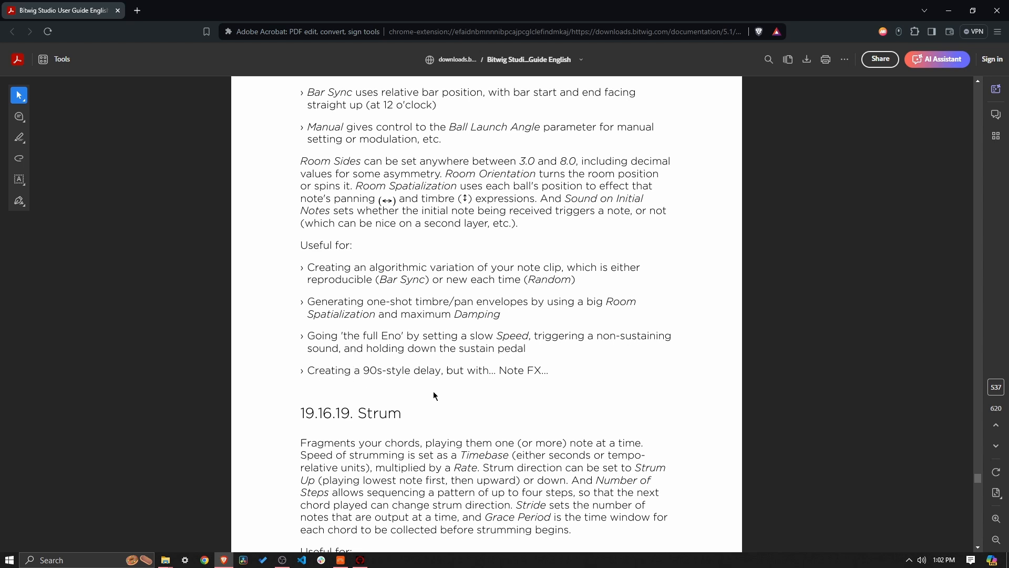
pyautogui.moveTo(463, 387)
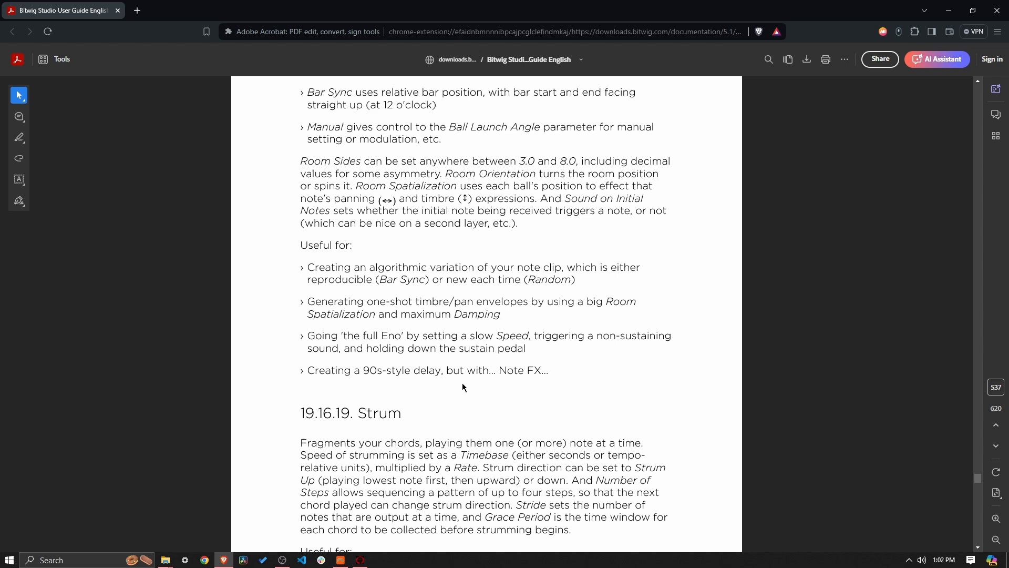
pyautogui.moveTo(444, 372)
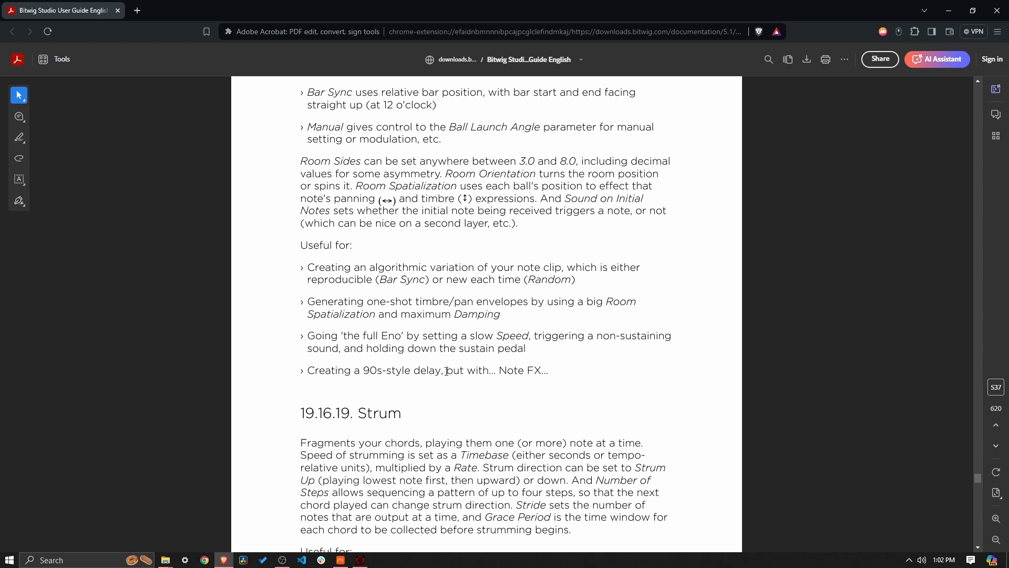
pyautogui.moveTo(415, 394)
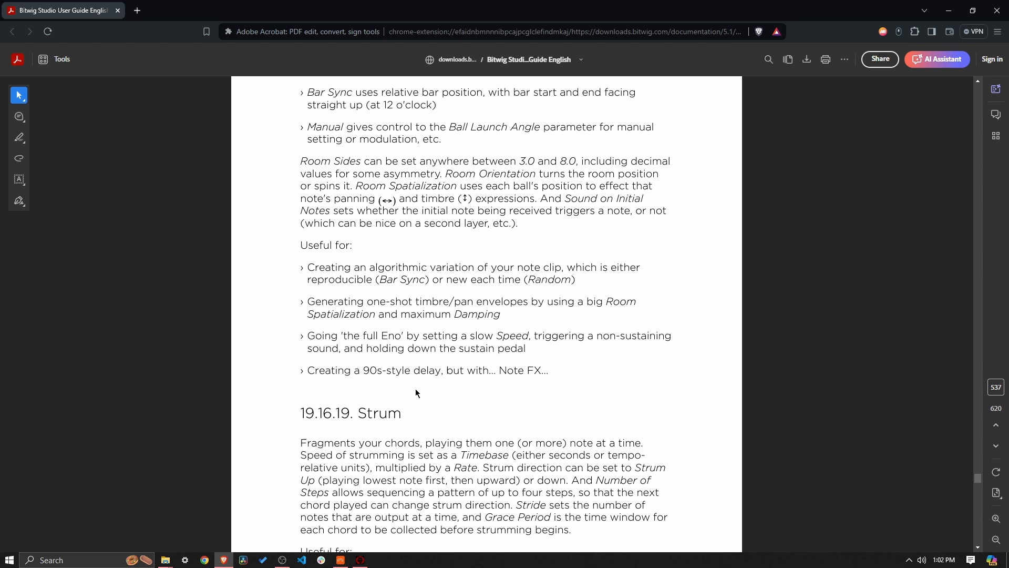
pyautogui.moveTo(420, 375)
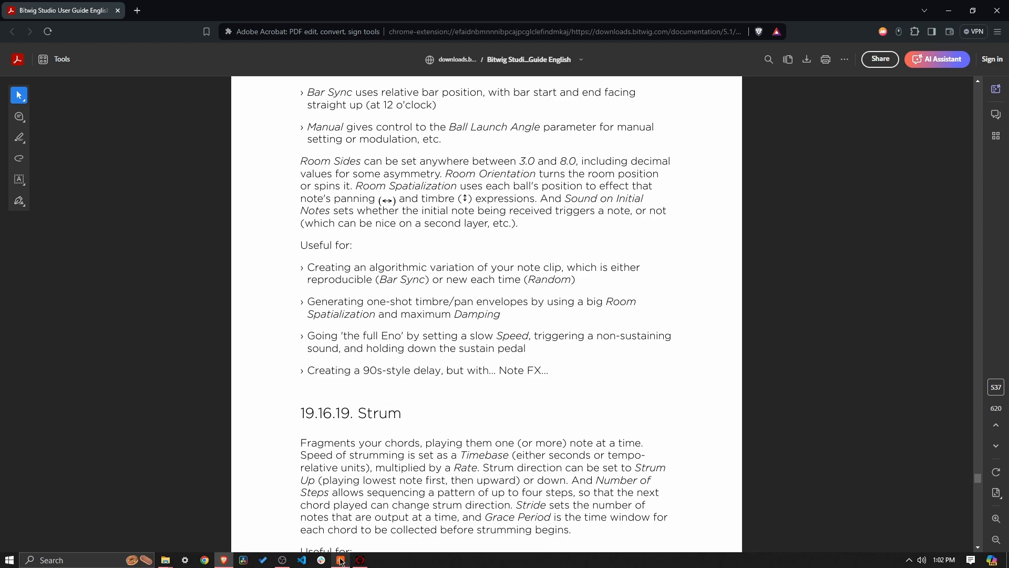
pyautogui.click(340, 559)
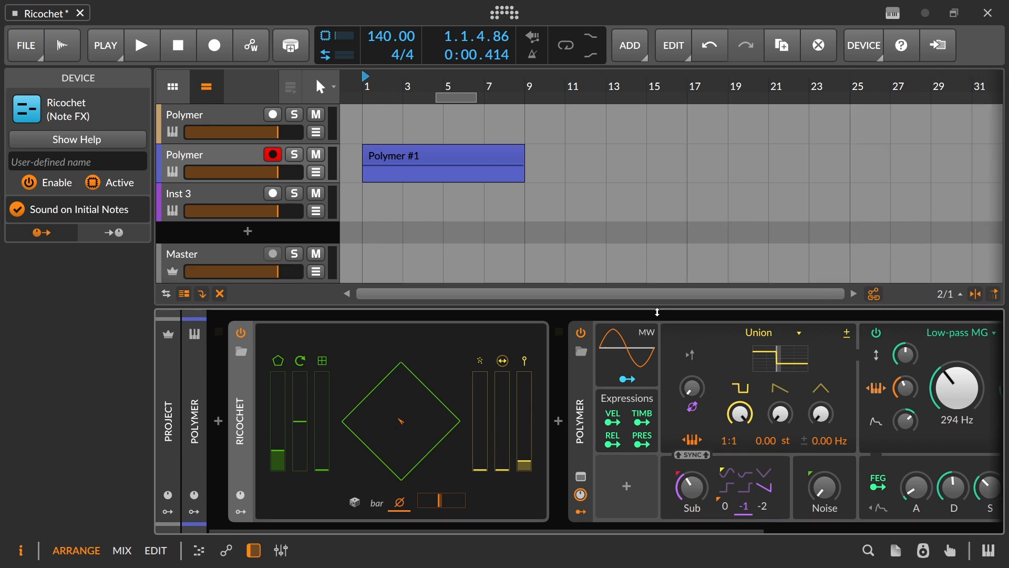
pyautogui.moveTo(582, 379)
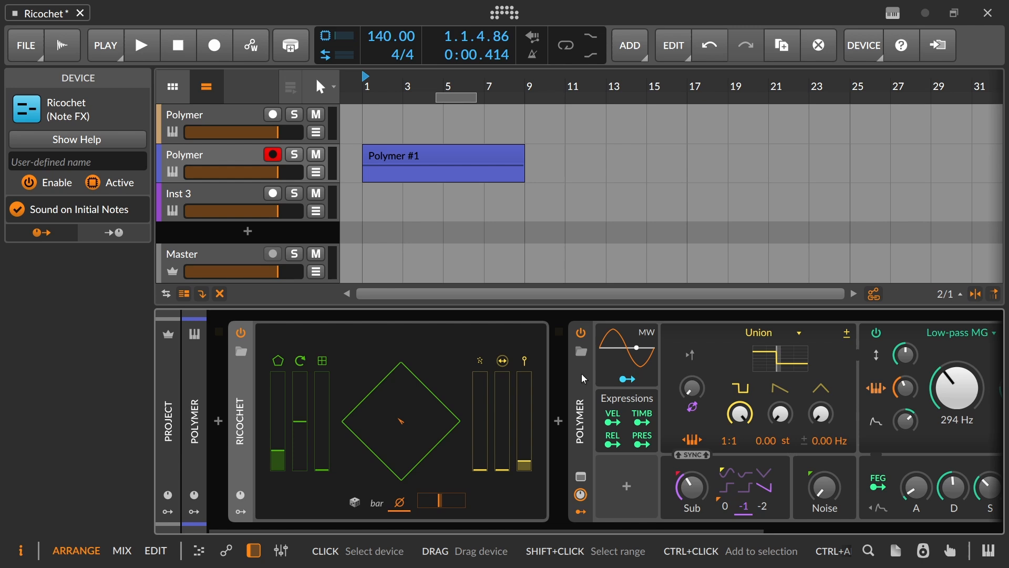
pyautogui.moveTo(562, 379)
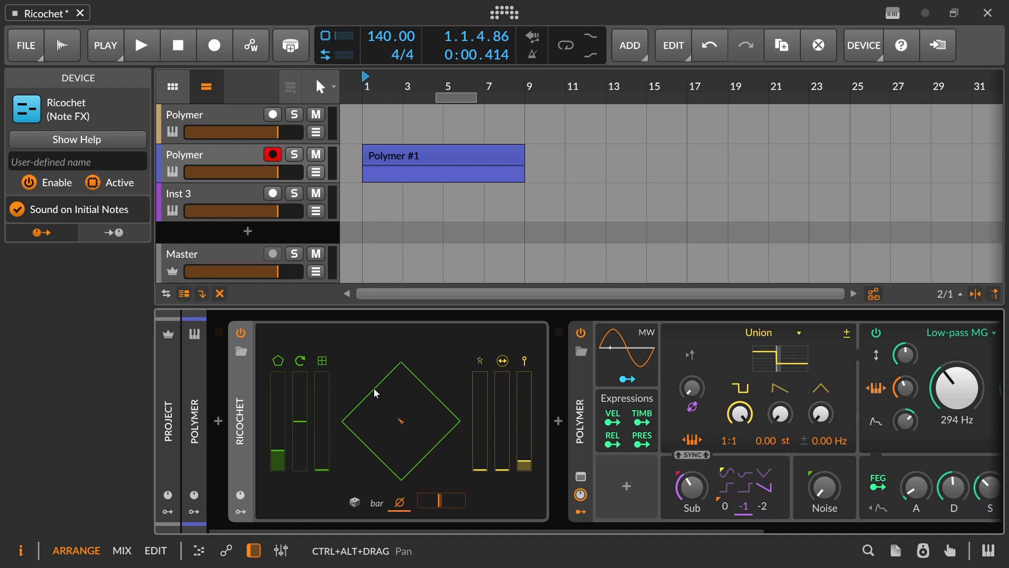
pyautogui.moveTo(384, 399)
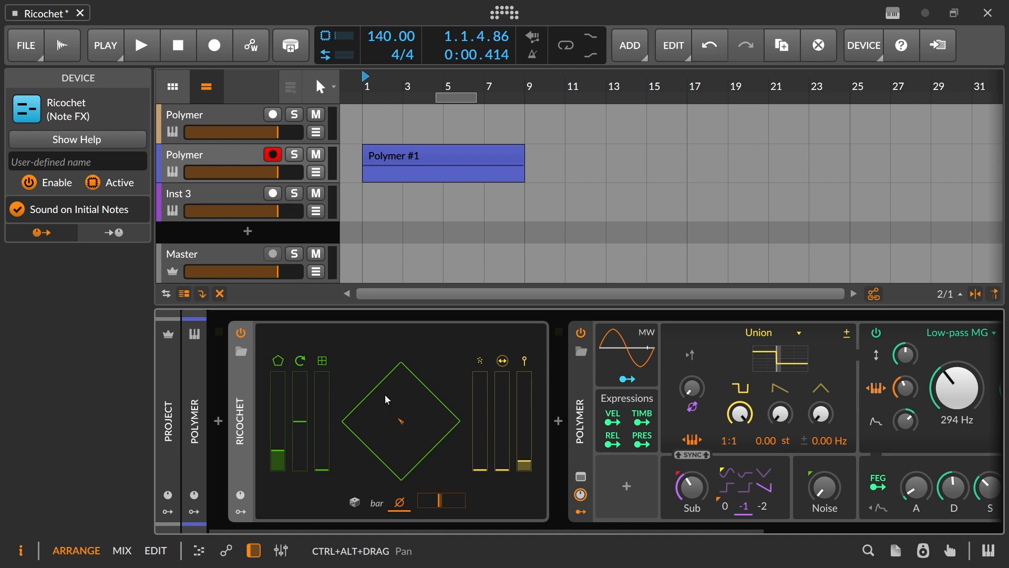
pyautogui.moveTo(366, 386)
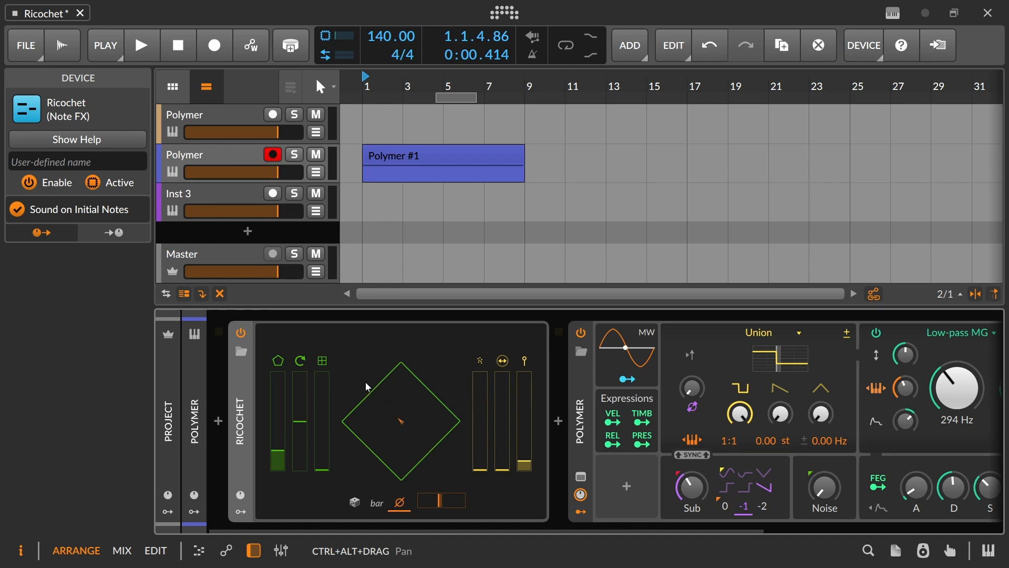
pyautogui.moveTo(460, 471)
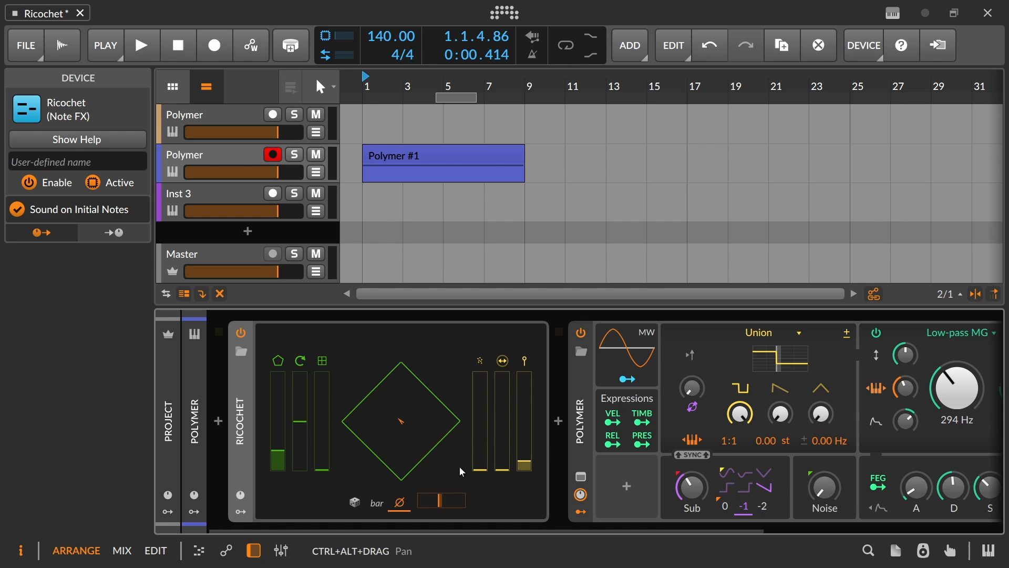
pyautogui.moveTo(465, 477)
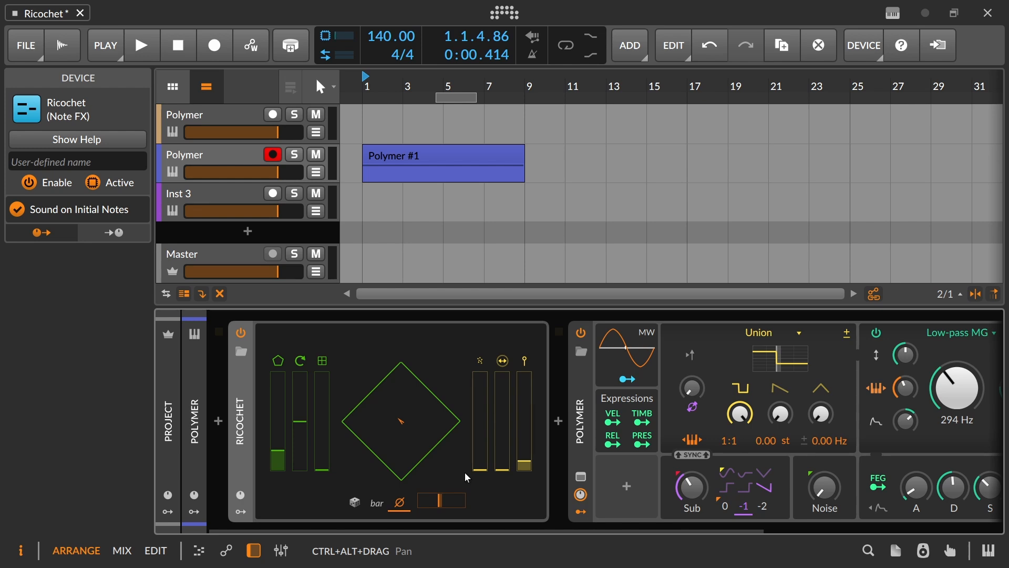
pyautogui.moveTo(484, 451)
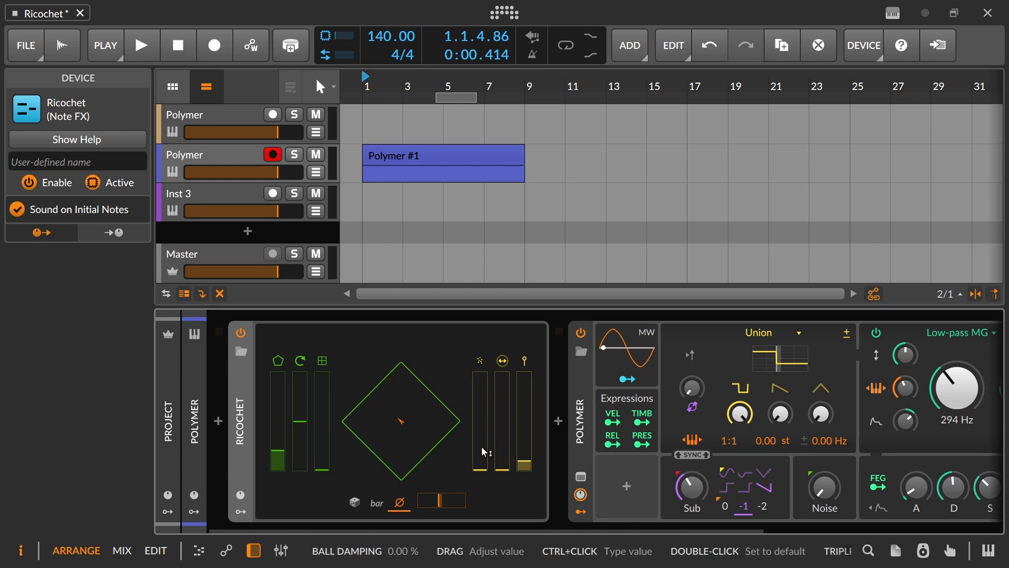
pyautogui.moveTo(486, 437)
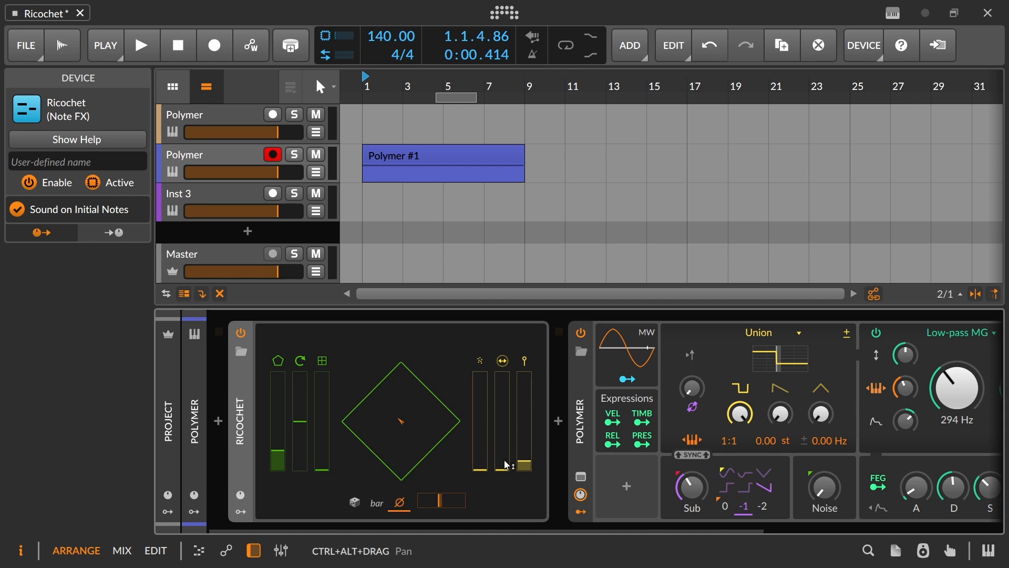
pyautogui.moveTo(504, 467)
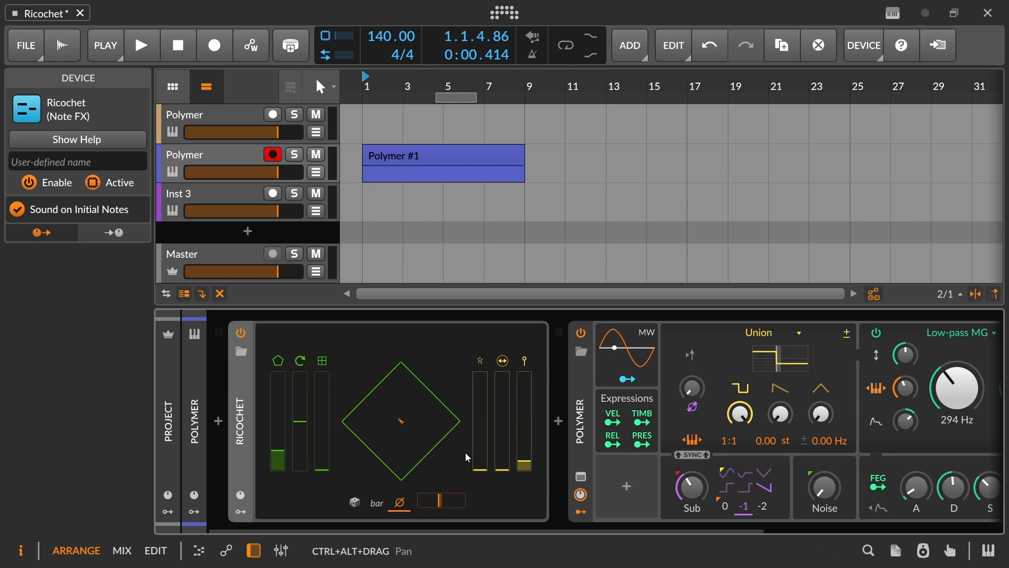
pyautogui.moveTo(304, 290)
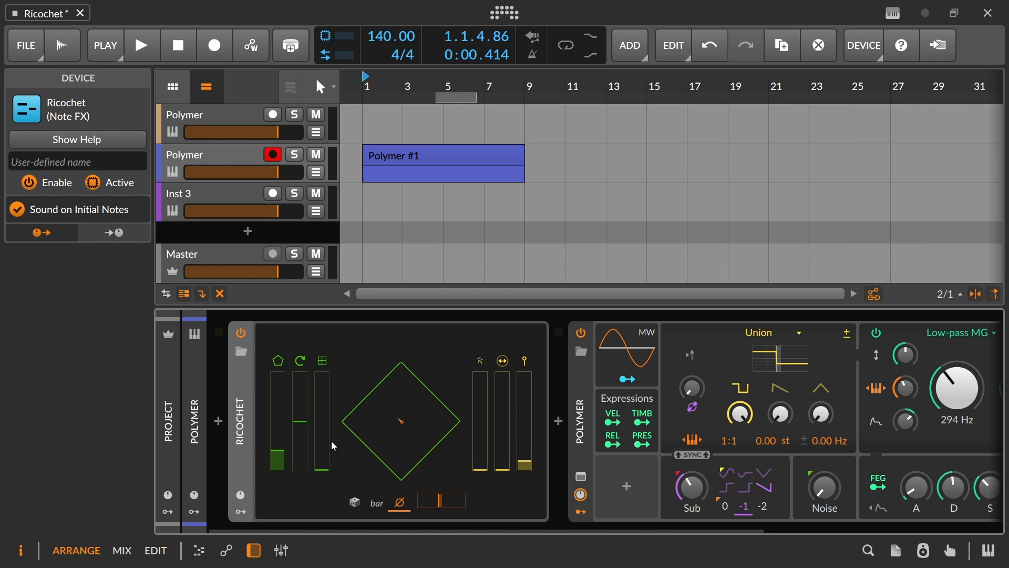
pyautogui.moveTo(305, 410)
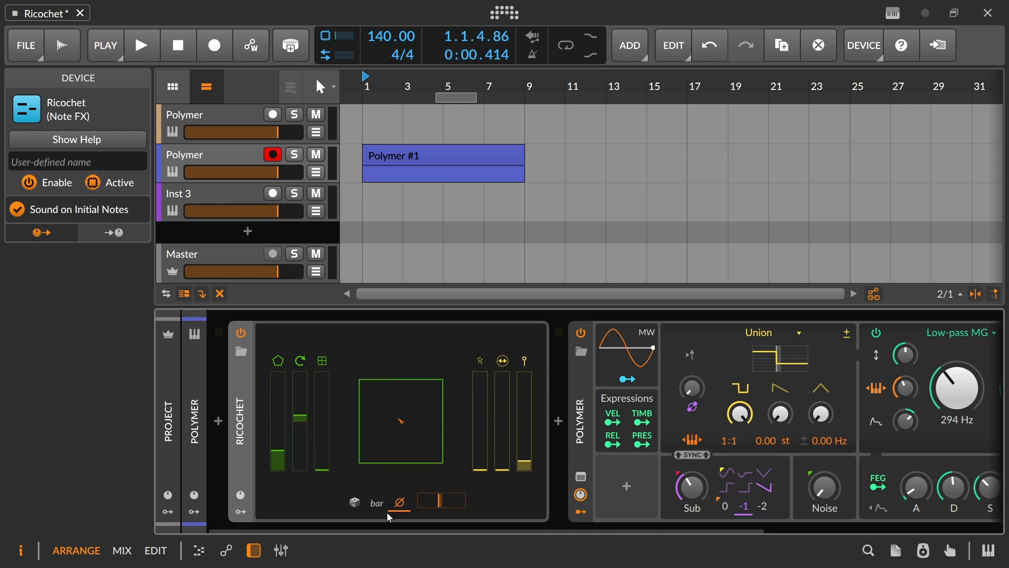
pyautogui.moveTo(441, 501)
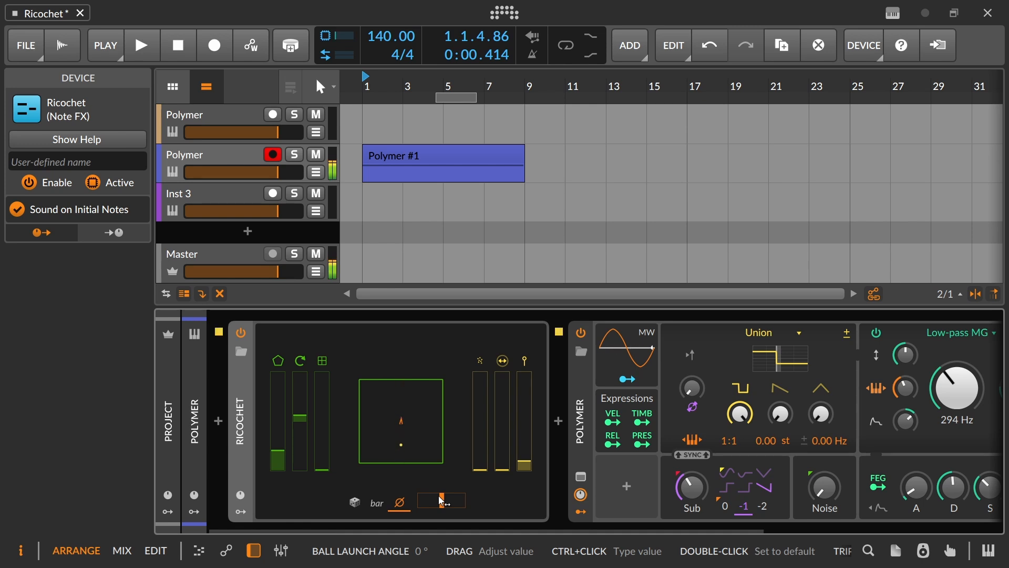
pyautogui.moveTo(335, 255)
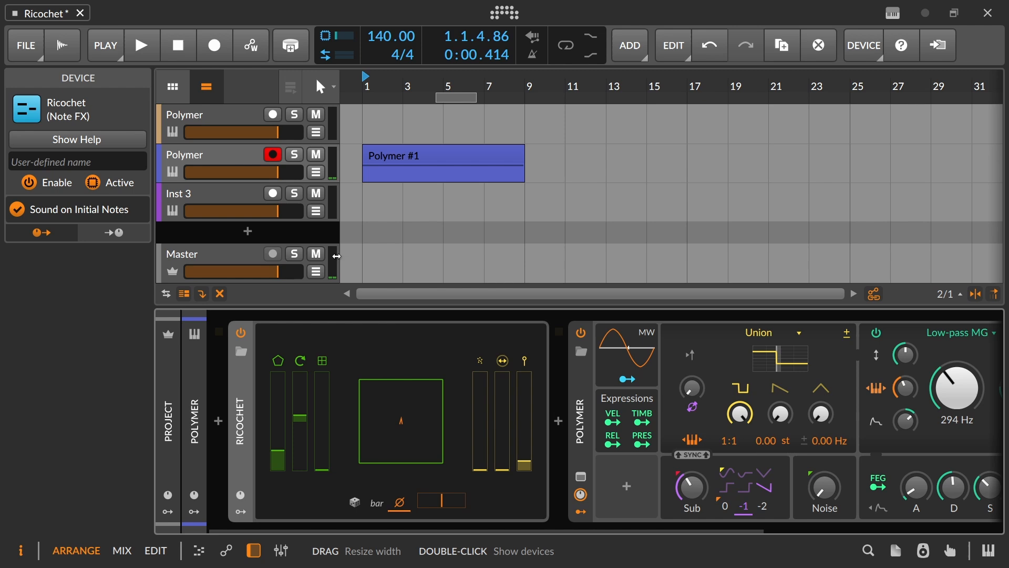
# Record-arm the Inst 3 track in place of Polymer.
pyautogui.click(272, 194)
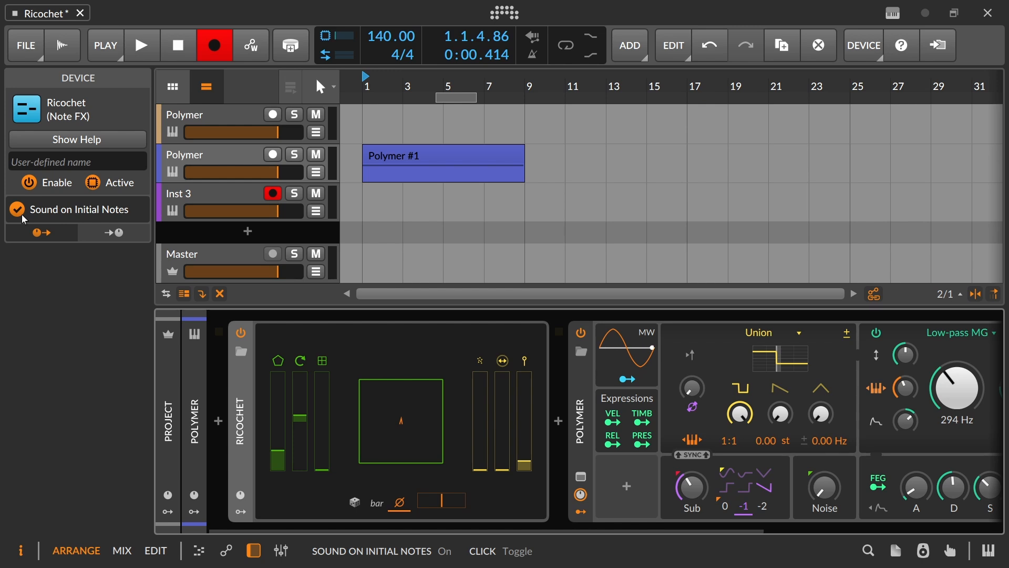
pyautogui.moveTo(402, 398)
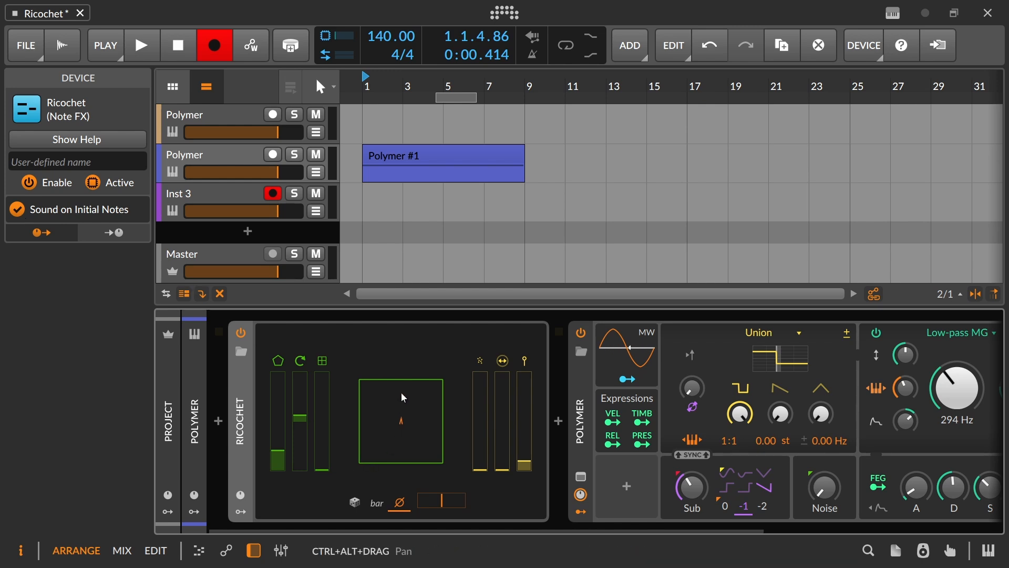
pyautogui.moveTo(396, 489)
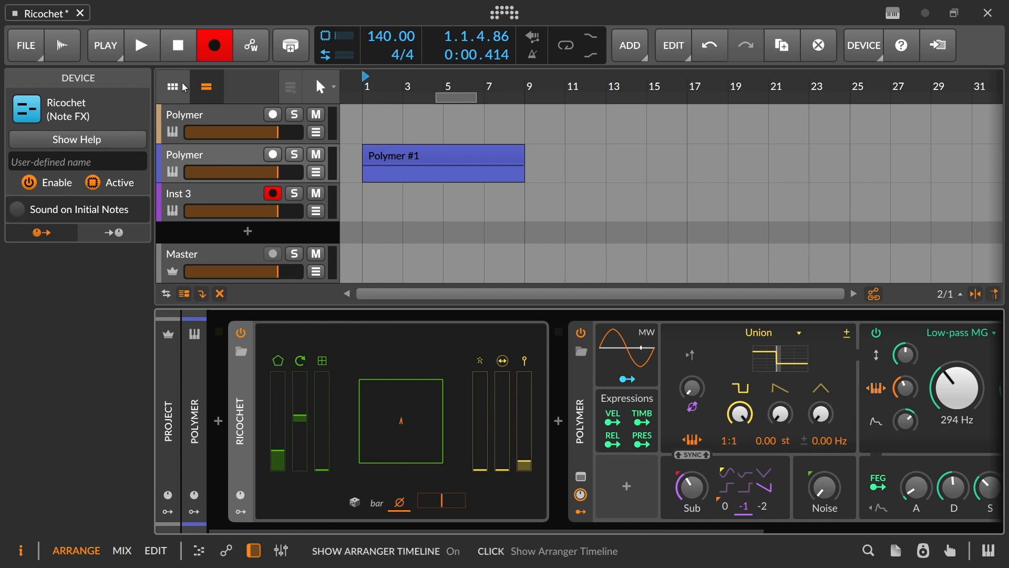
# Record an eight-bar take on Inst 3, then stop the transport.
pyautogui.click(141, 45)
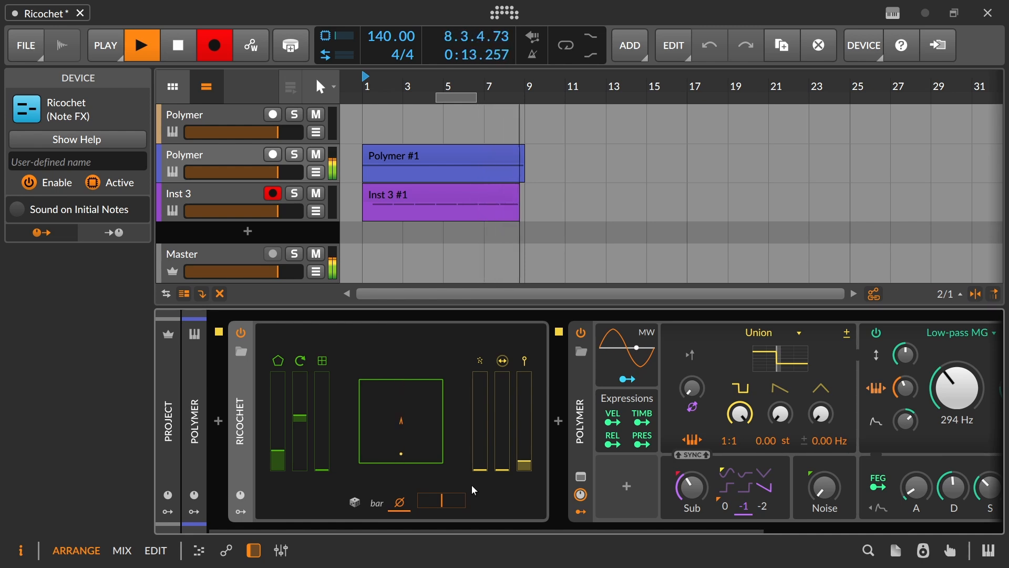
pyautogui.click(178, 45)
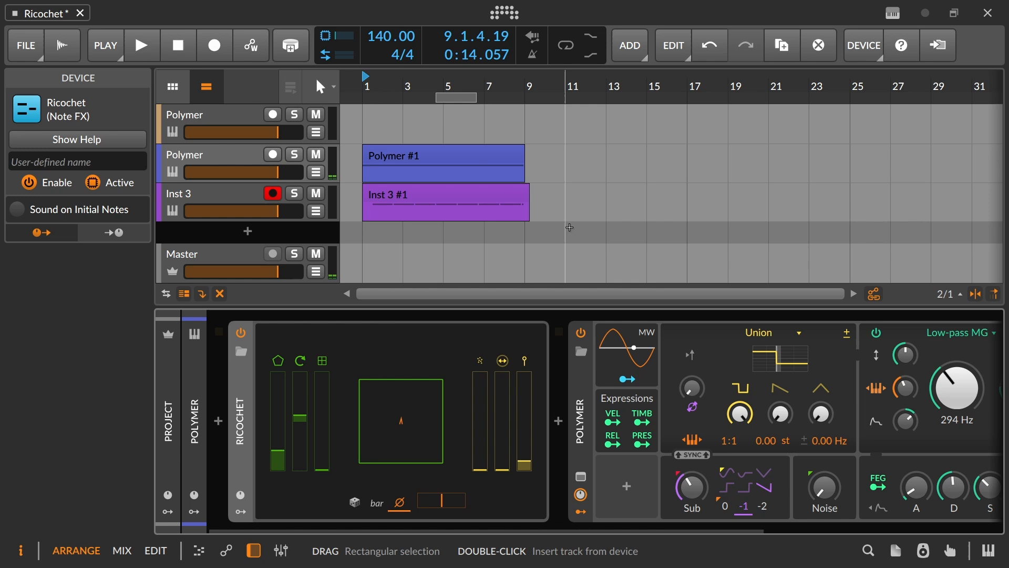
pyautogui.moveTo(521, 204)
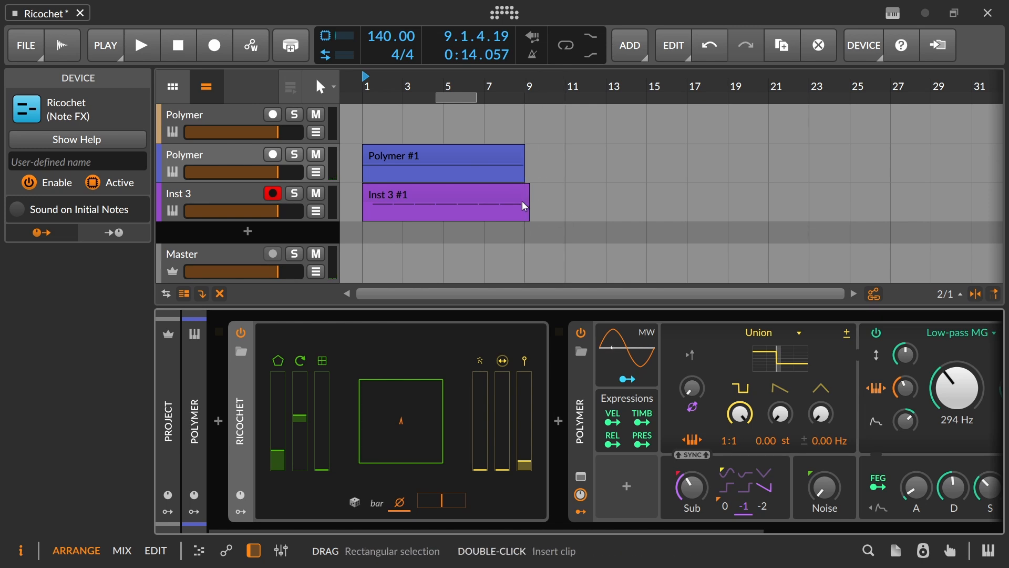
pyautogui.moveTo(500, 191)
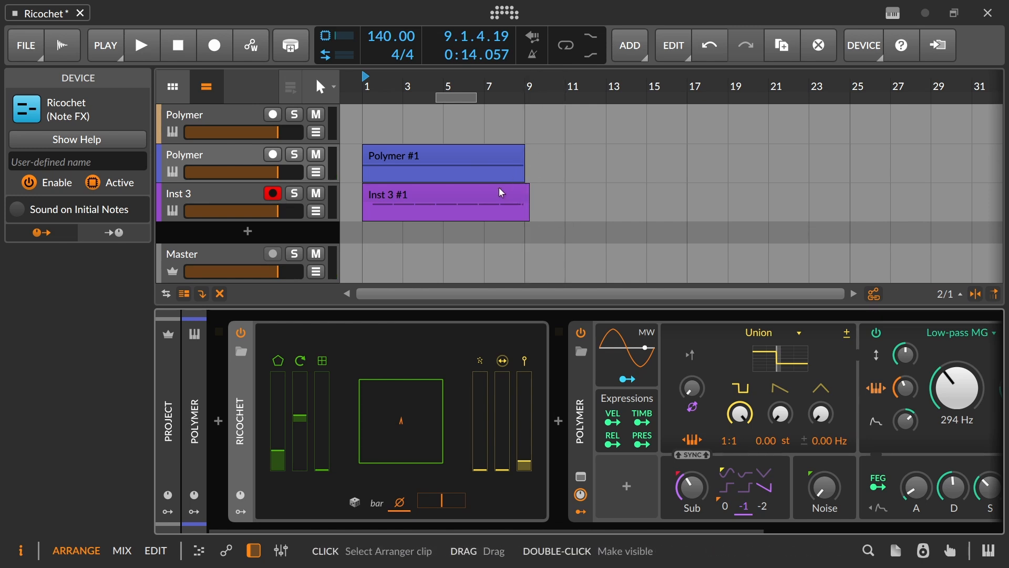
# Open the Inst 3 #1 clip in the note editor and select, then deselect, its C3 notes.
pyautogui.doubleClick(444, 201)
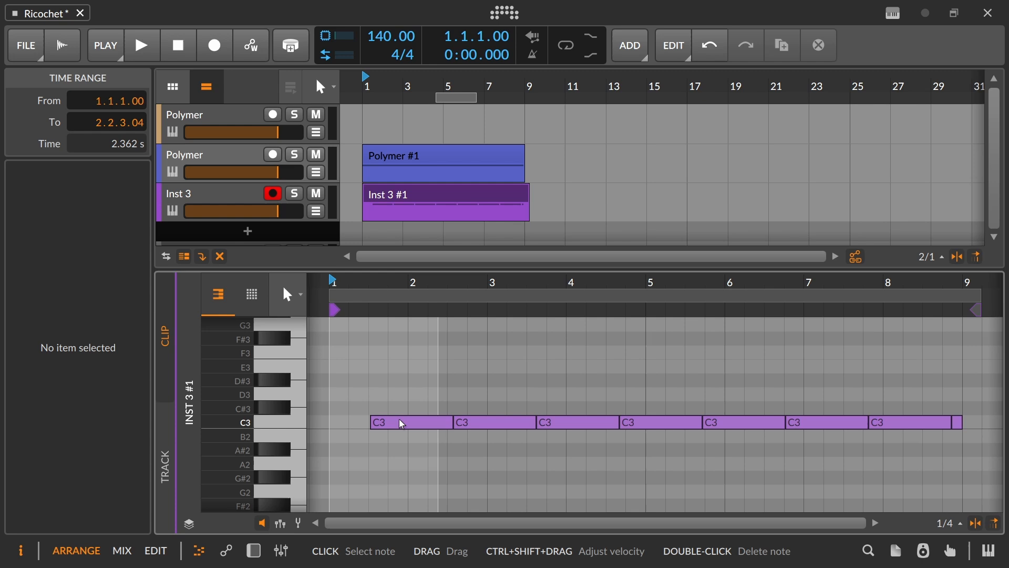
pyautogui.click(376, 422)
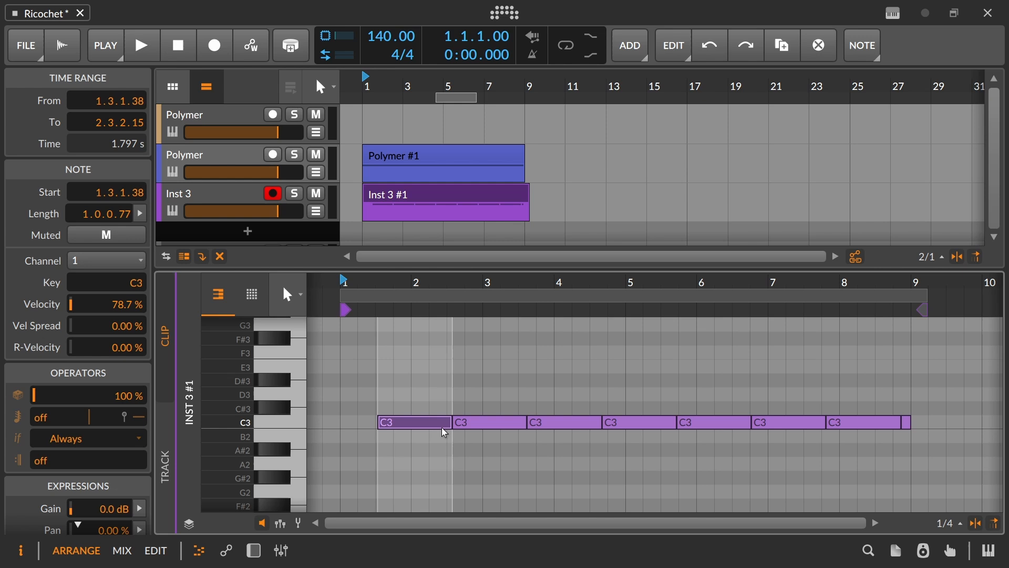
pyautogui.click(370, 354)
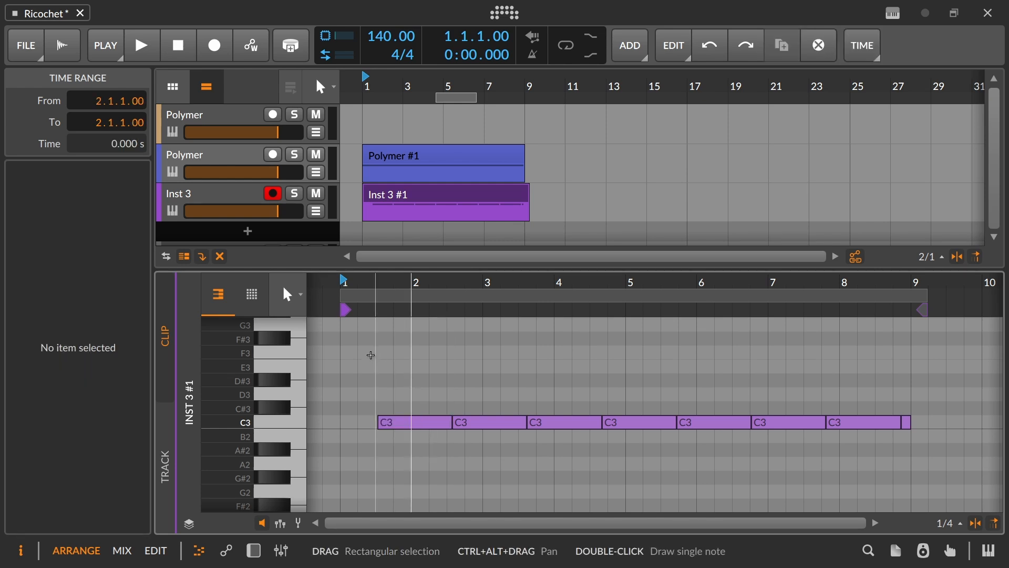
pyautogui.moveTo(419, 389)
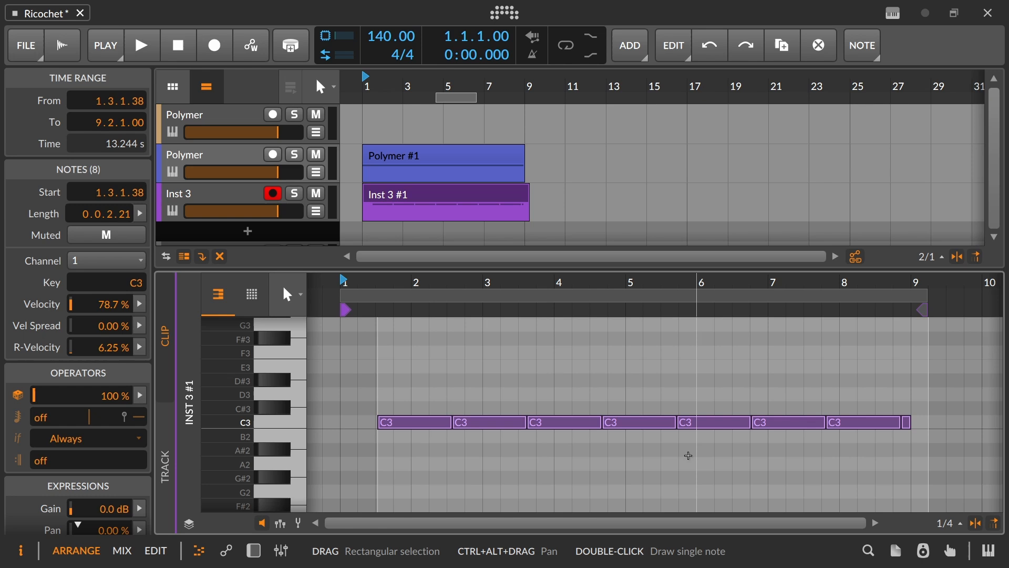
pyautogui.moveTo(443, 456)
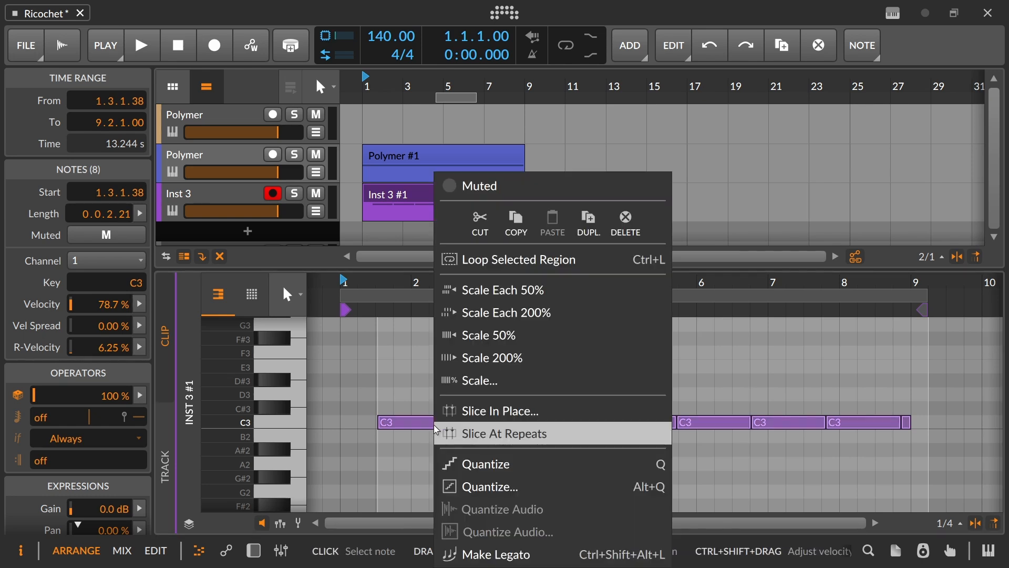
pyautogui.moveTo(381, 473)
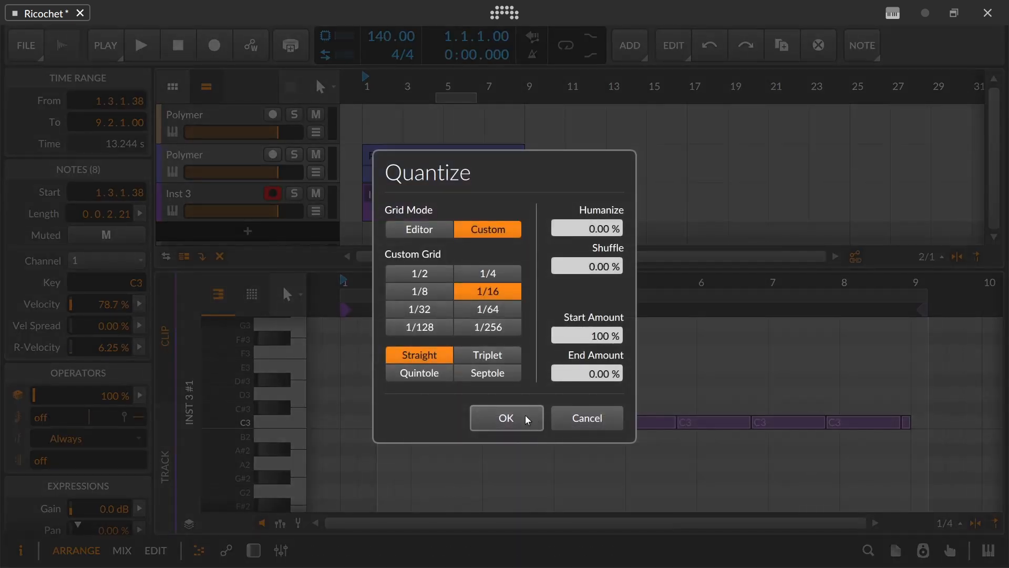
# Confirm quantizing the C3 notes to a 1/16 straight grid.
pyautogui.click(505, 418)
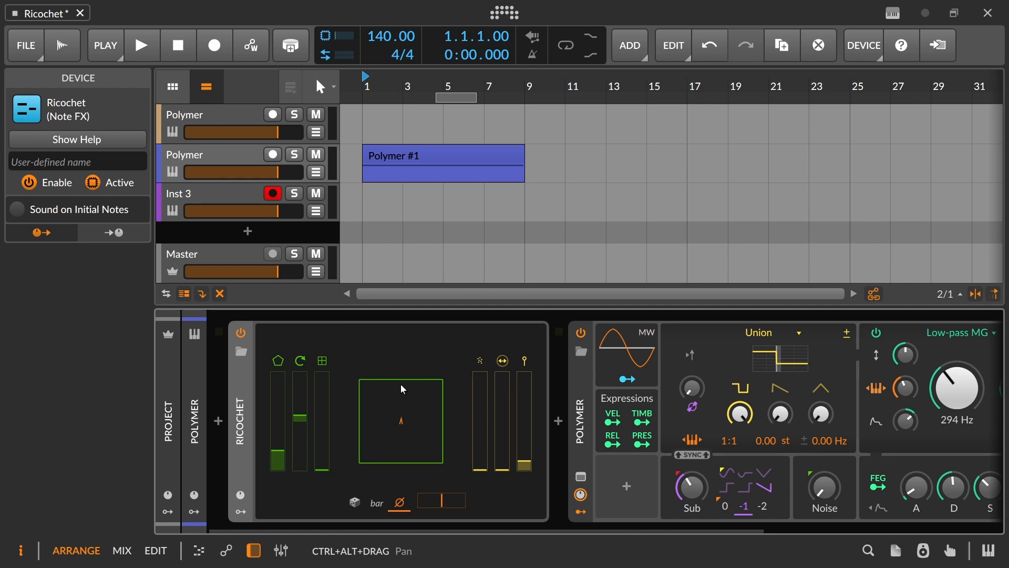
pyautogui.moveTo(502, 462)
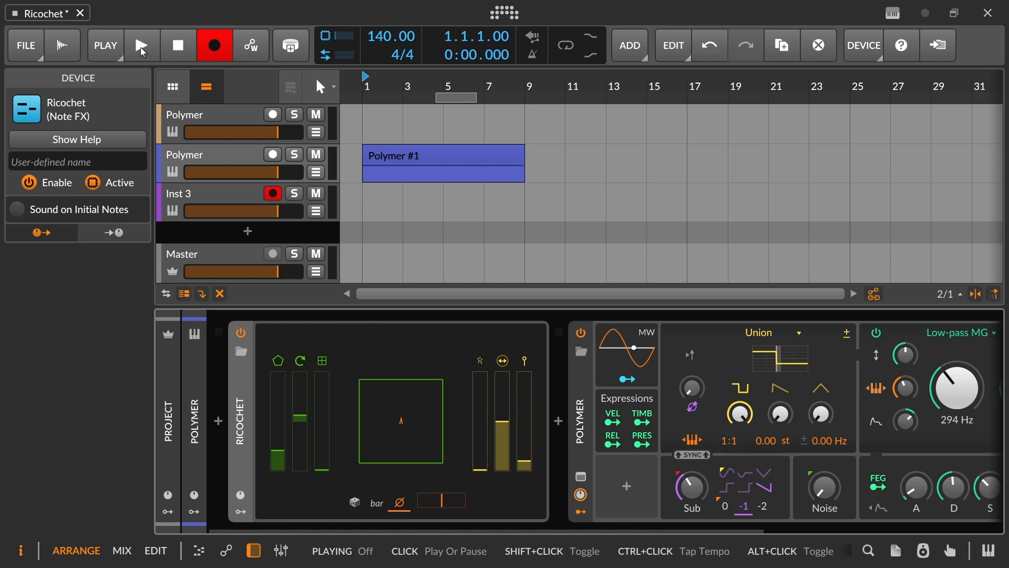
# Record a fresh eight-bar Inst 3 #1 take and open it in the note editor.
pyautogui.click(141, 45)
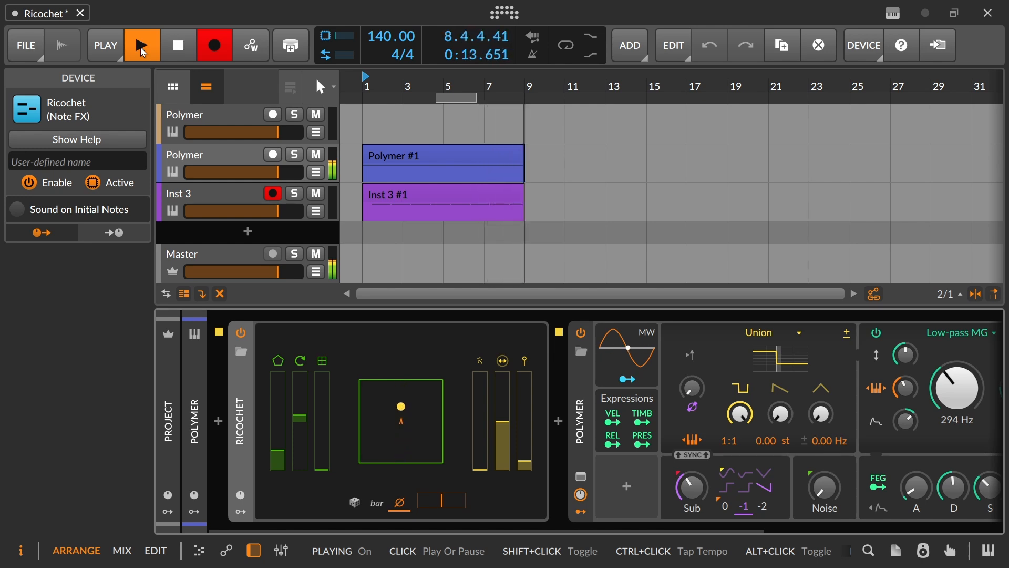
pyautogui.click(141, 45)
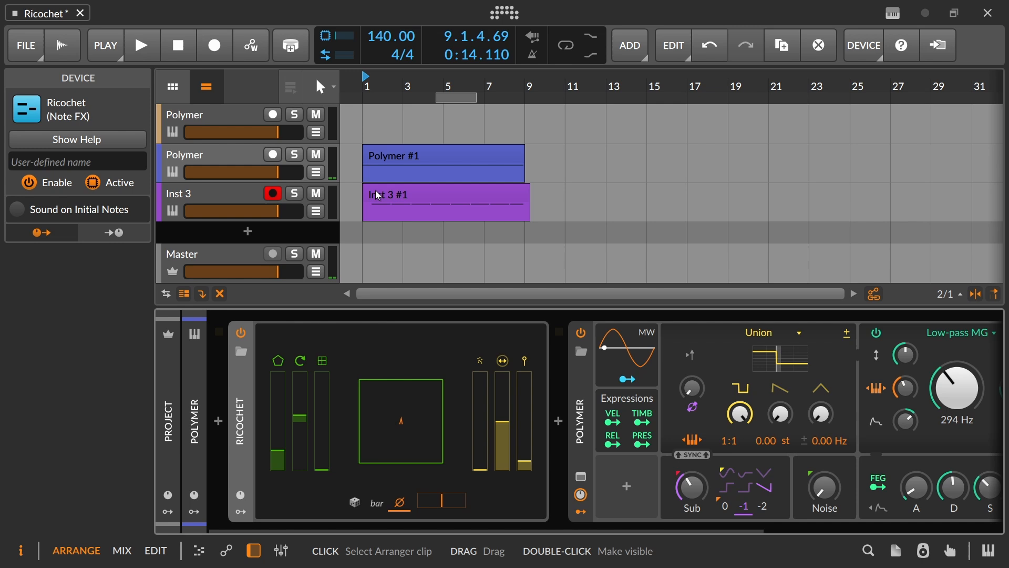
pyautogui.doubleClick(445, 201)
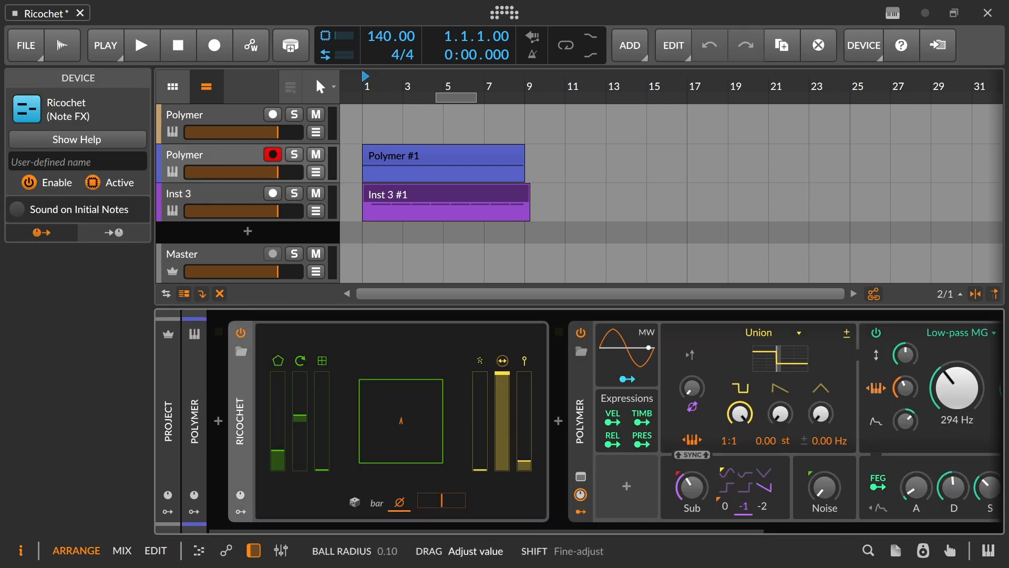
# Re-arm Inst 3 and start recording a new take of repeating notes.
pyautogui.click(445, 194)
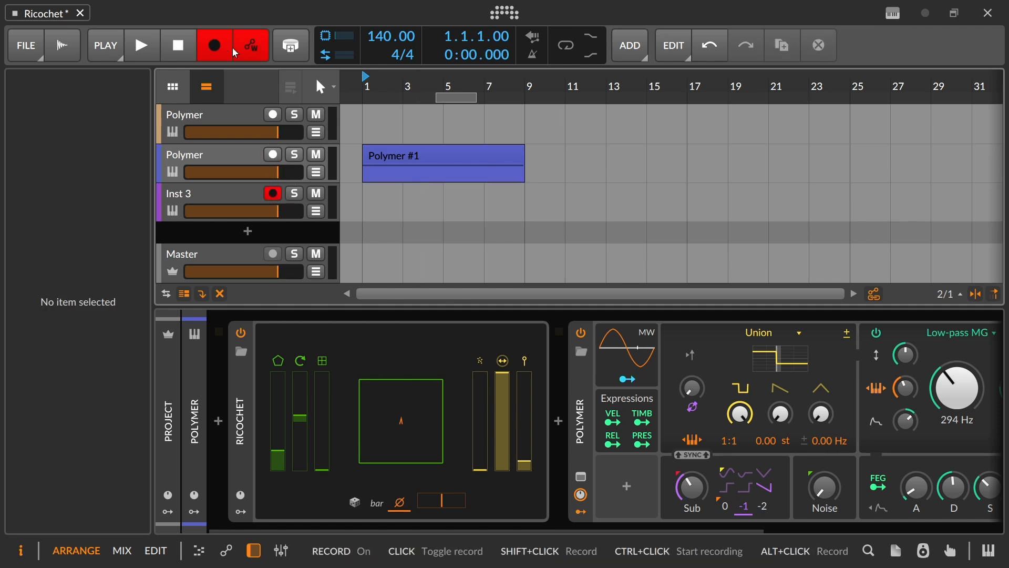
pyautogui.click(141, 45)
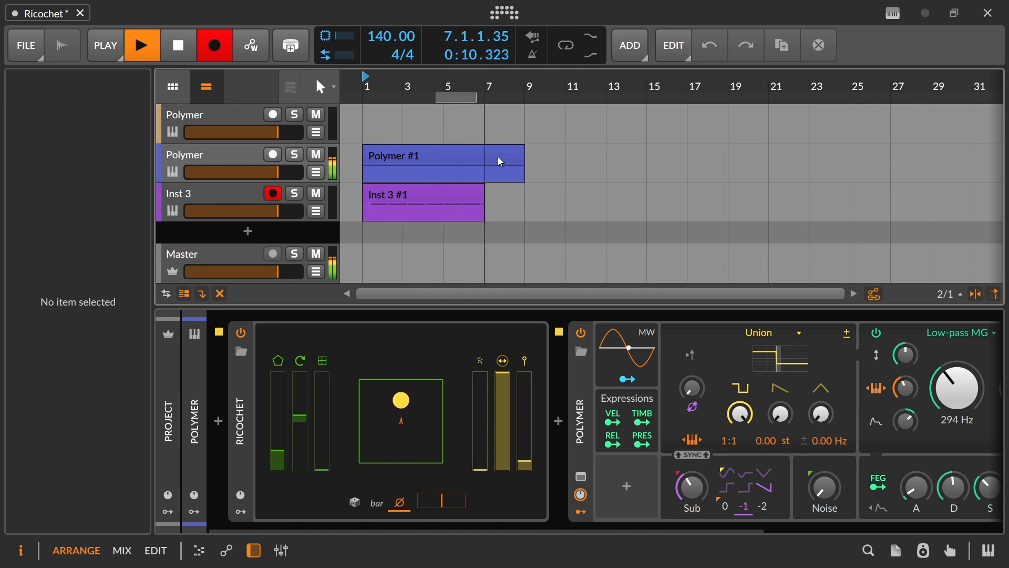
# Inspect the new take's C3 notes in the editor, then delete the Inst 3 #1 clip.
pyautogui.doubleClick(423, 201)
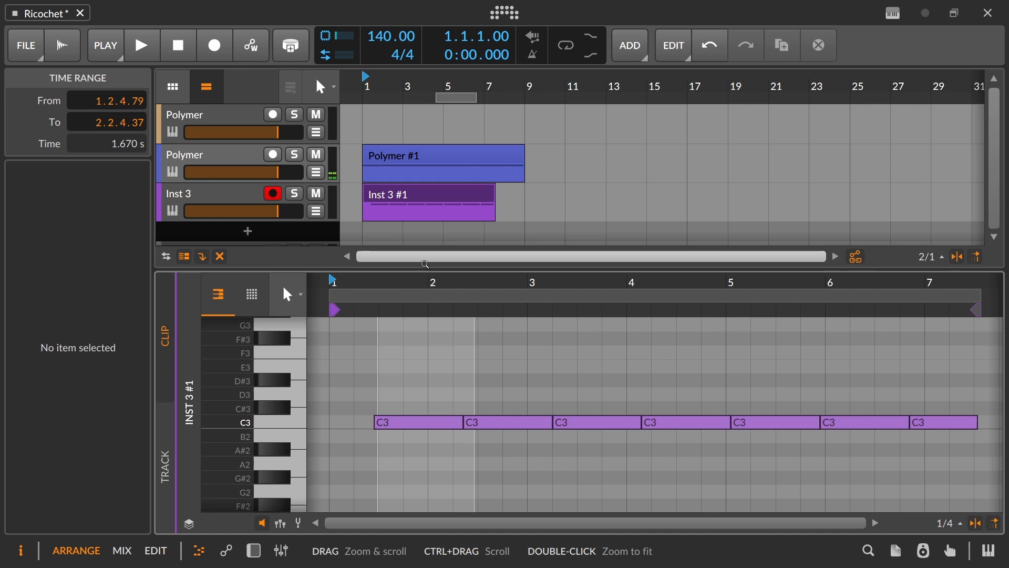
pyautogui.click(373, 422)
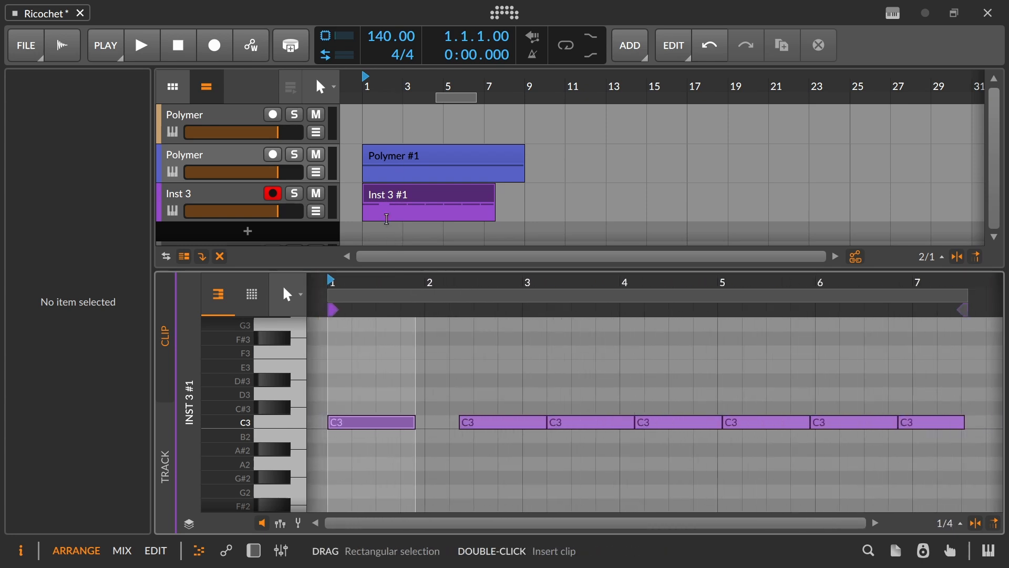
pyautogui.click(428, 194)
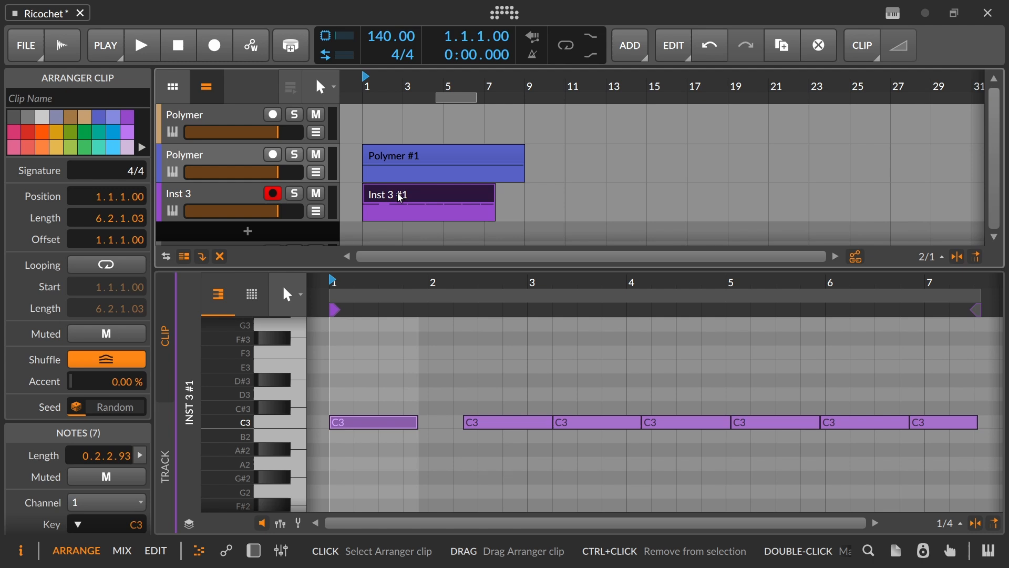
pyautogui.click(315, 194)
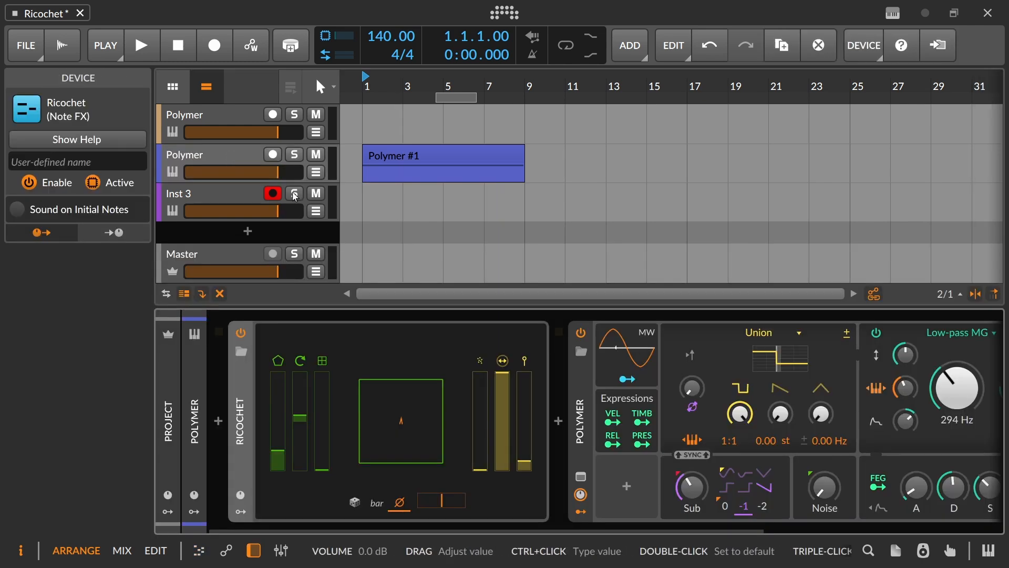
# Disarm Inst 3, cycle Ricochet's launch mode through Bar Sync, Manual and Random, and play back.
pyautogui.click(272, 193)
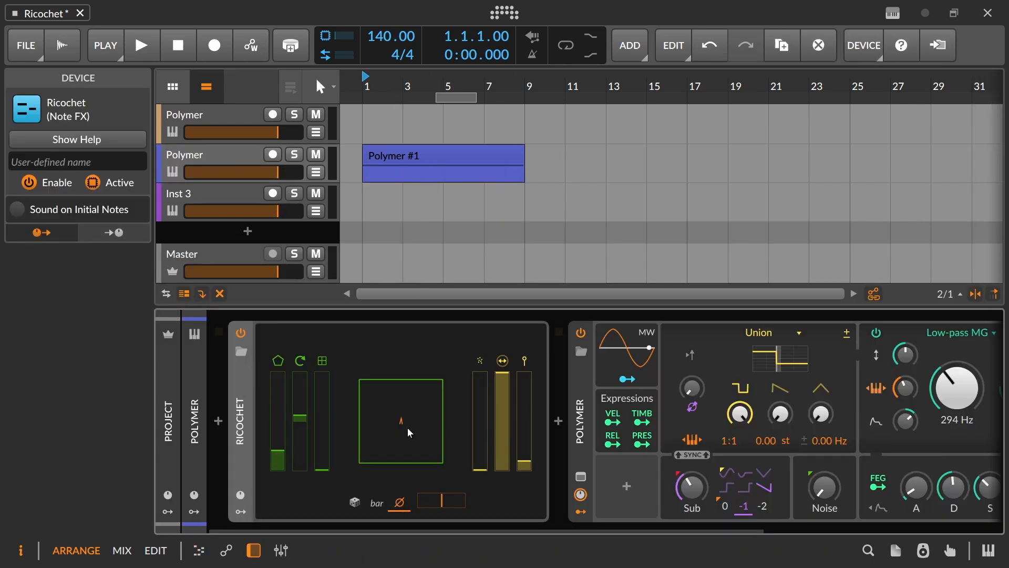
pyautogui.moveTo(415, 508)
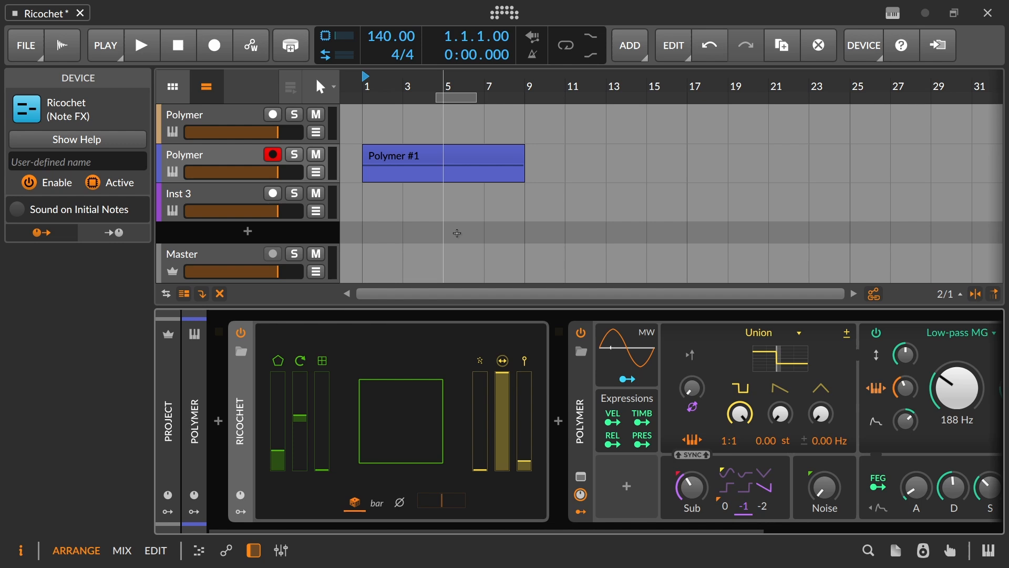
pyautogui.moveTo(506, 452)
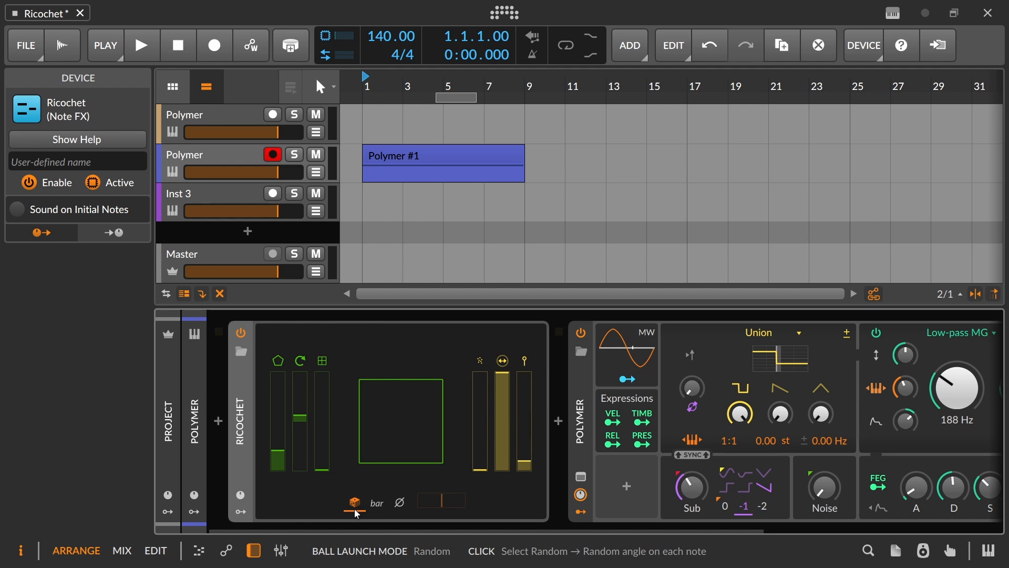
pyautogui.click(355, 503)
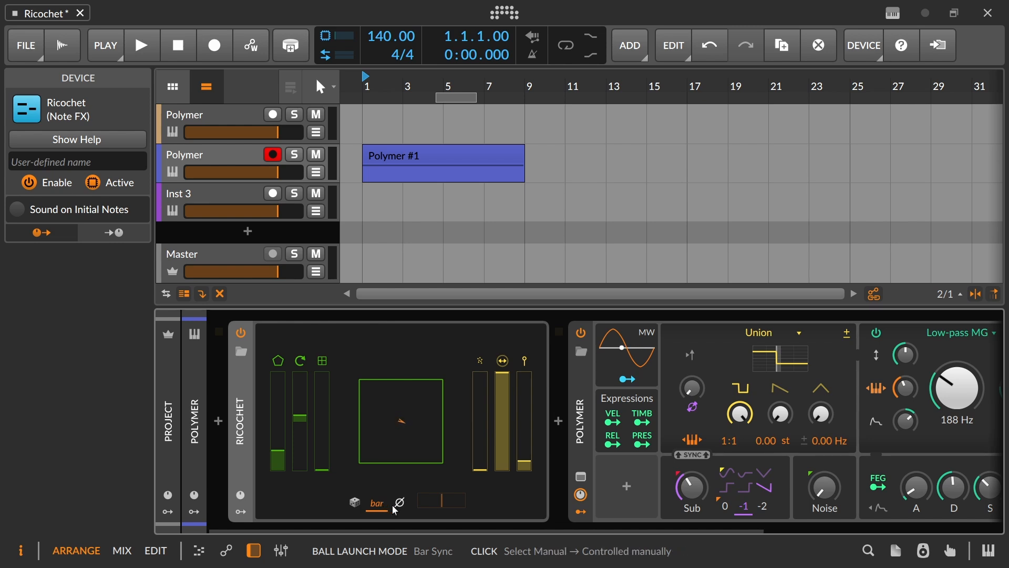
pyautogui.click(399, 503)
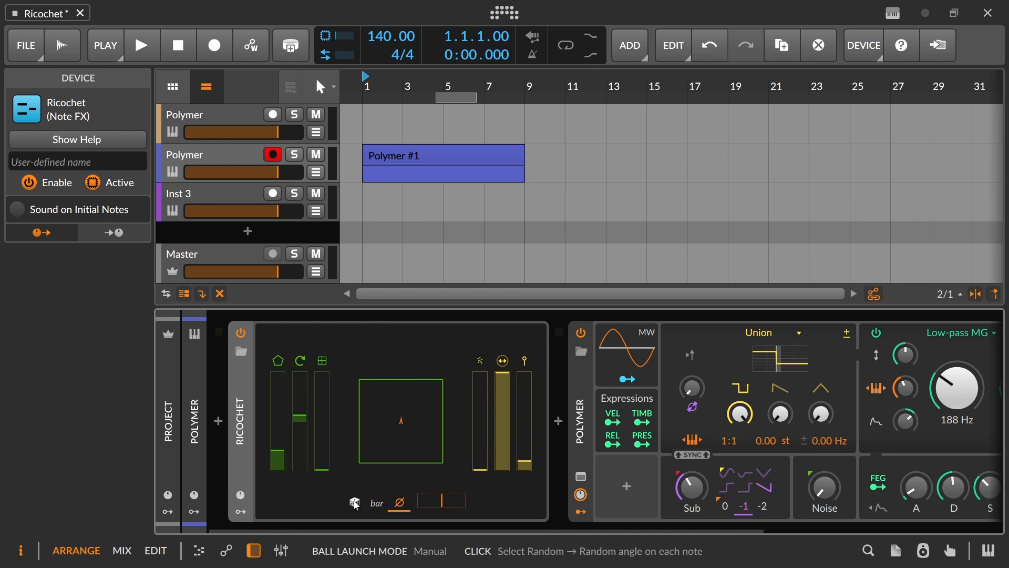
pyautogui.click(354, 502)
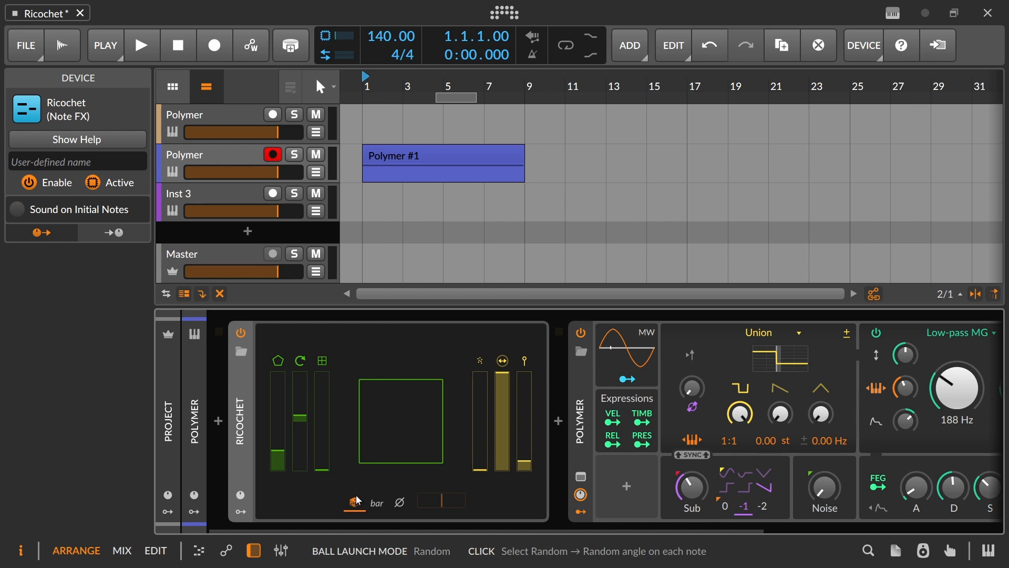
pyautogui.moveTo(386, 431)
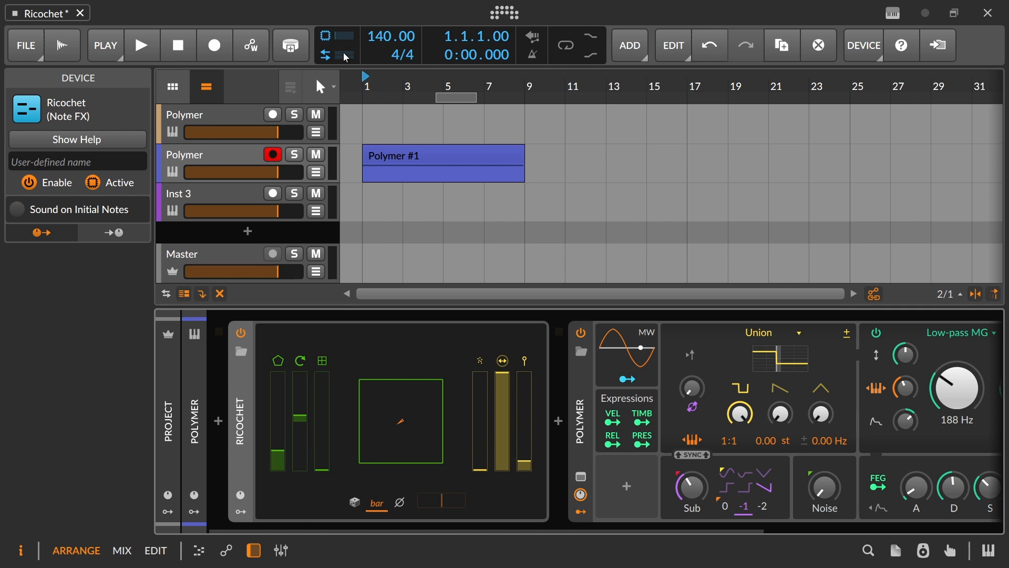
pyautogui.moveTo(541, 86)
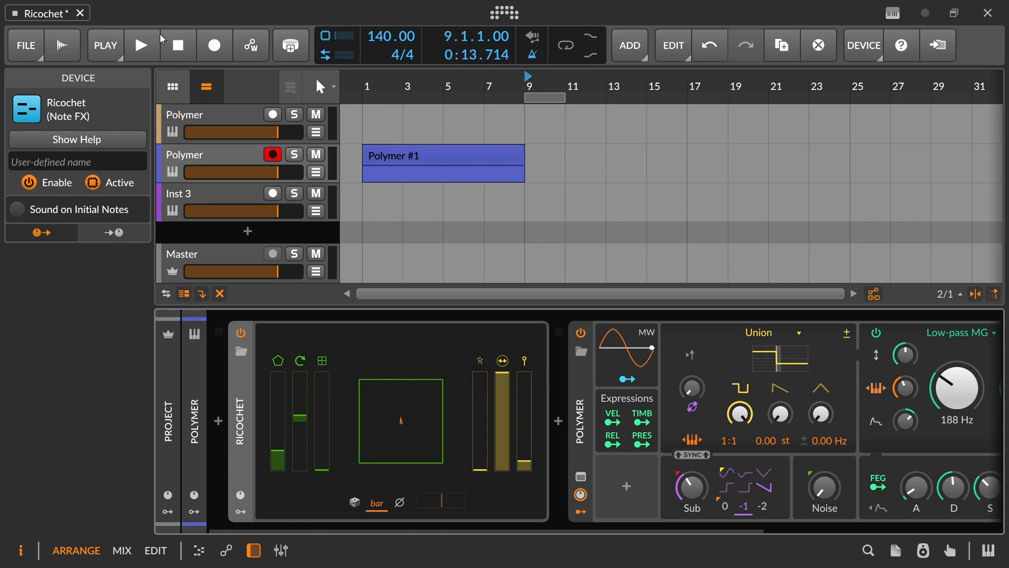
pyautogui.click(141, 45)
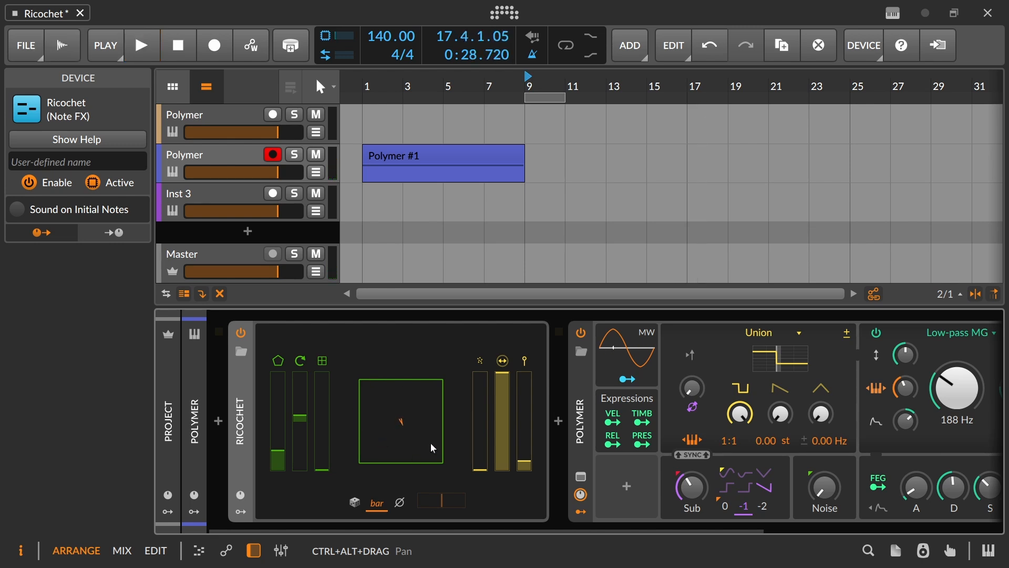
pyautogui.moveTo(325, 411)
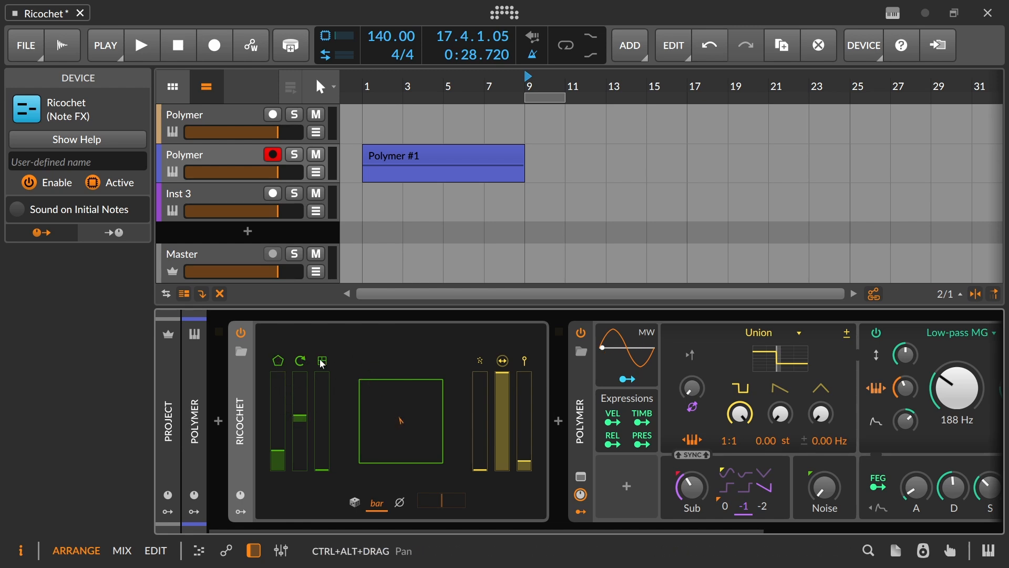
pyautogui.click(322, 361)
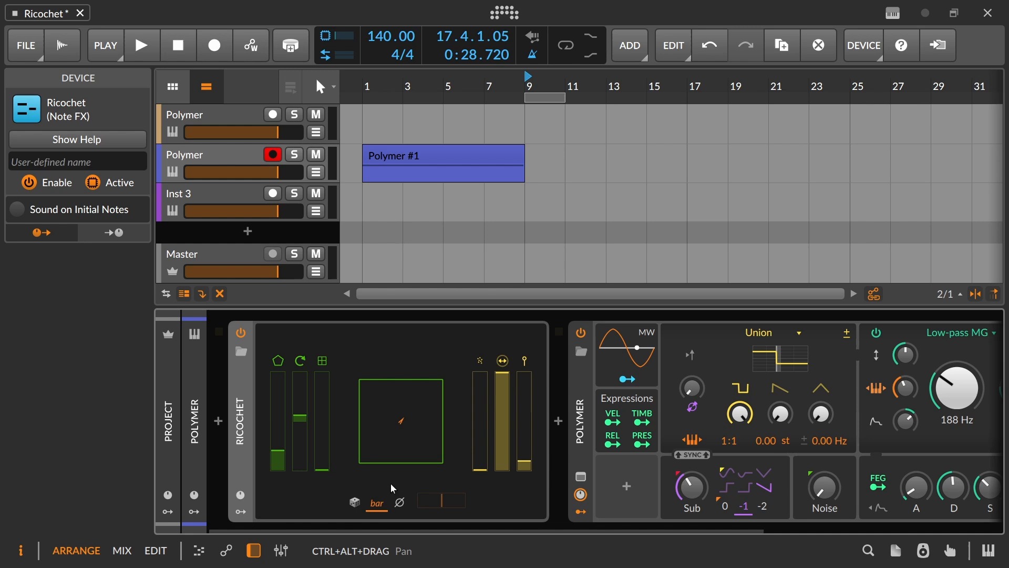
pyautogui.moveTo(483, 117)
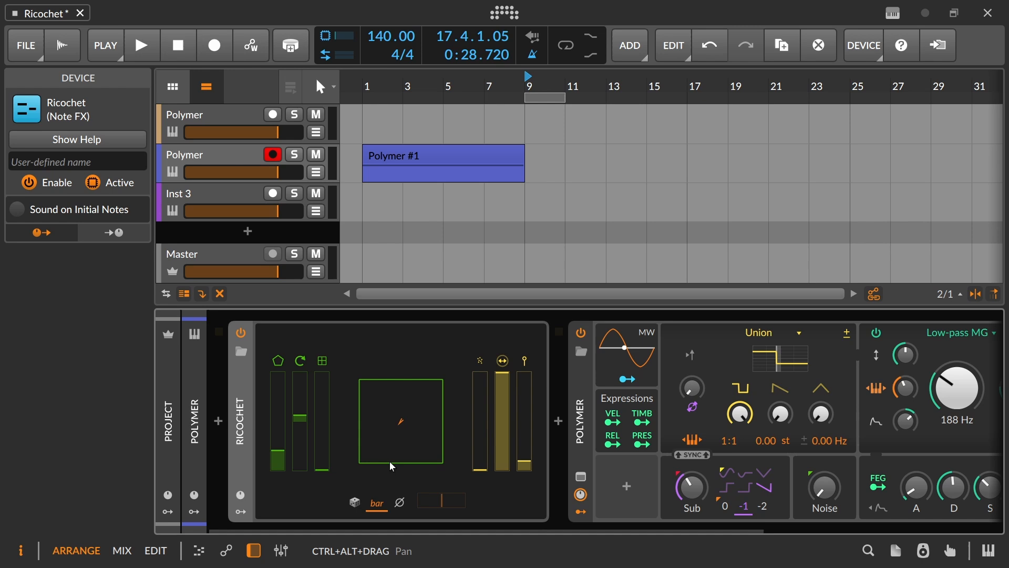
pyautogui.moveTo(355, 502)
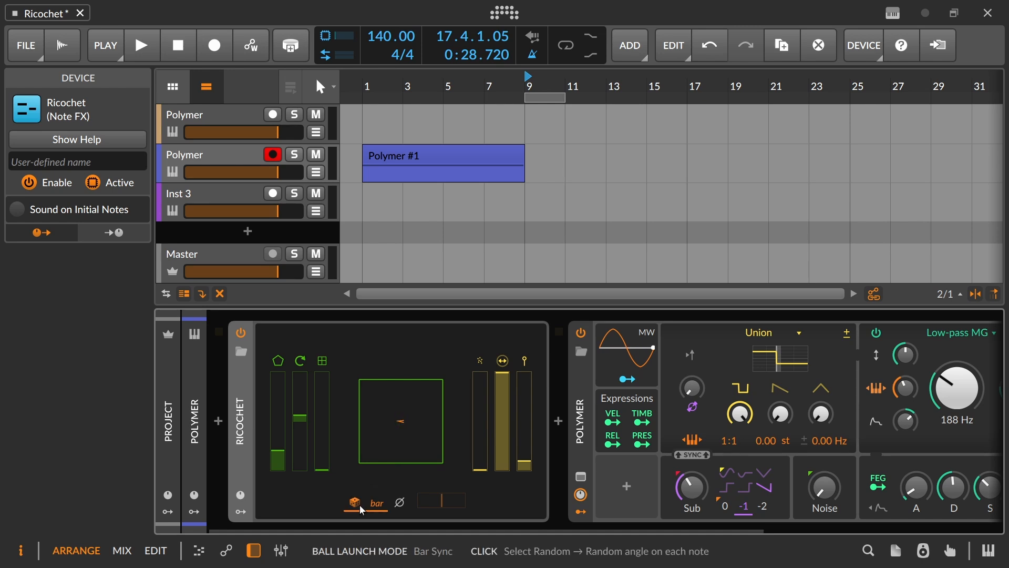
# Set Ricochet to random launch angle and switch Sound on Initial Notes back on.
pyautogui.click(356, 504)
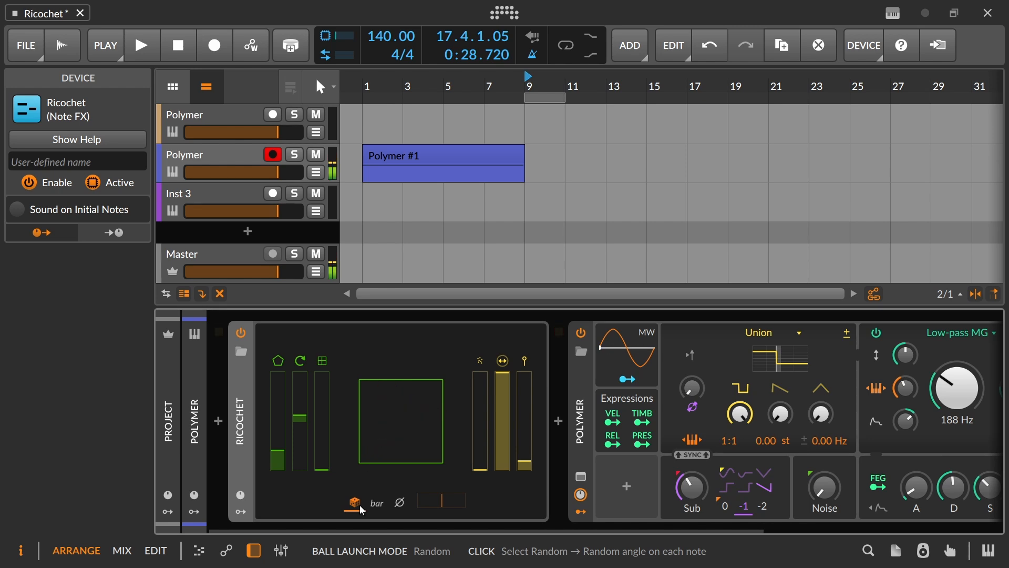
pyautogui.moveTo(415, 412)
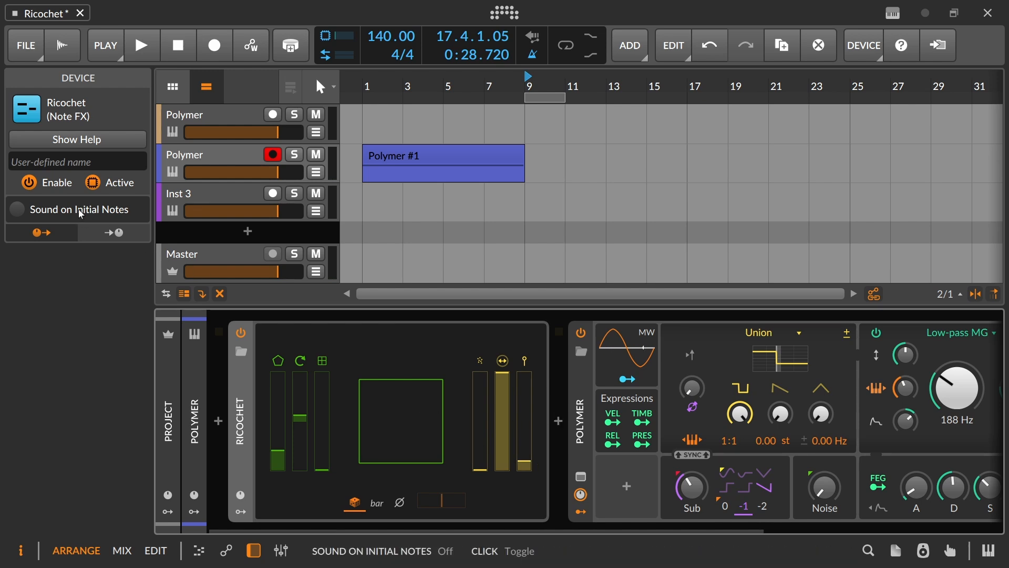
pyautogui.click(17, 209)
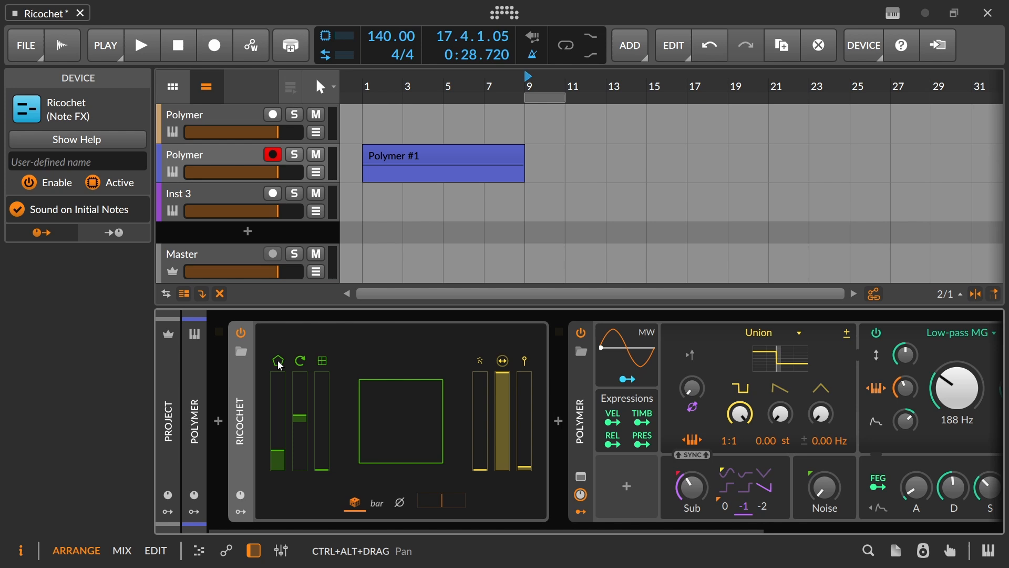
pyautogui.moveTo(282, 381)
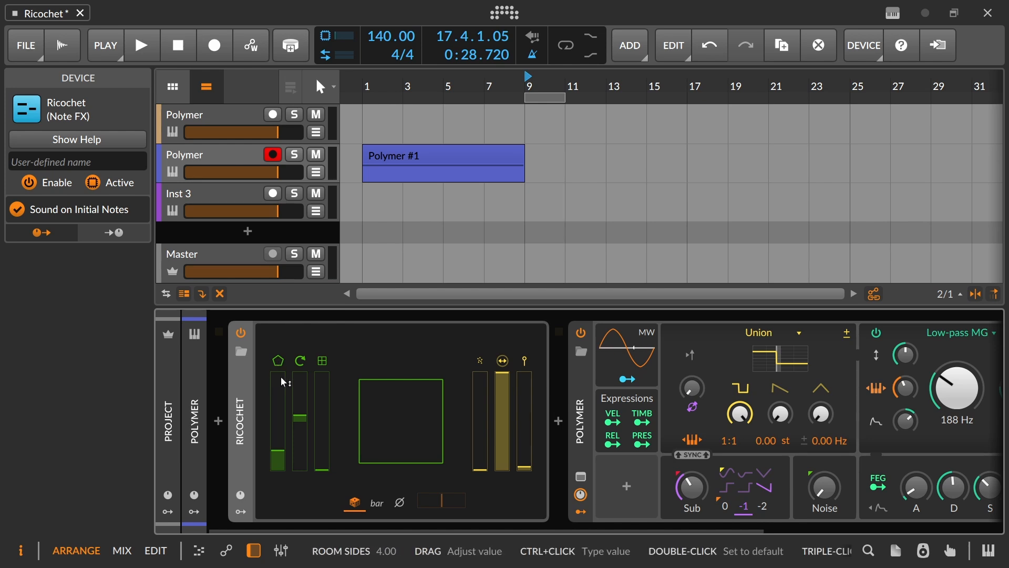
pyautogui.moveTo(290, 393)
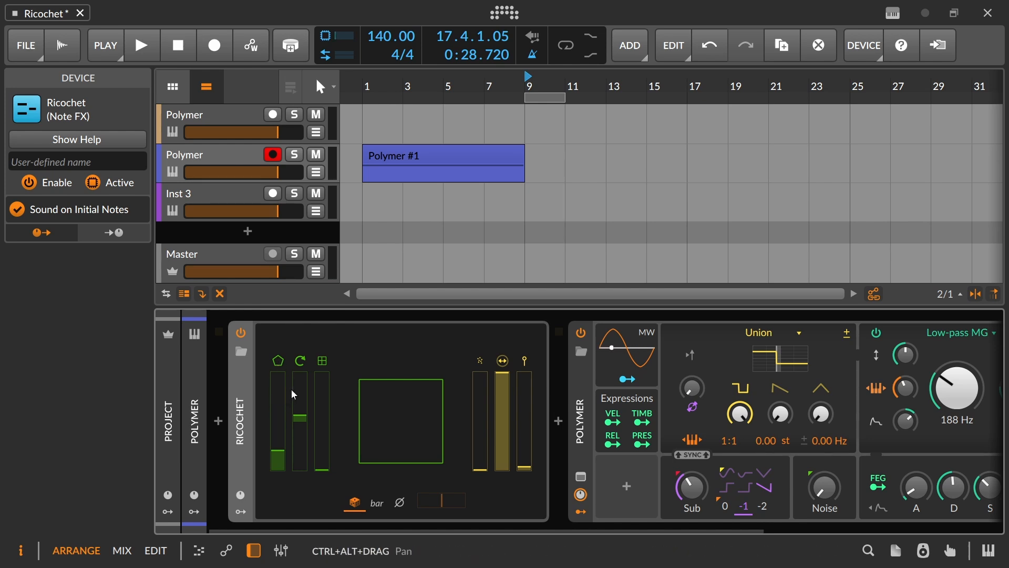
pyautogui.moveTo(306, 387)
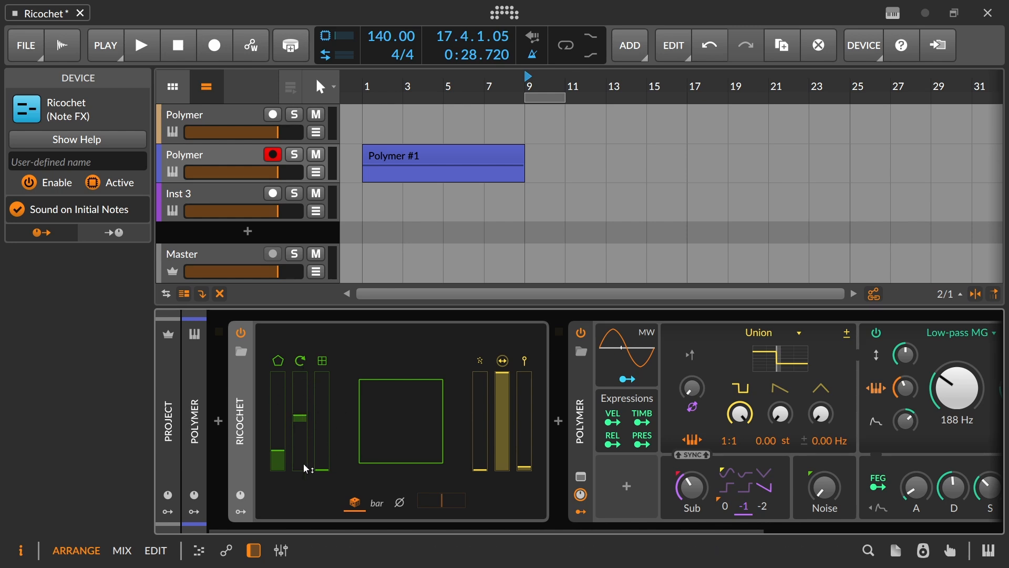
pyautogui.moveTo(419, 434)
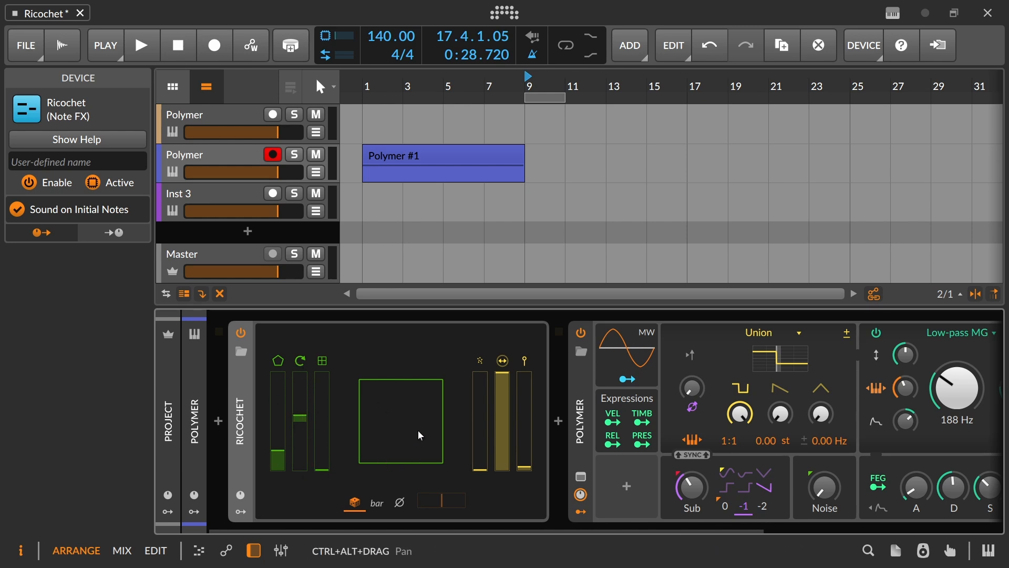
pyautogui.moveTo(435, 480)
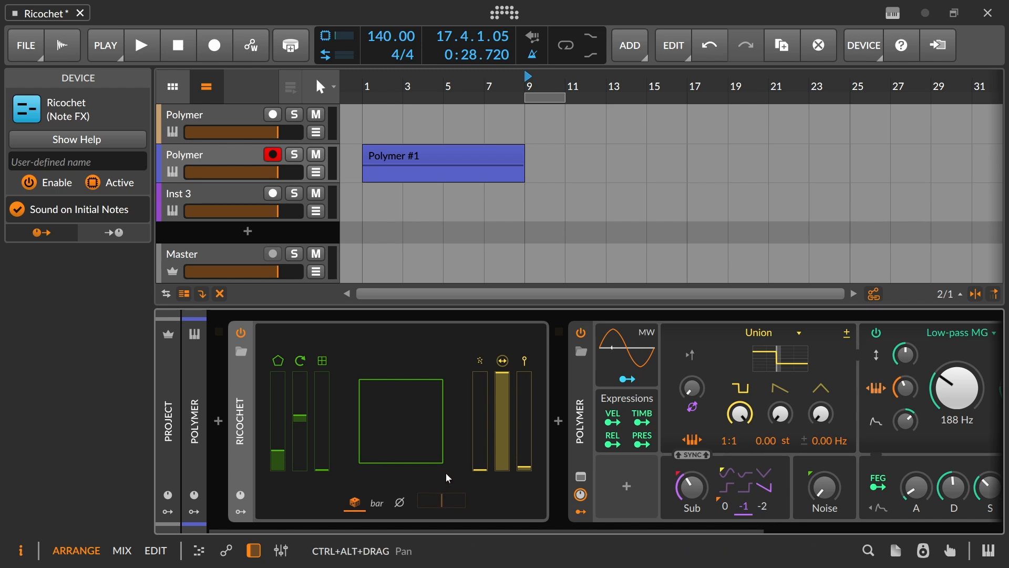
pyautogui.moveTo(480, 444)
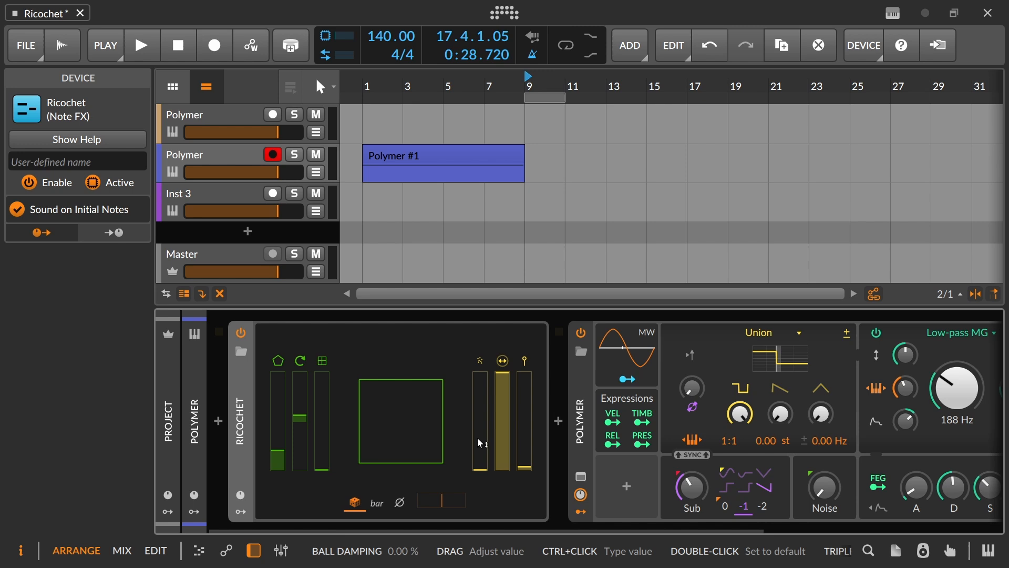
pyautogui.moveTo(549, 258)
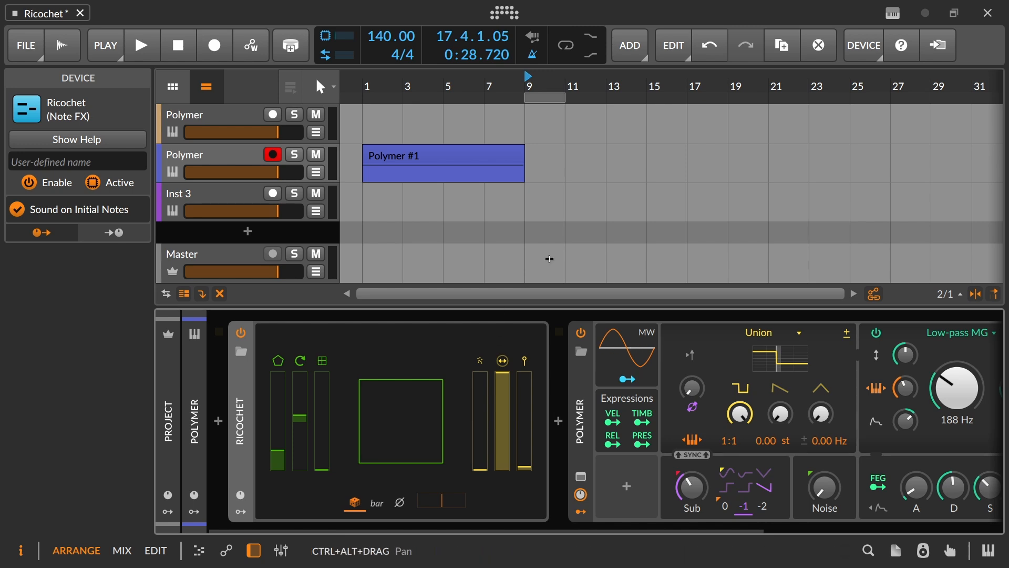
pyautogui.moveTo(547, 258)
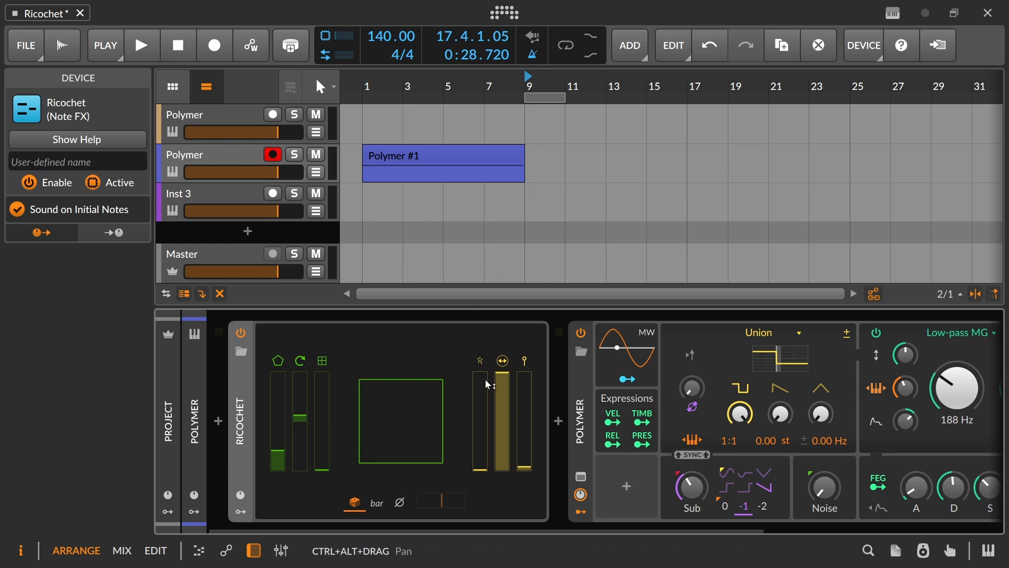
pyautogui.moveTo(482, 404)
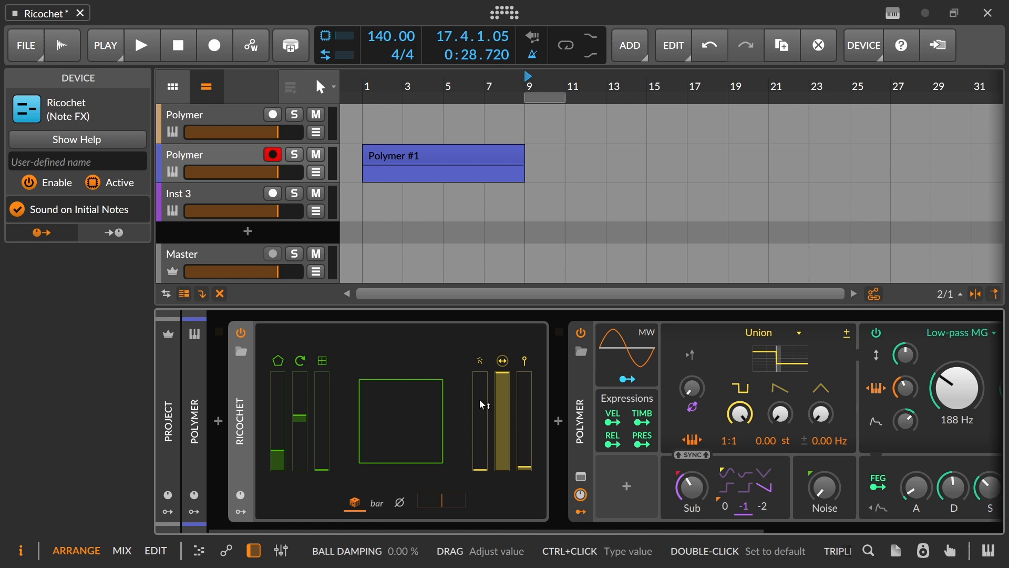
pyautogui.moveTo(456, 400)
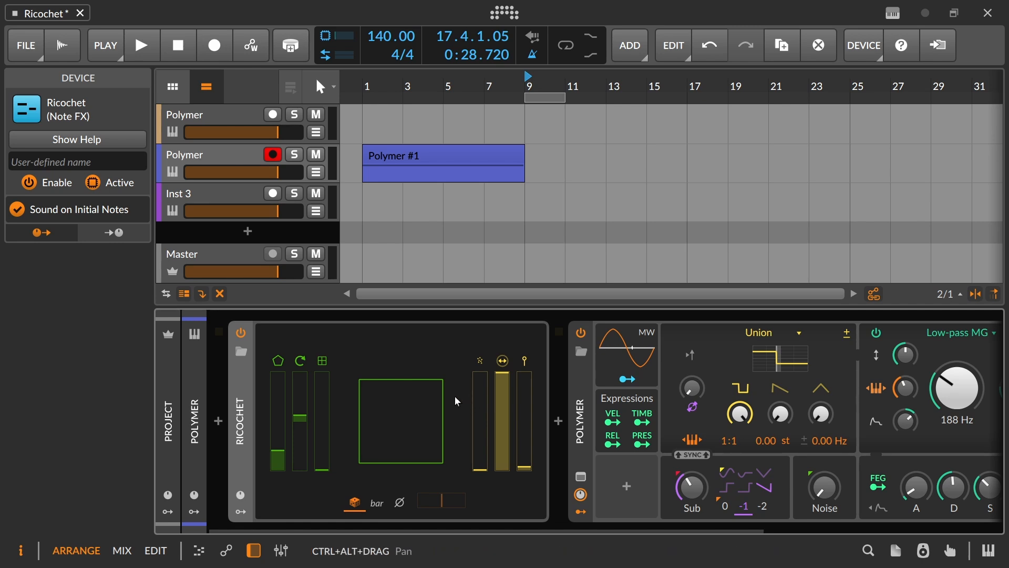
pyautogui.moveTo(406, 438)
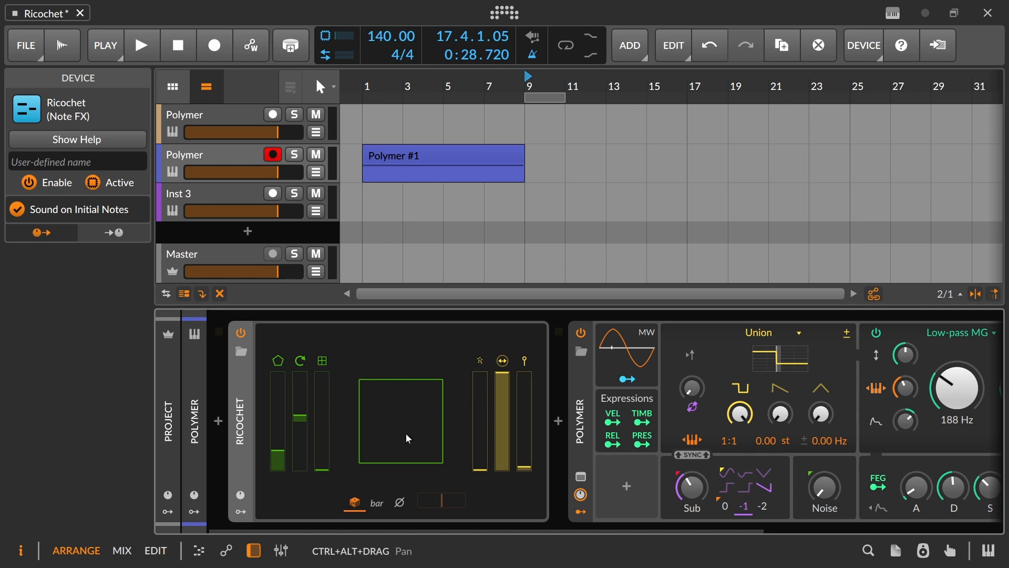
pyautogui.moveTo(491, 448)
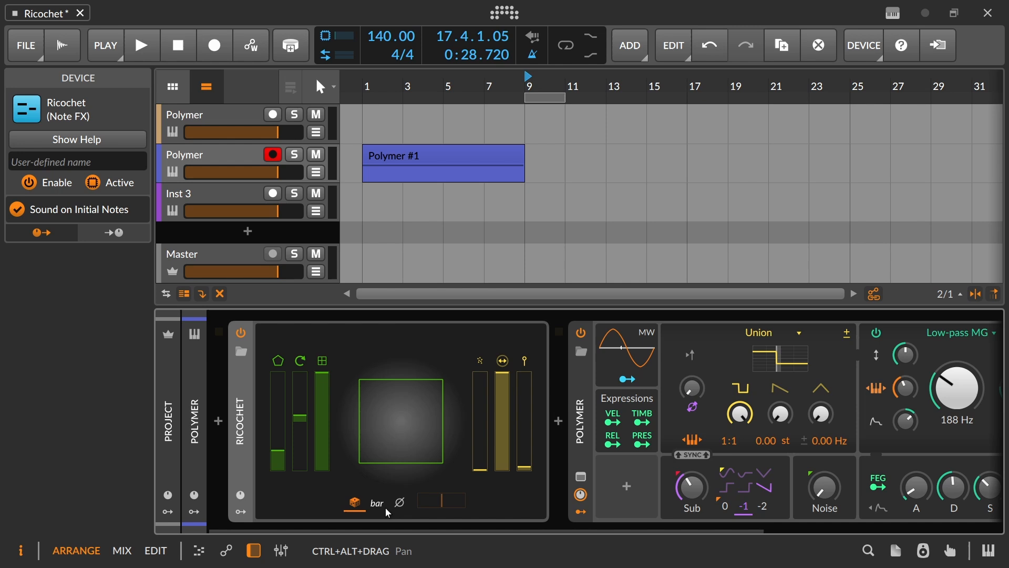
# Switch Ricochet's launch angle to Manual and check what the timbre expression maps to.
pyautogui.click(398, 503)
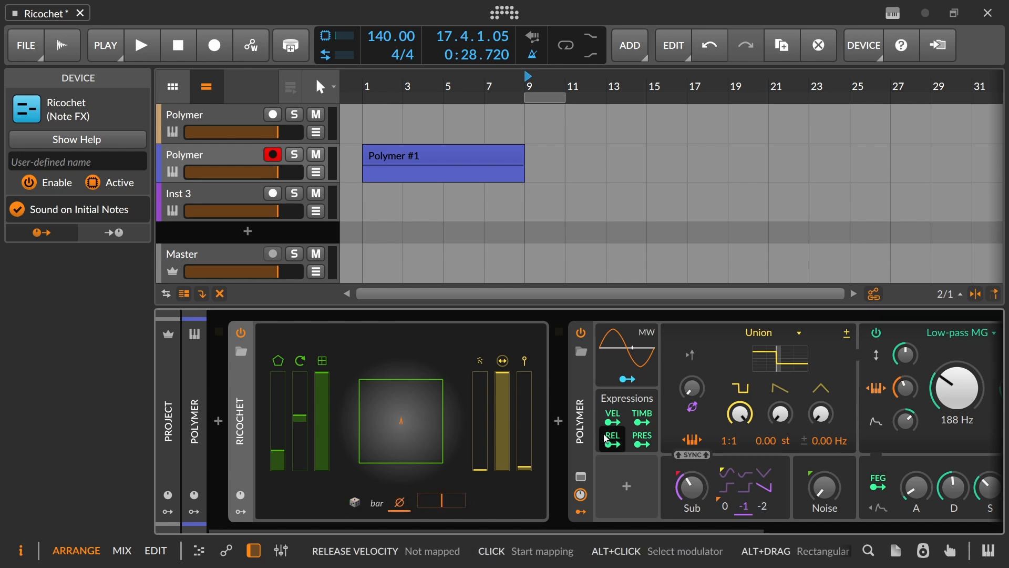
pyautogui.click(641, 416)
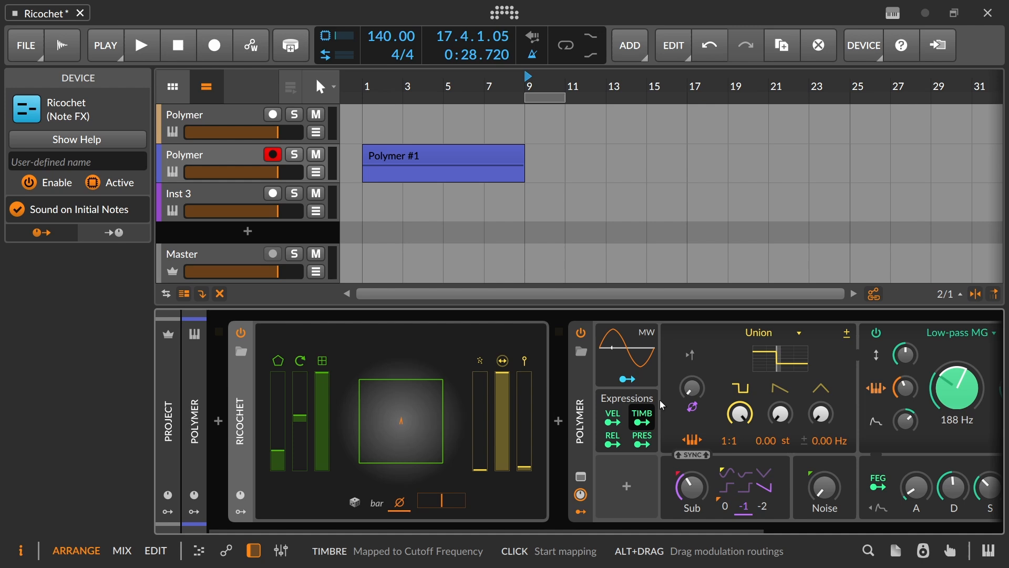
pyautogui.moveTo(955, 387)
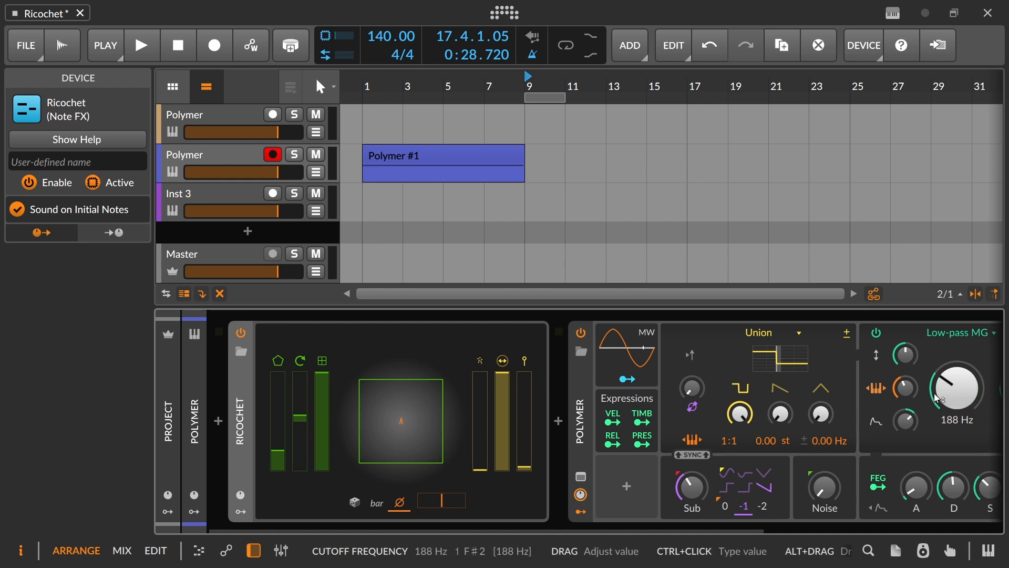
pyautogui.moveTo(894, 419)
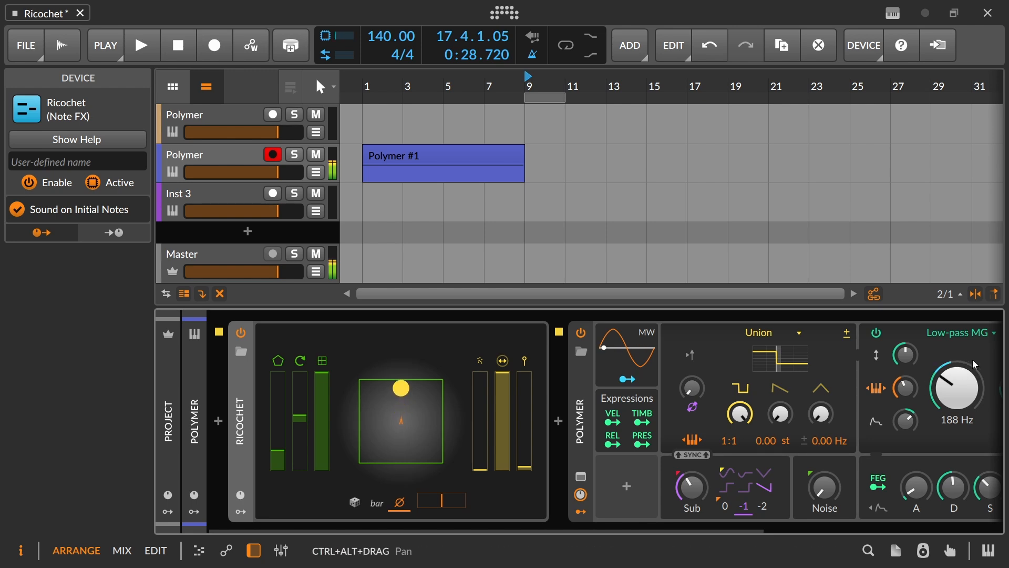
pyautogui.moveTo(956, 387)
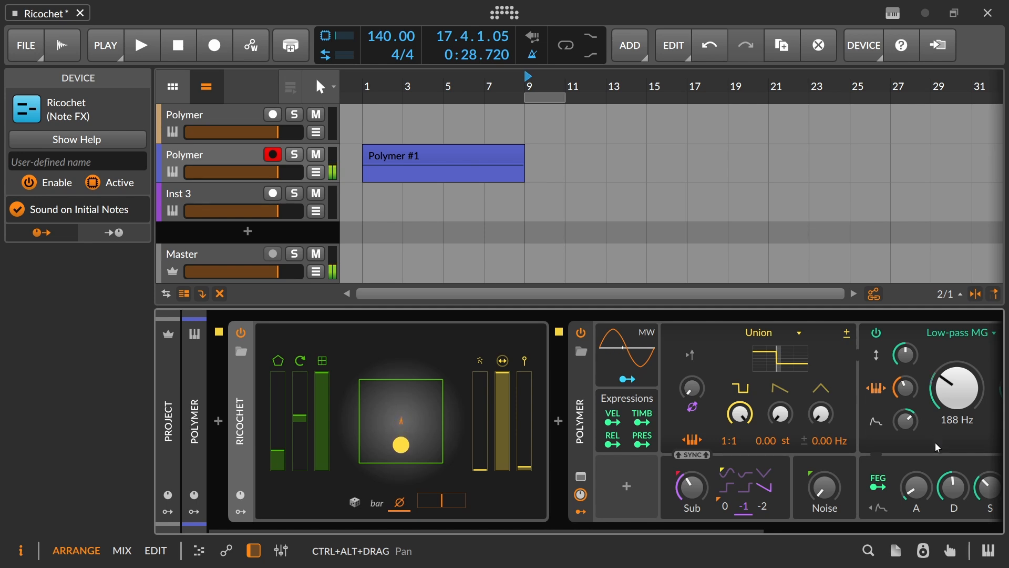
pyautogui.moveTo(956, 387)
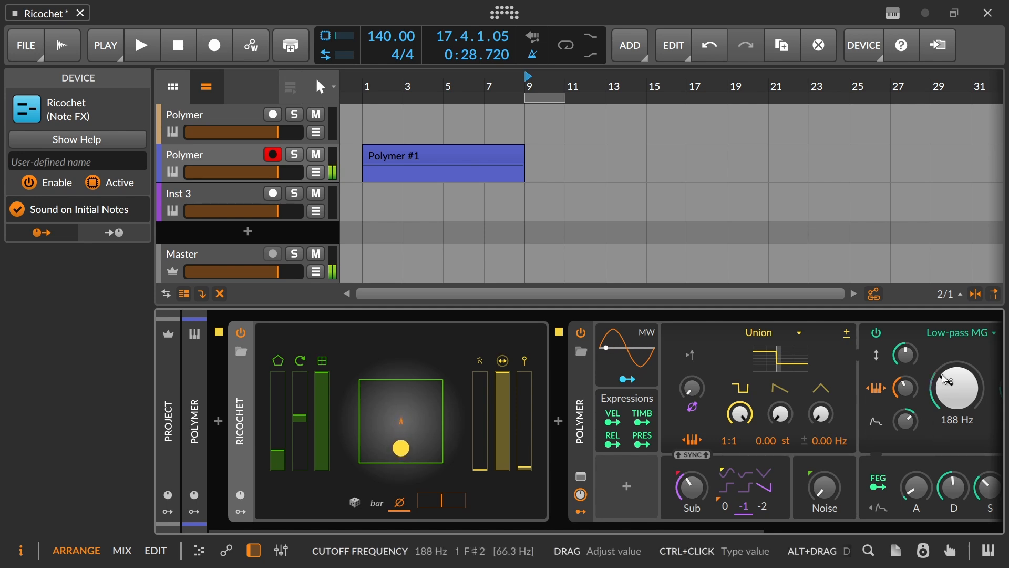
pyautogui.moveTo(972, 348)
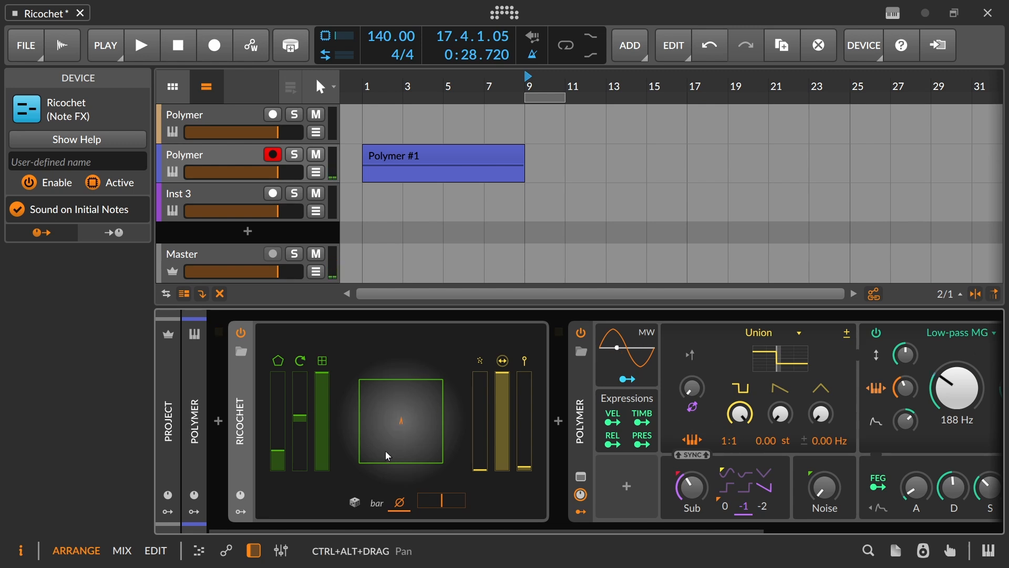
pyautogui.moveTo(354, 425)
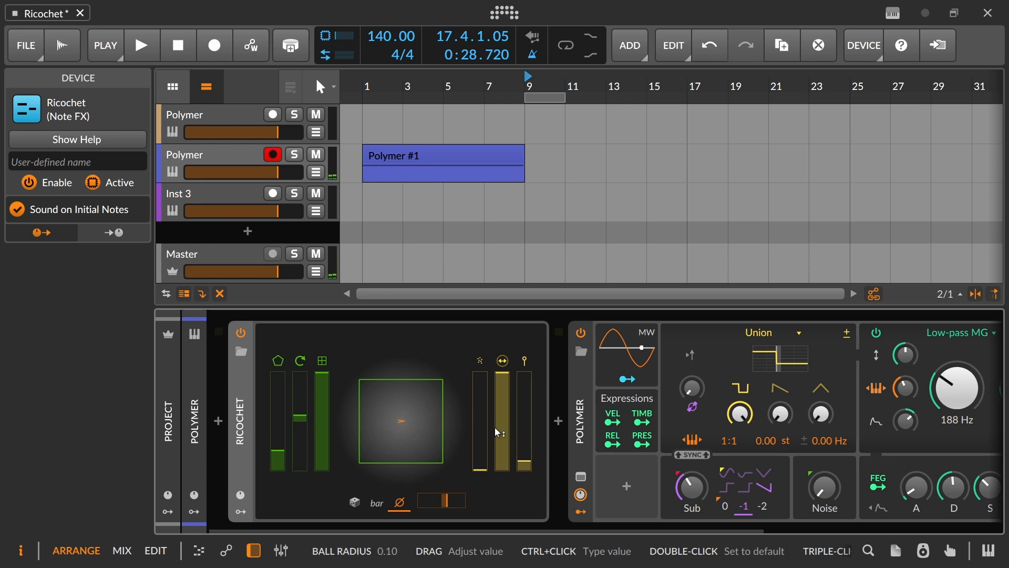
pyautogui.moveTo(397, 394)
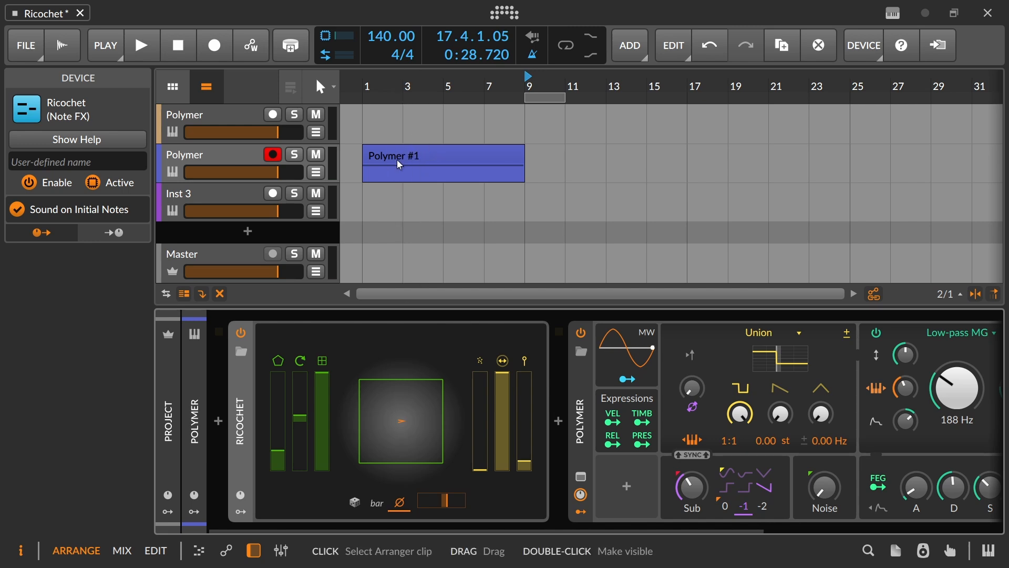
pyautogui.moveTo(362, 181)
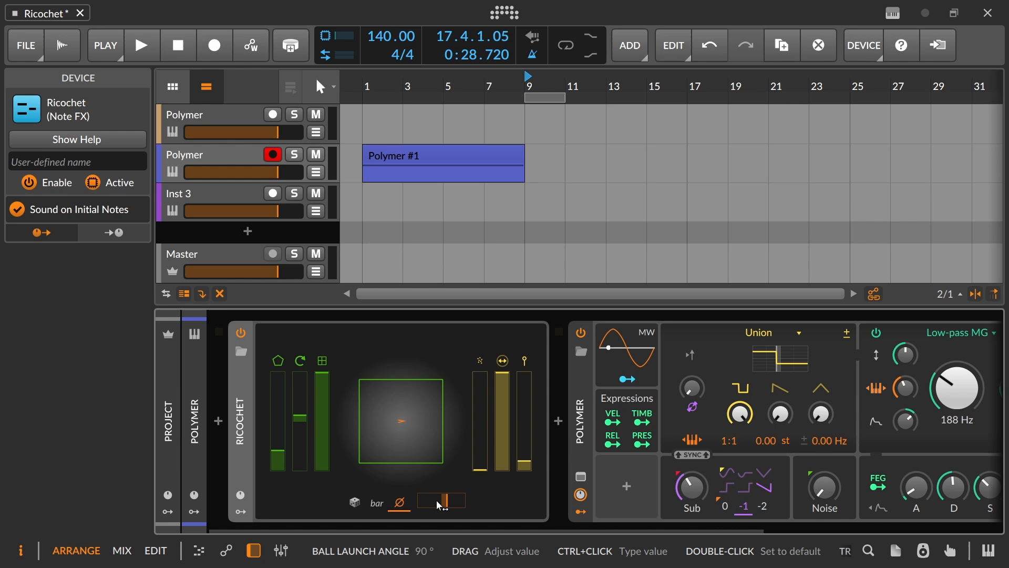
pyautogui.moveTo(354, 502)
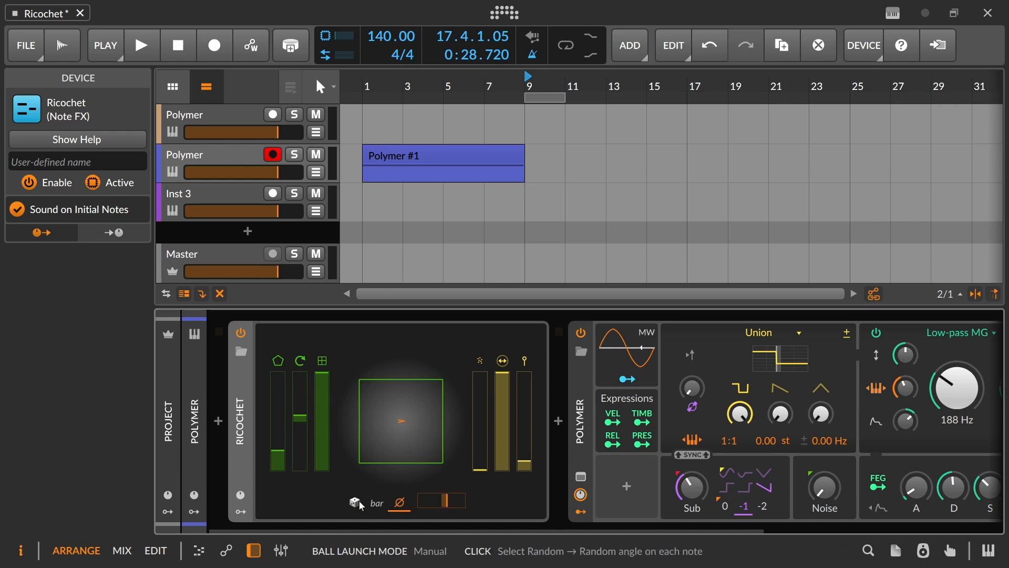
# Restore random launch angles, arm Inst 3 instead of Polymer, and record a new Polymer #1 take.
pyautogui.click(355, 502)
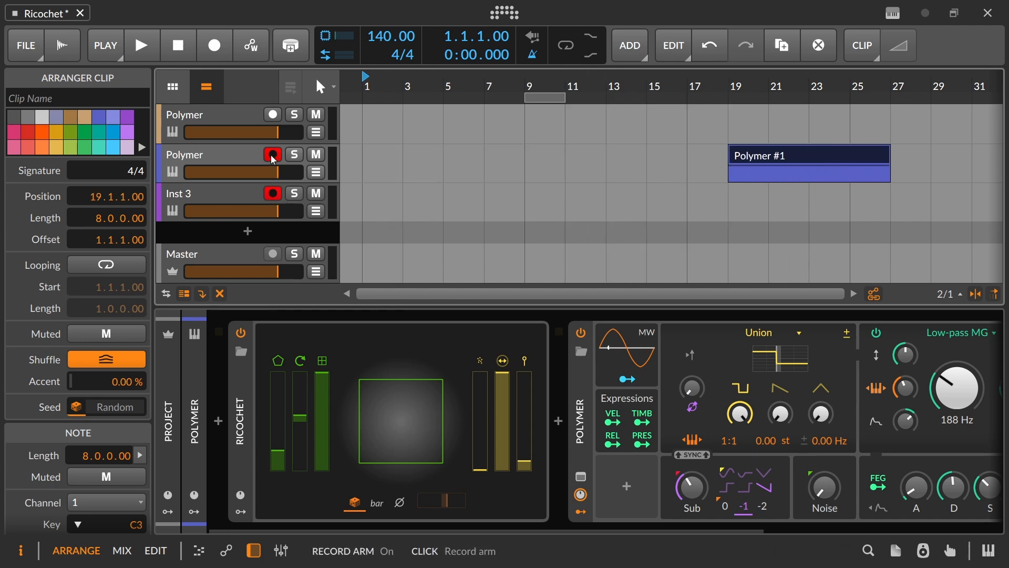
pyautogui.click(271, 155)
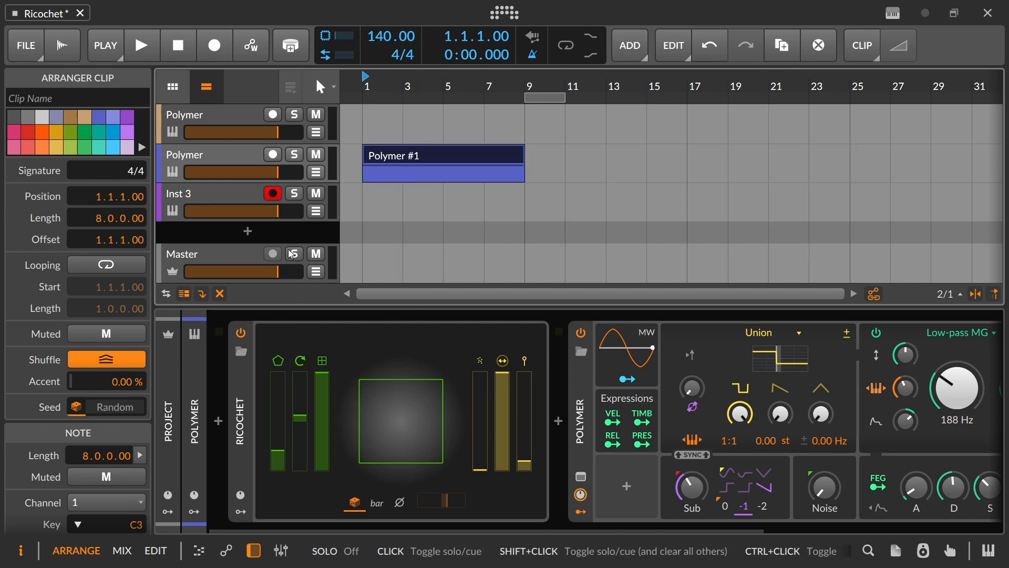
pyautogui.click(272, 193)
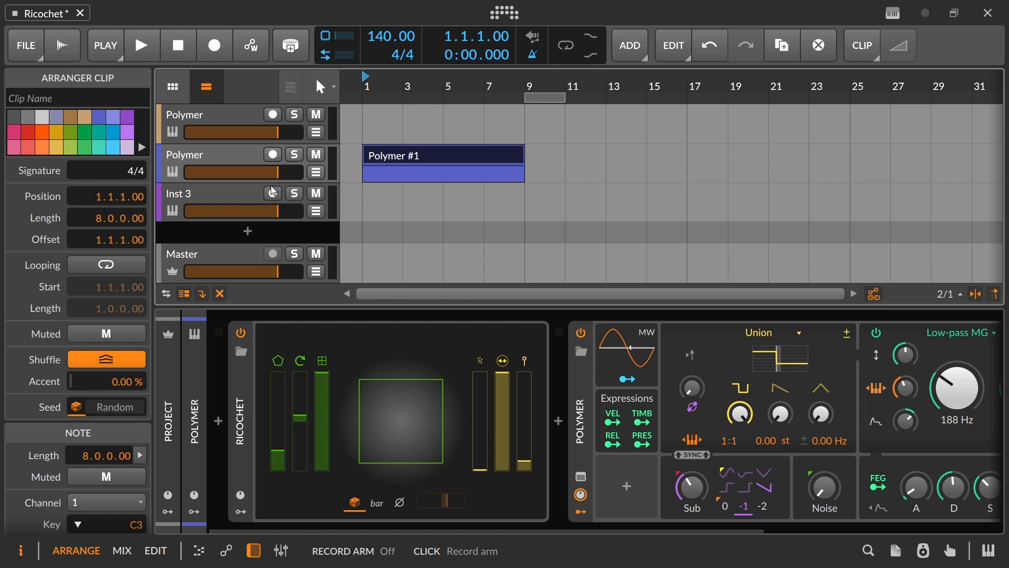
pyautogui.click(213, 45)
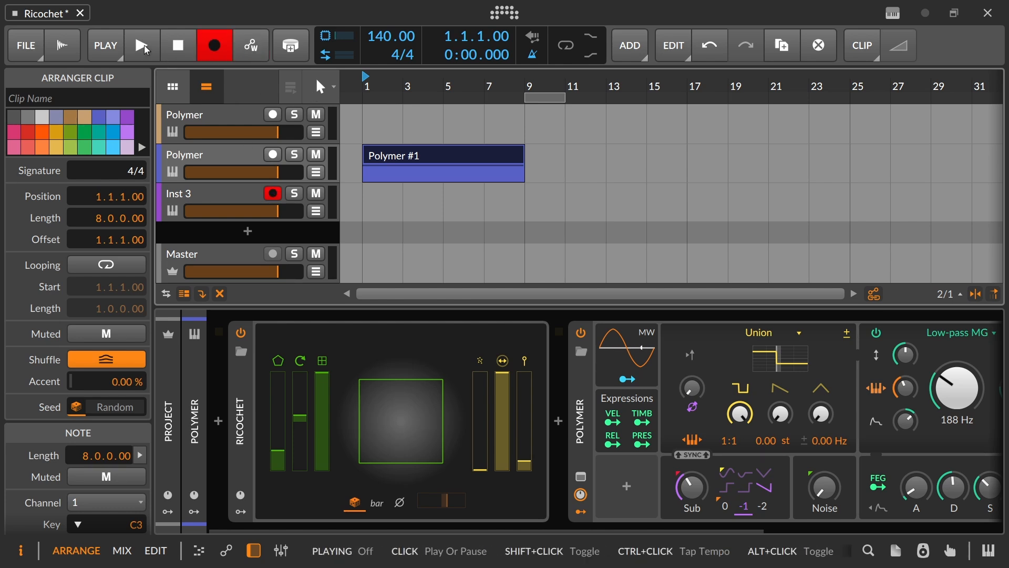
pyautogui.click(141, 45)
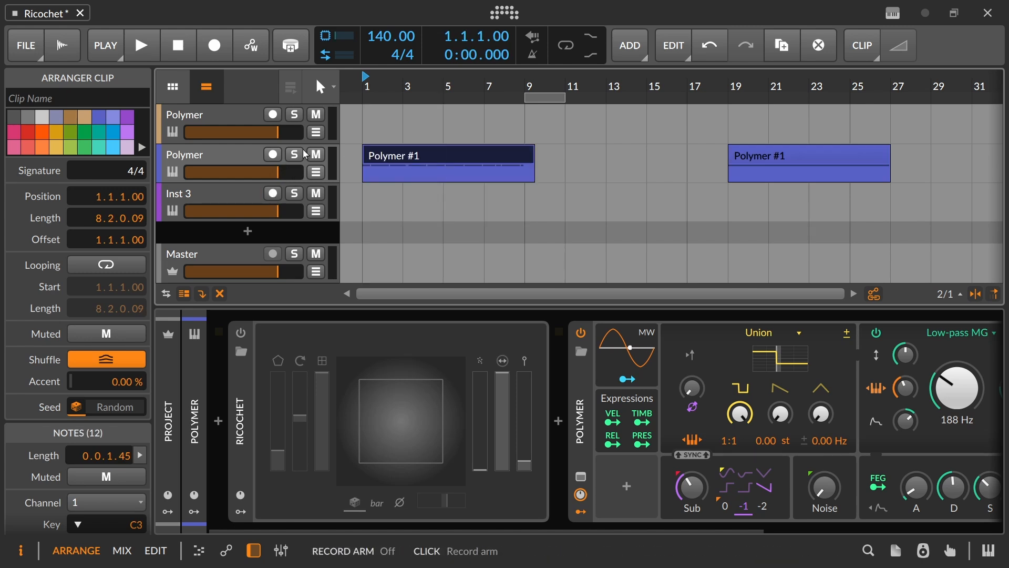
pyautogui.click(141, 45)
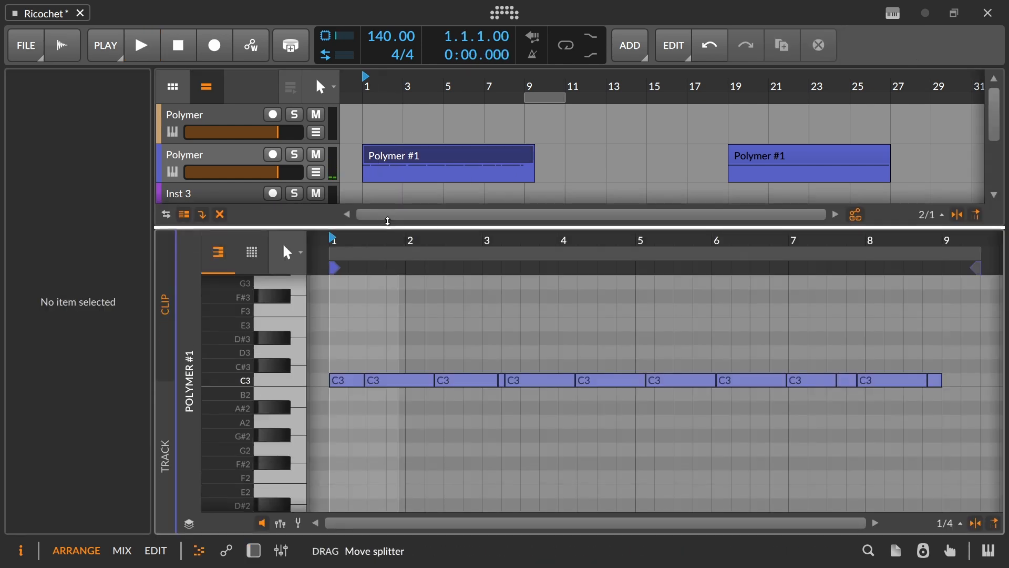
# Show the notes' Timbre expression lane, then switch back to the device chain.
pyautogui.click(281, 523)
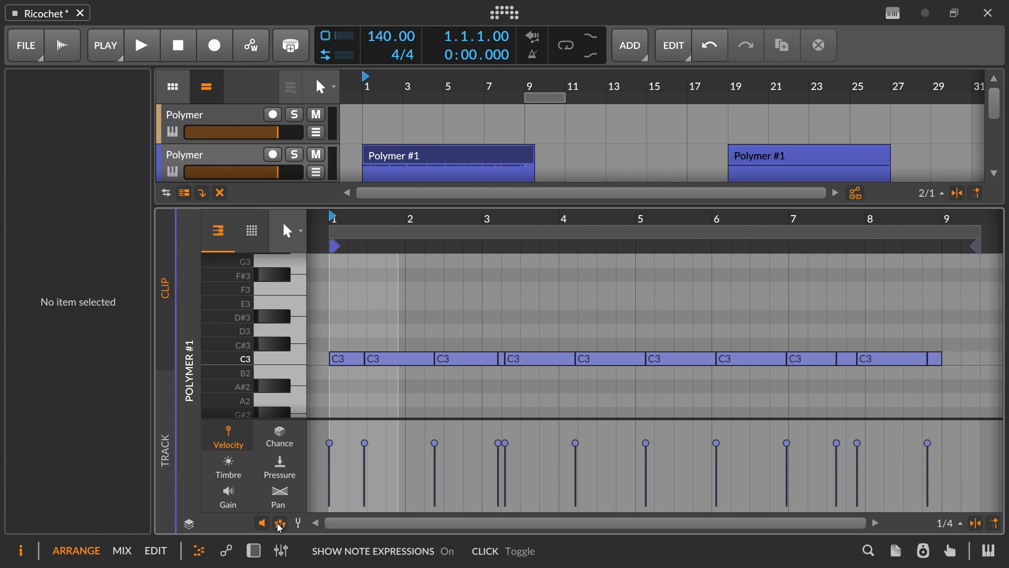
pyautogui.click(227, 466)
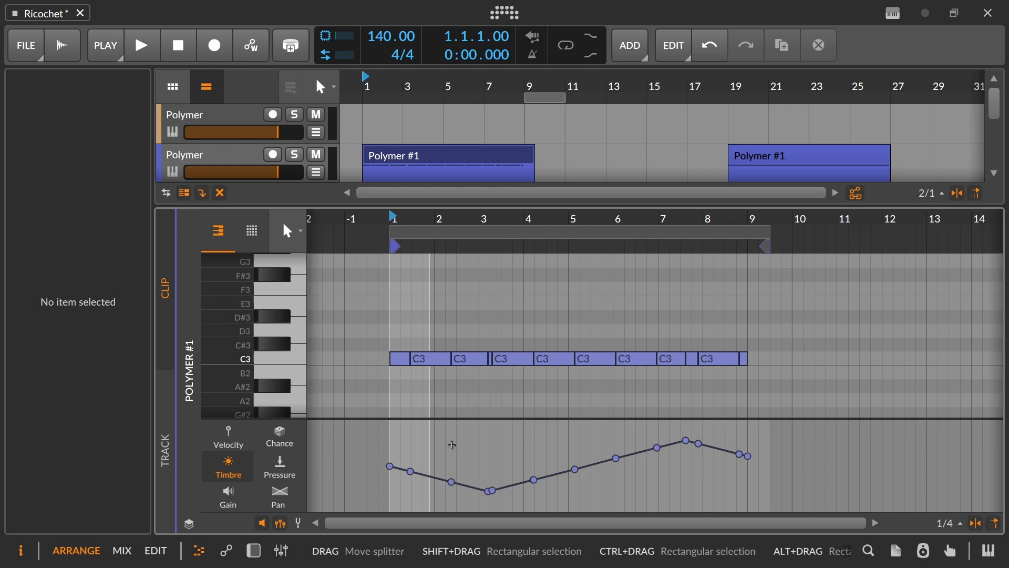
pyautogui.click(278, 496)
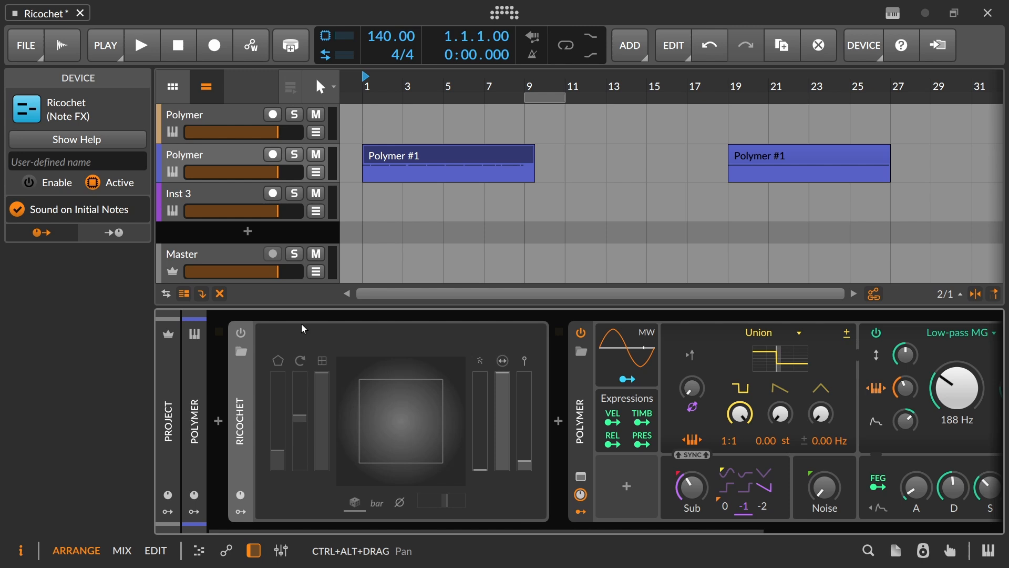
pyautogui.moveTo(316, 368)
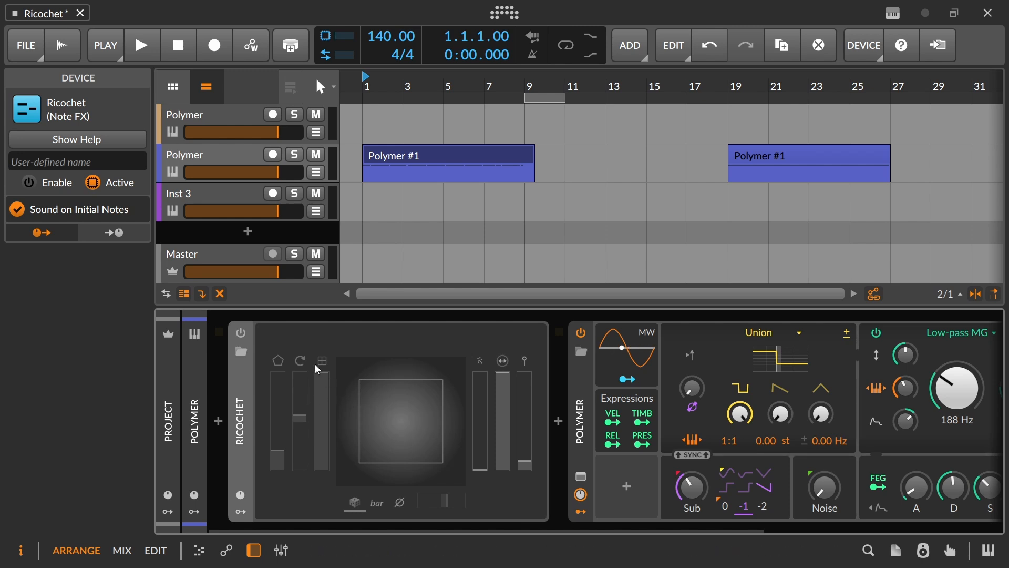
pyautogui.moveTo(440, 426)
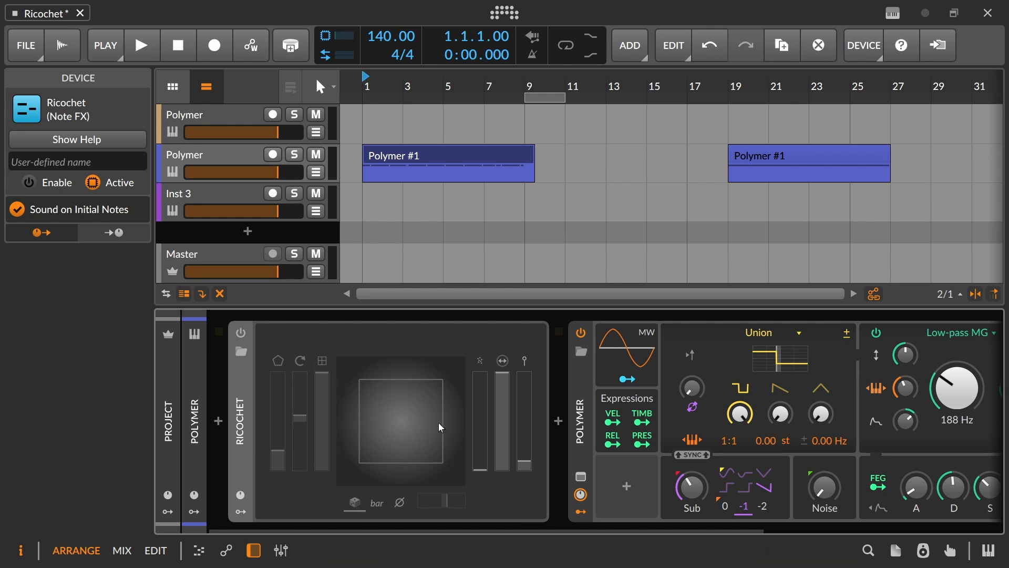
pyautogui.moveTo(957, 386)
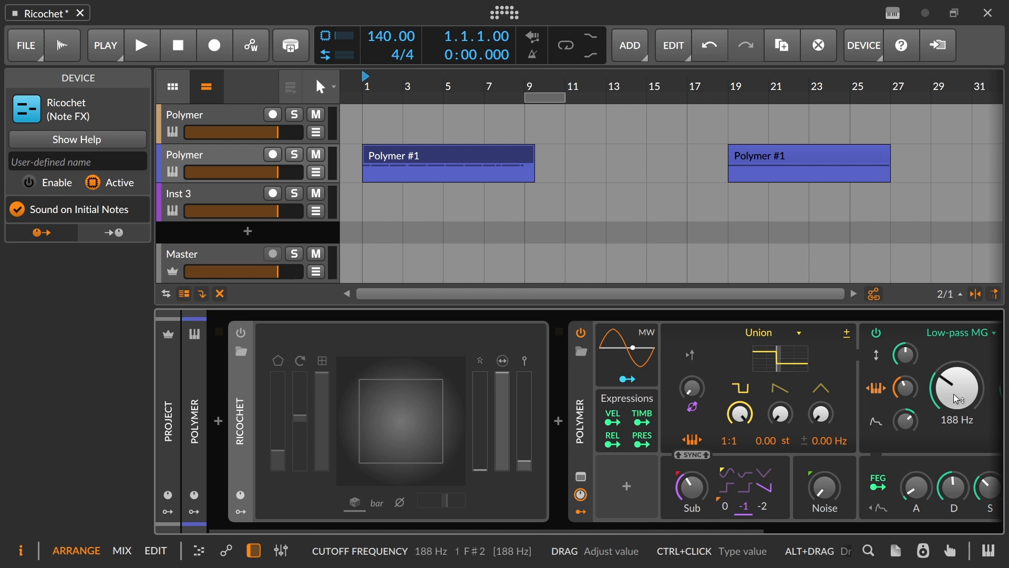
pyautogui.moveTo(822, 413)
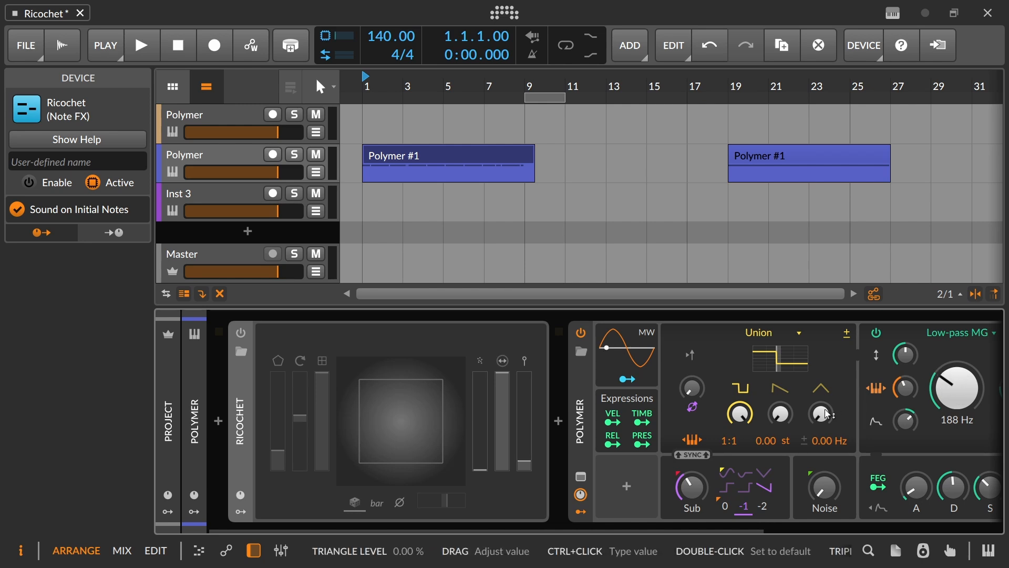
pyautogui.moveTo(631, 167)
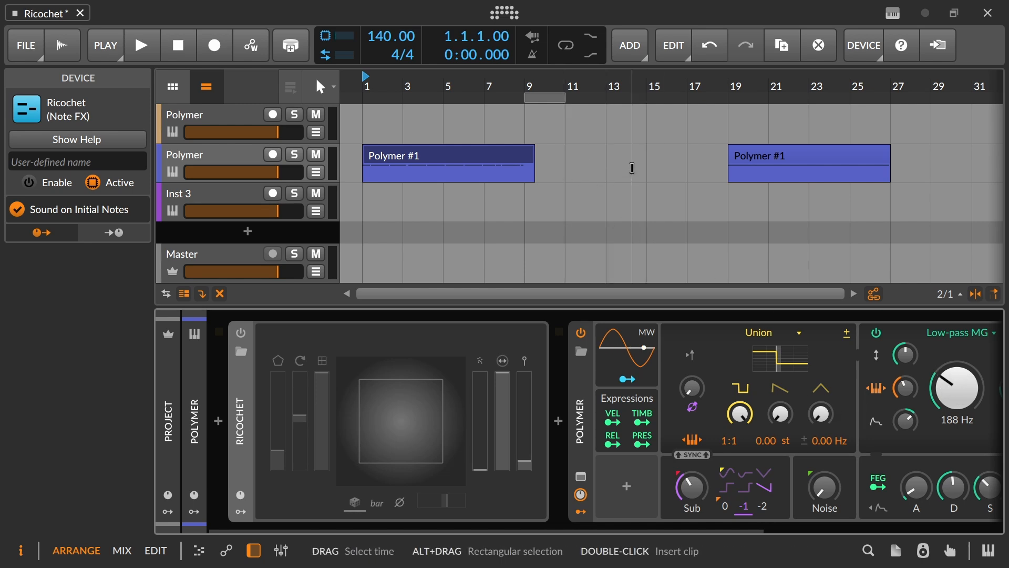
pyautogui.moveTo(548, 173)
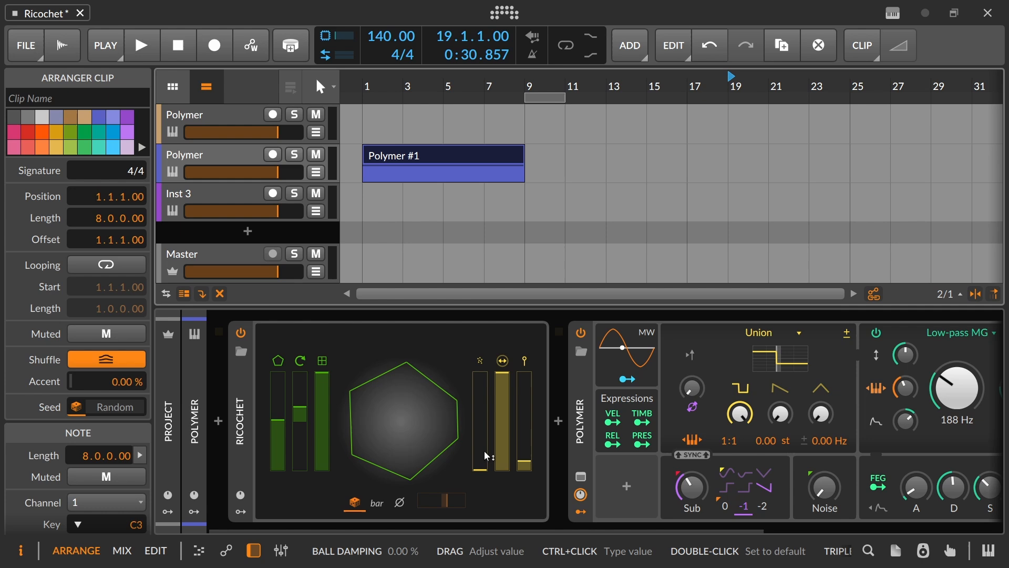
pyautogui.moveTo(460, 459)
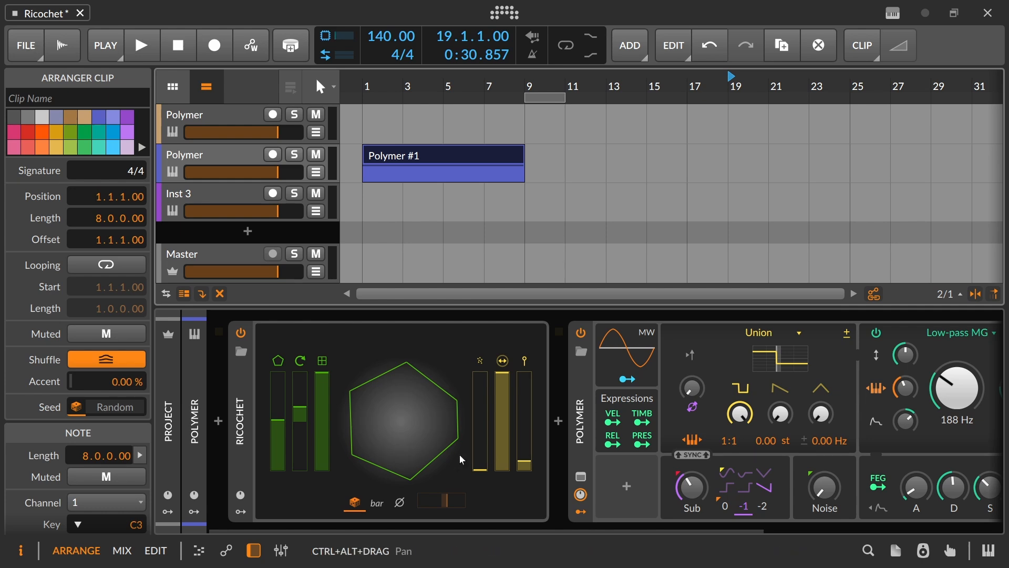
pyautogui.moveTo(418, 487)
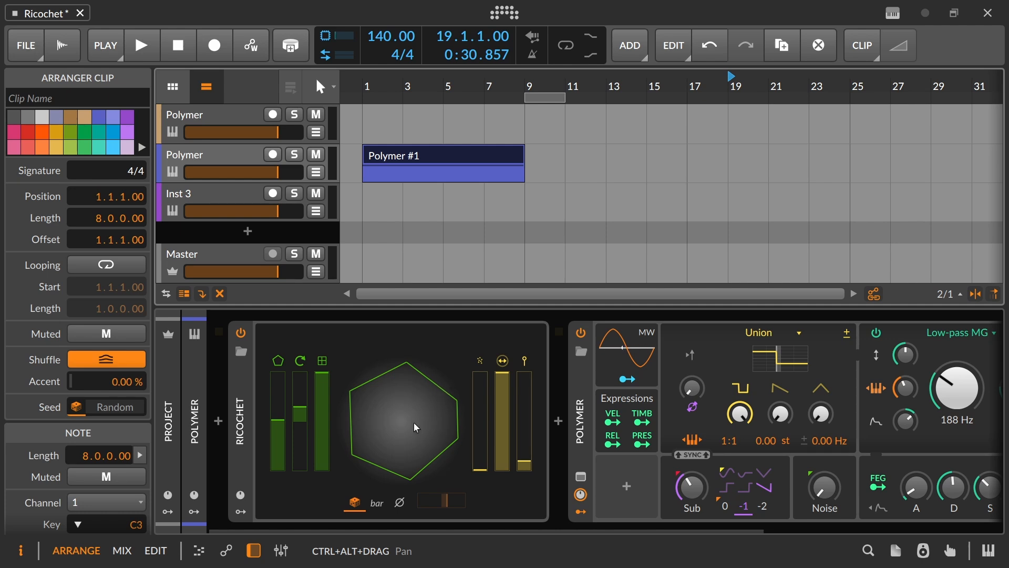
pyautogui.moveTo(440, 390)
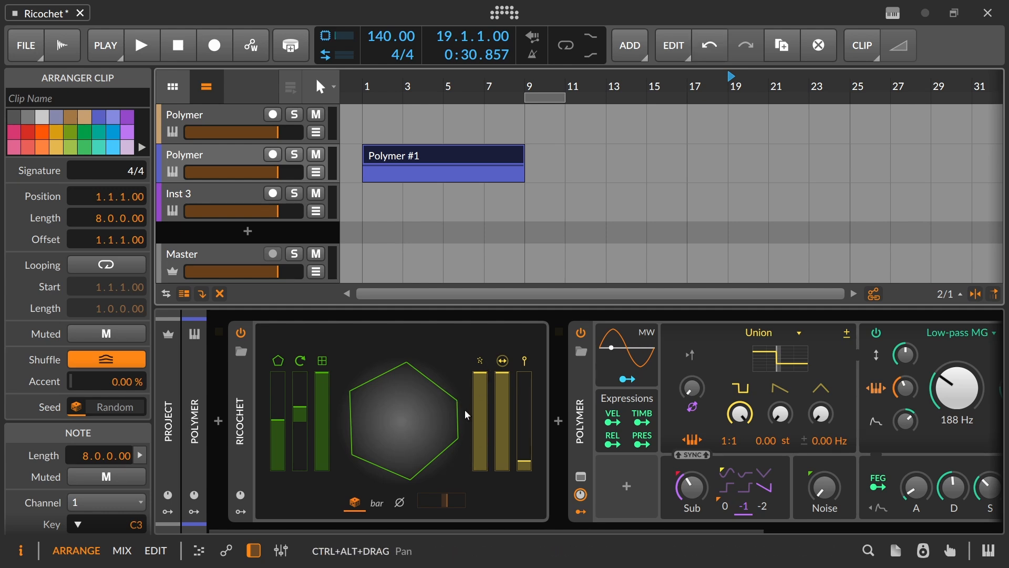
# Record-arm the second Polymer track.
pyautogui.click(272, 155)
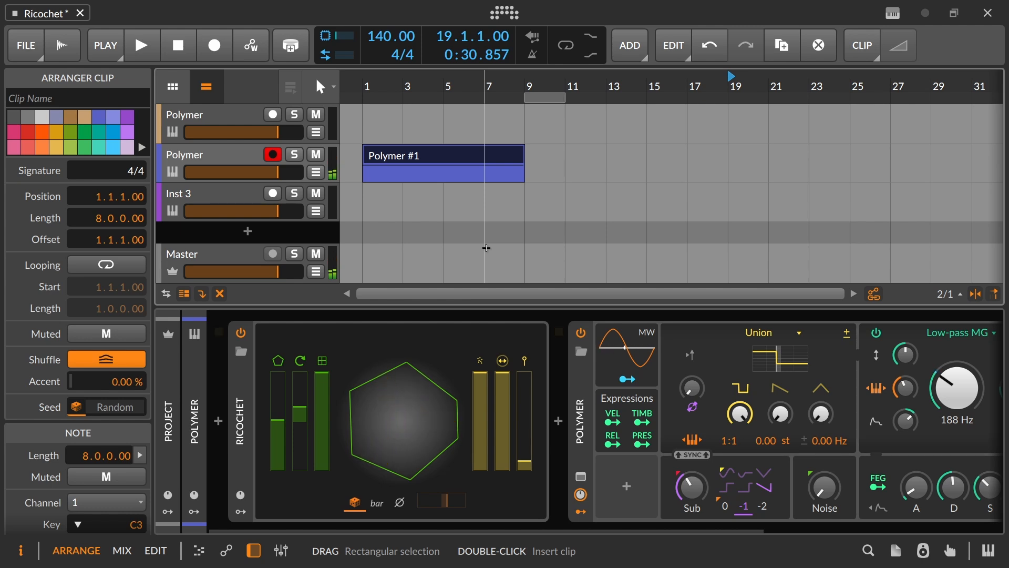
pyautogui.moveTo(378, 461)
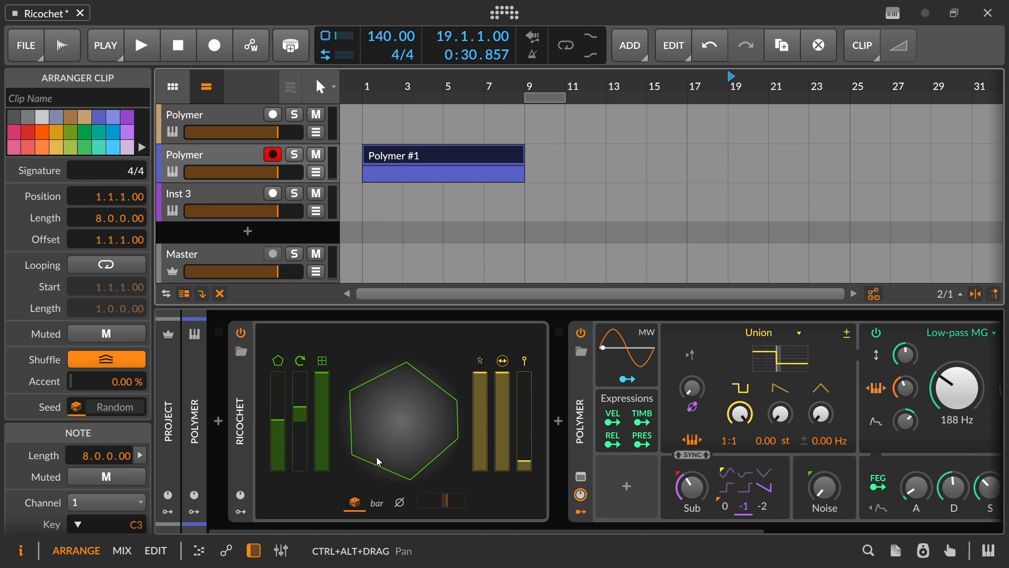
pyautogui.moveTo(385, 448)
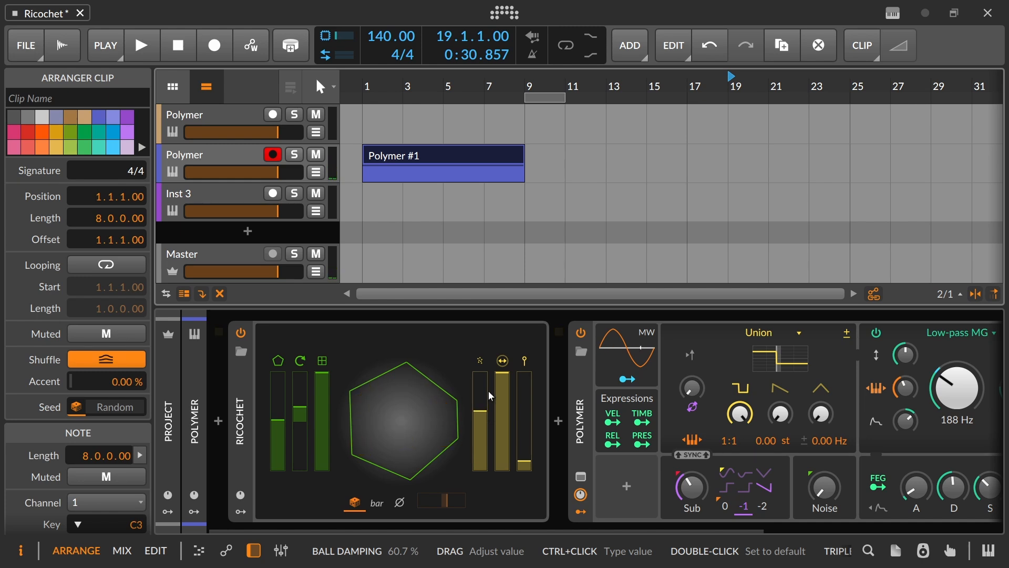
pyautogui.moveTo(485, 376)
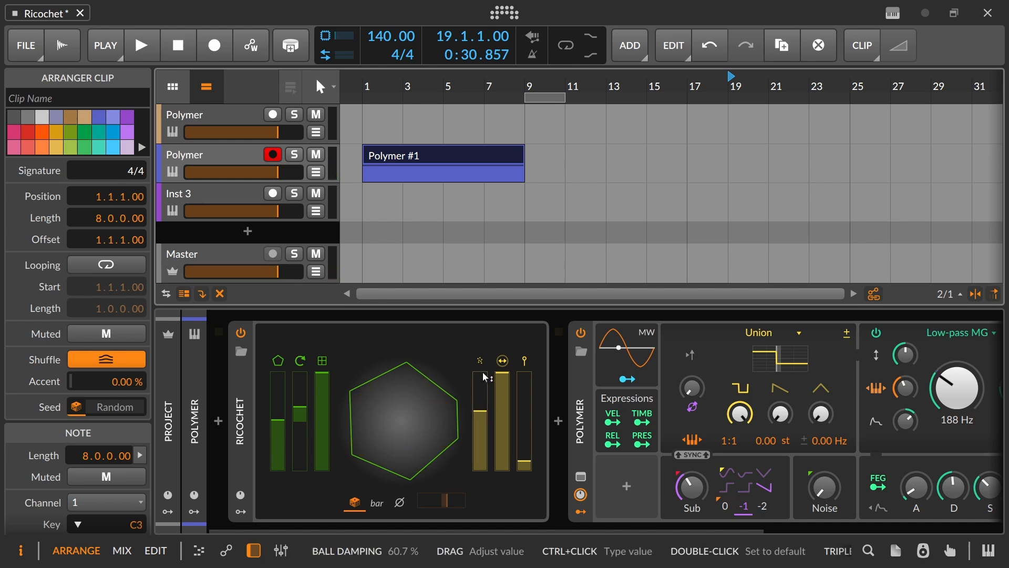
pyautogui.moveTo(442, 390)
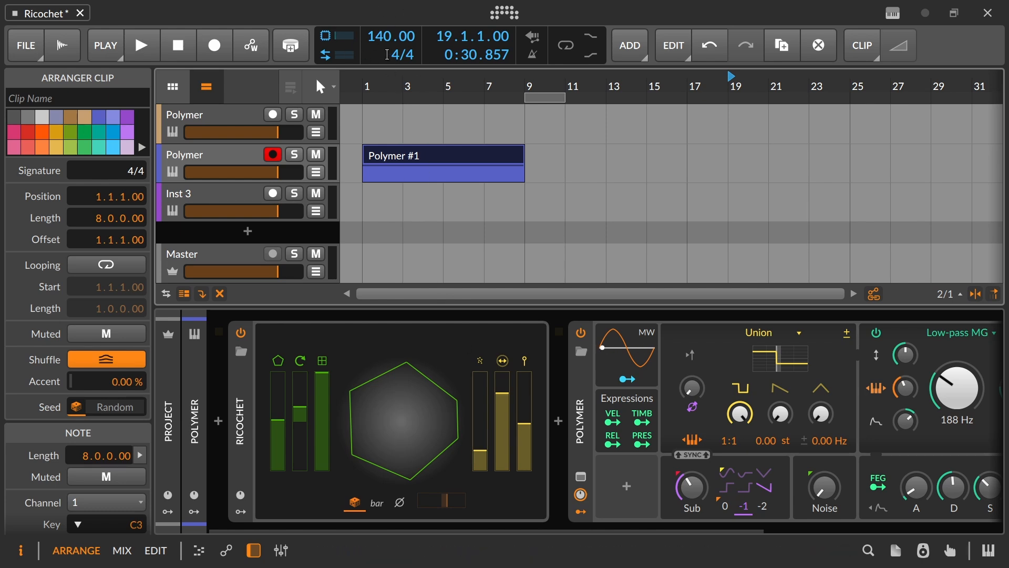
pyautogui.moveTo(462, 209)
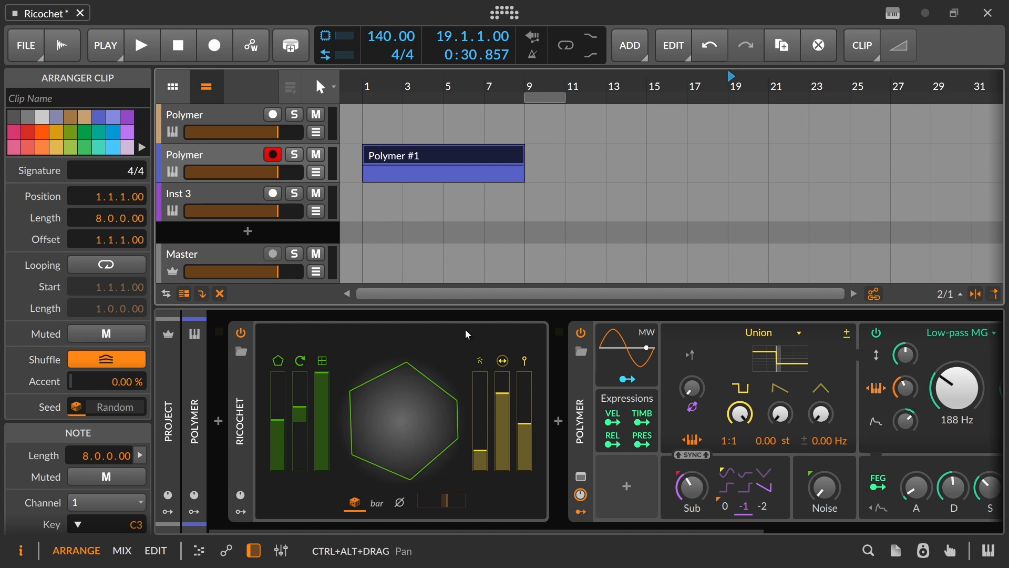
pyautogui.moveTo(235, 132)
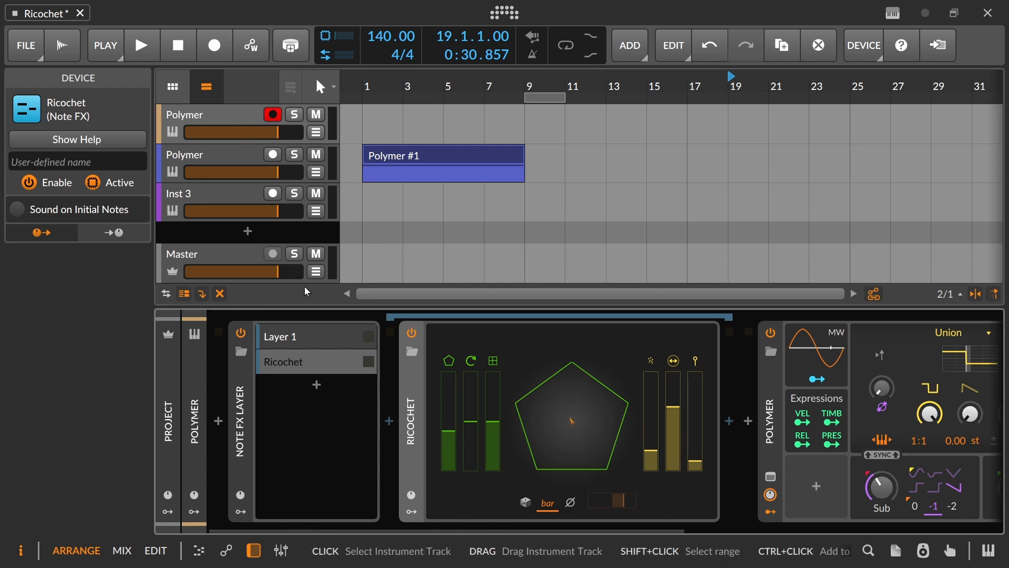
pyautogui.moveTo(262, 407)
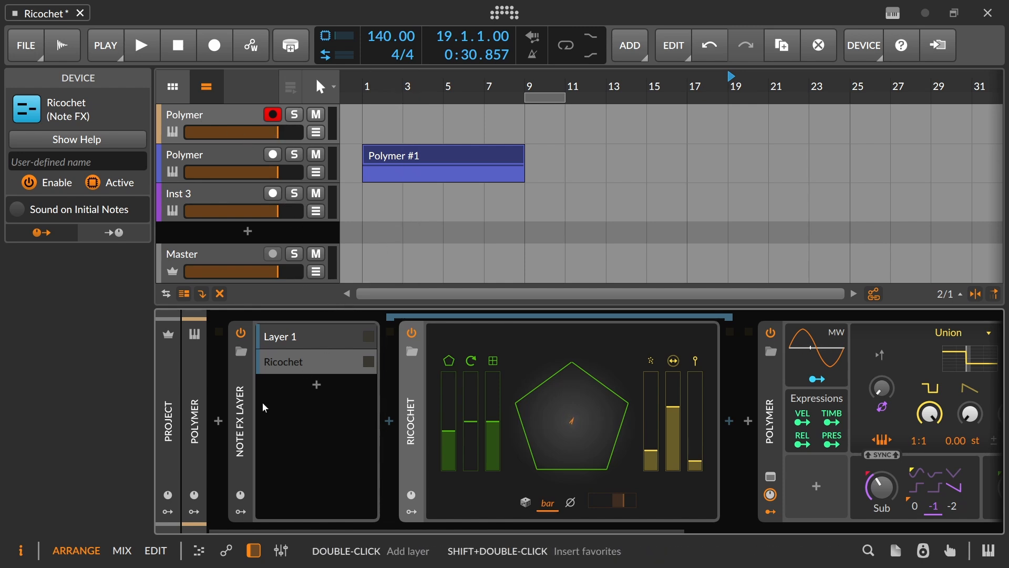
# Inspect the Note FX Layer's first layer instrument and switch the layered Ricochet off.
pyautogui.click(284, 361)
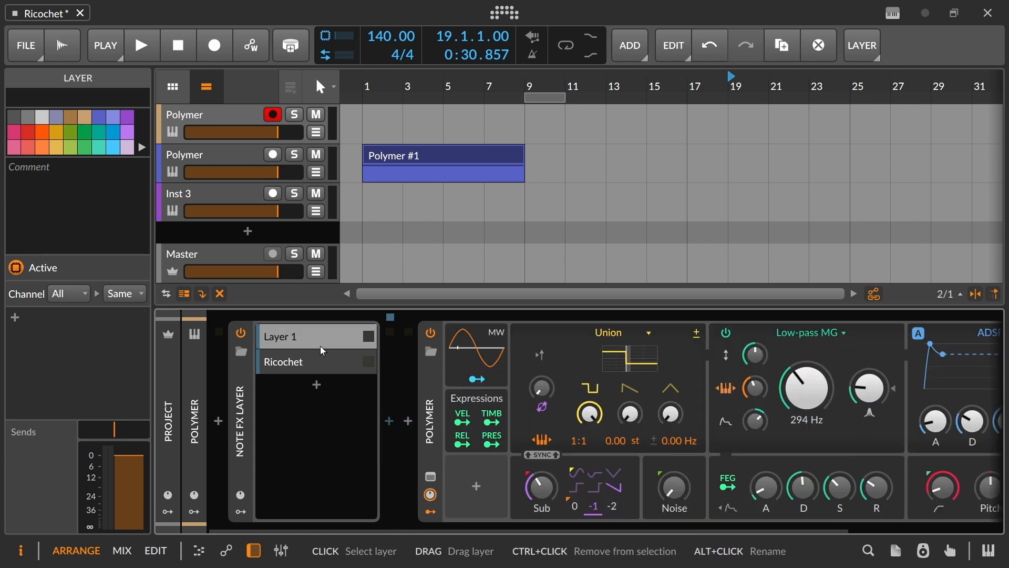
pyautogui.click(282, 361)
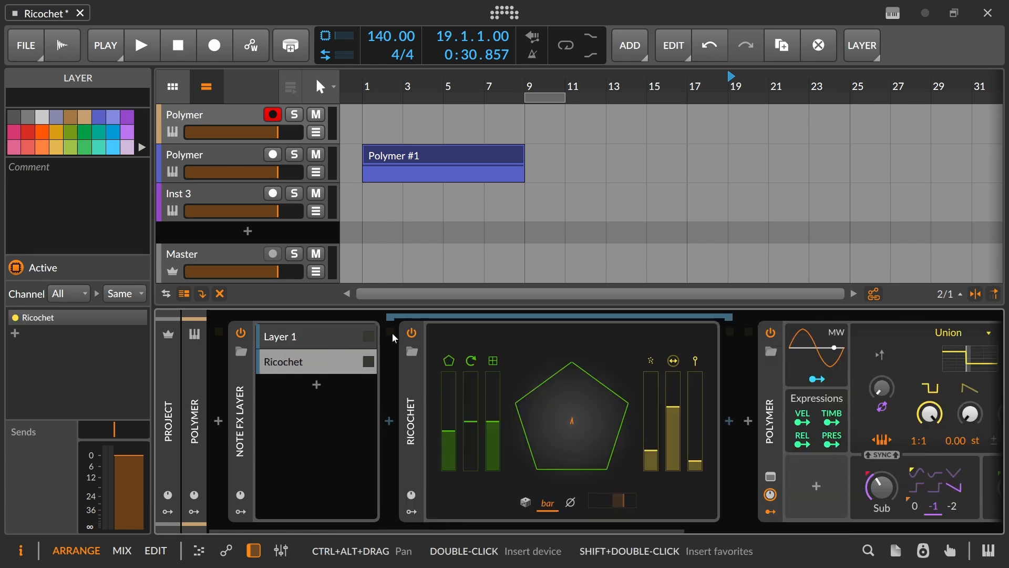
pyautogui.click(411, 332)
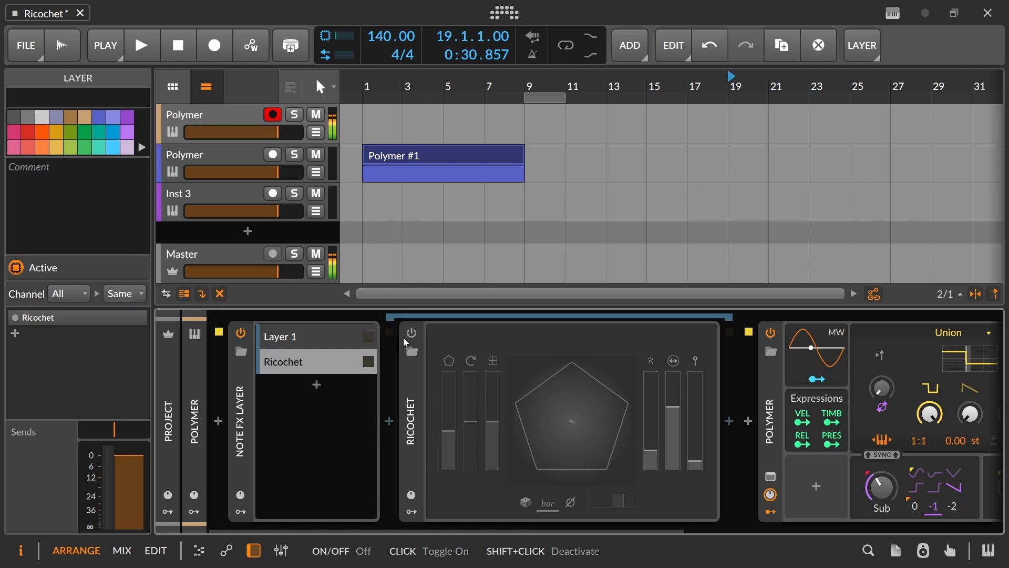
pyautogui.click(410, 333)
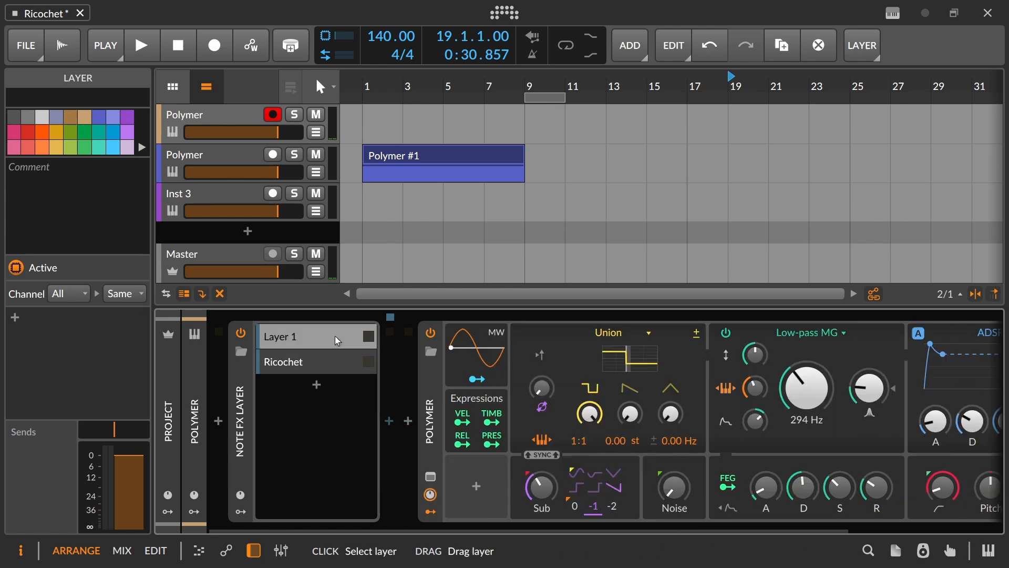
pyautogui.click(284, 362)
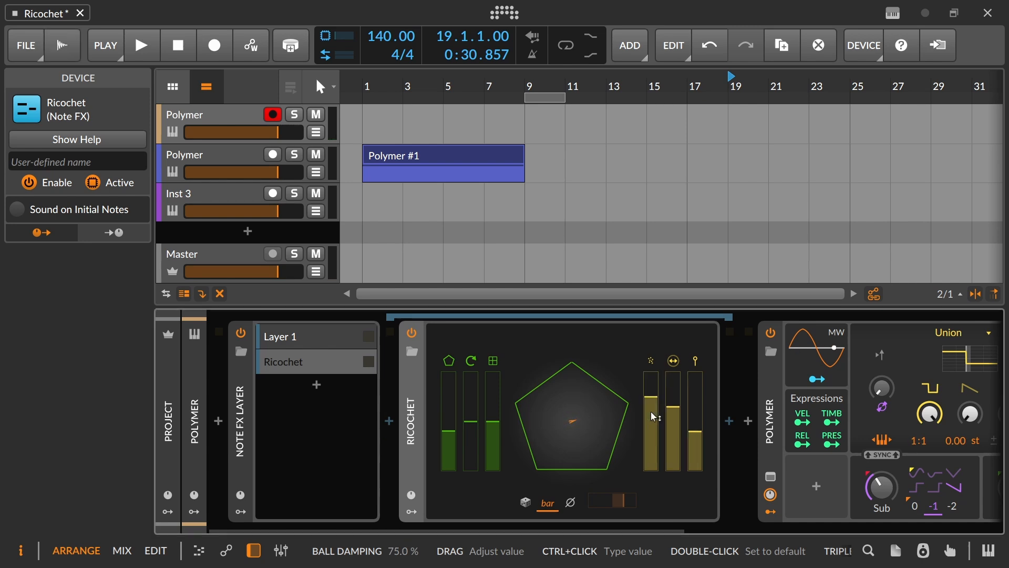
pyautogui.click(140, 45)
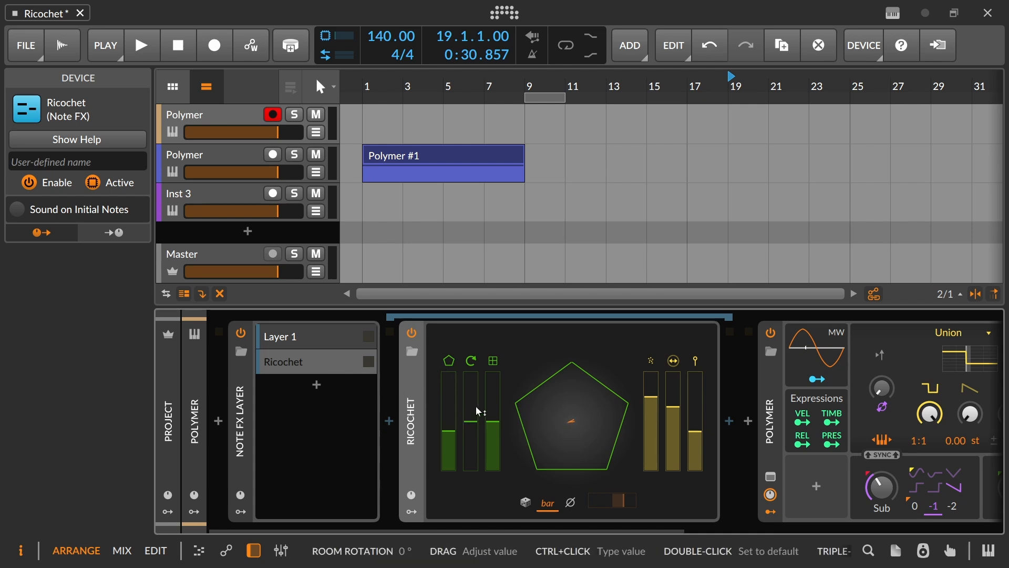
pyautogui.moveTo(576, 466)
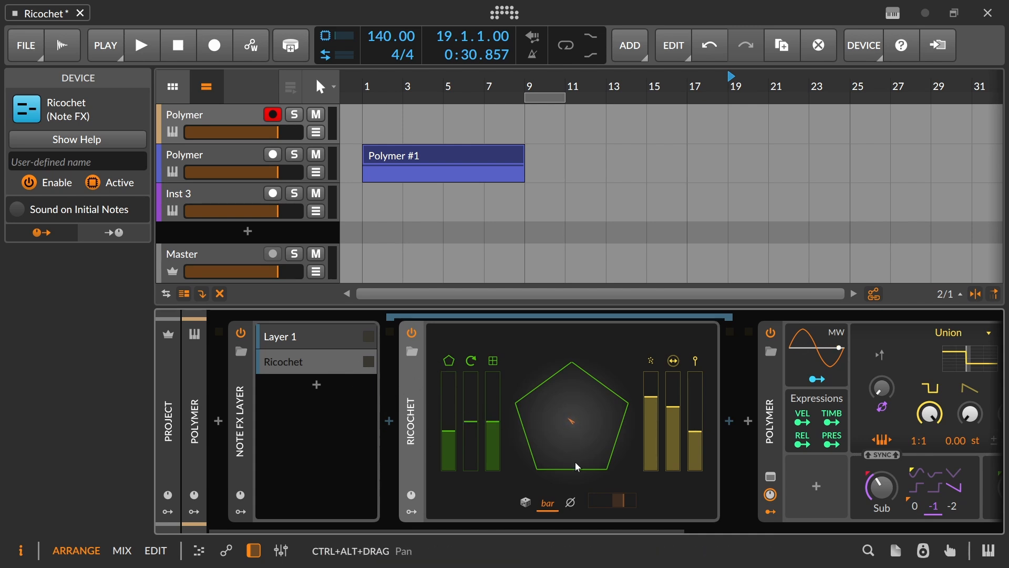
pyautogui.moveTo(834, 435)
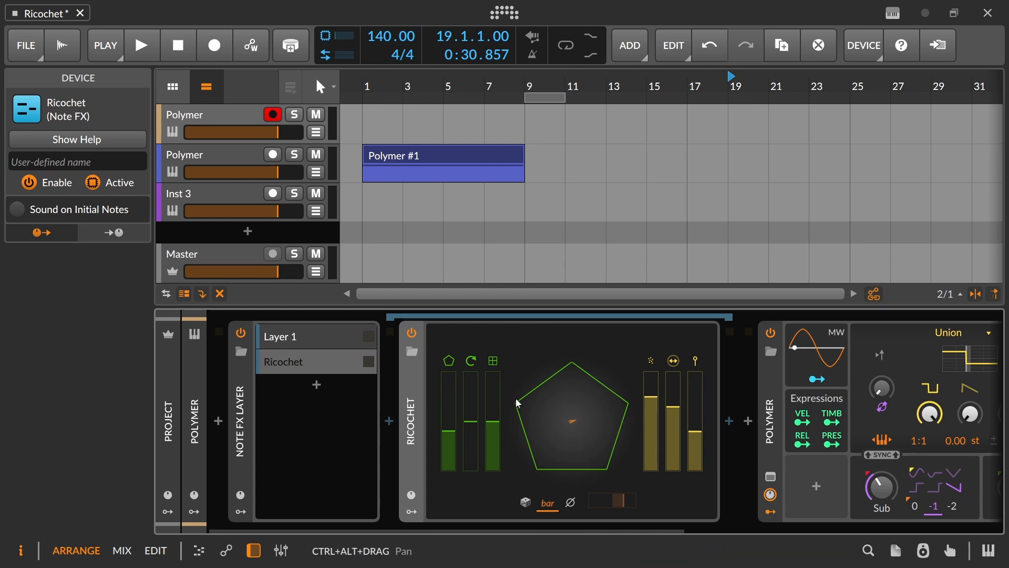
pyautogui.moveTo(740, 404)
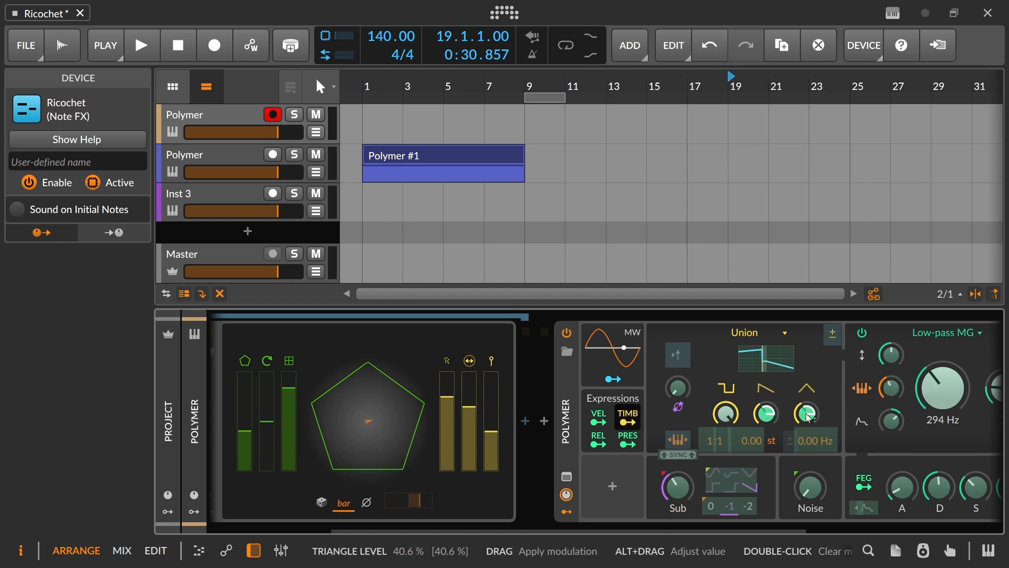
pyautogui.moveTo(940, 386)
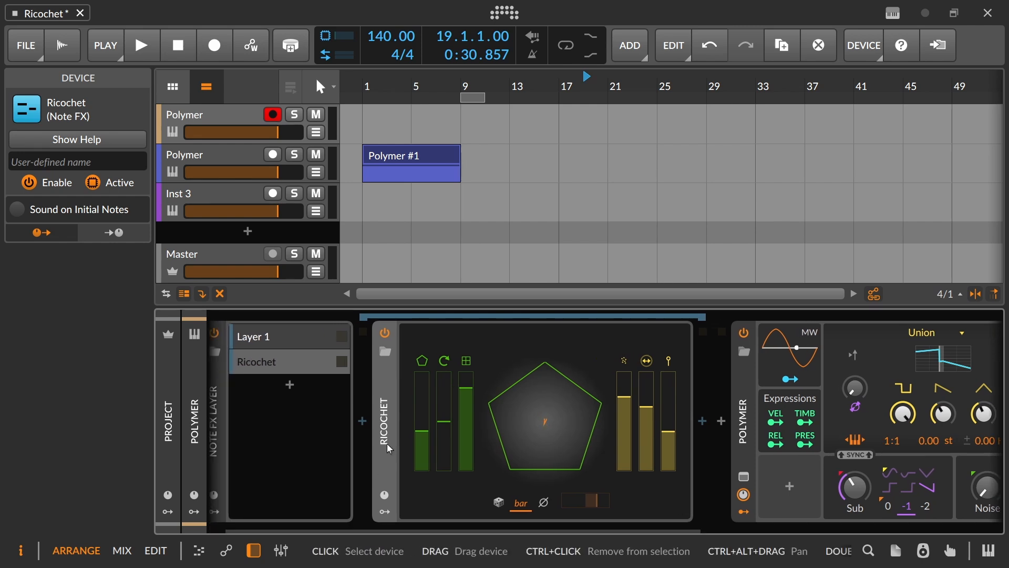
pyautogui.moveTo(652, 449)
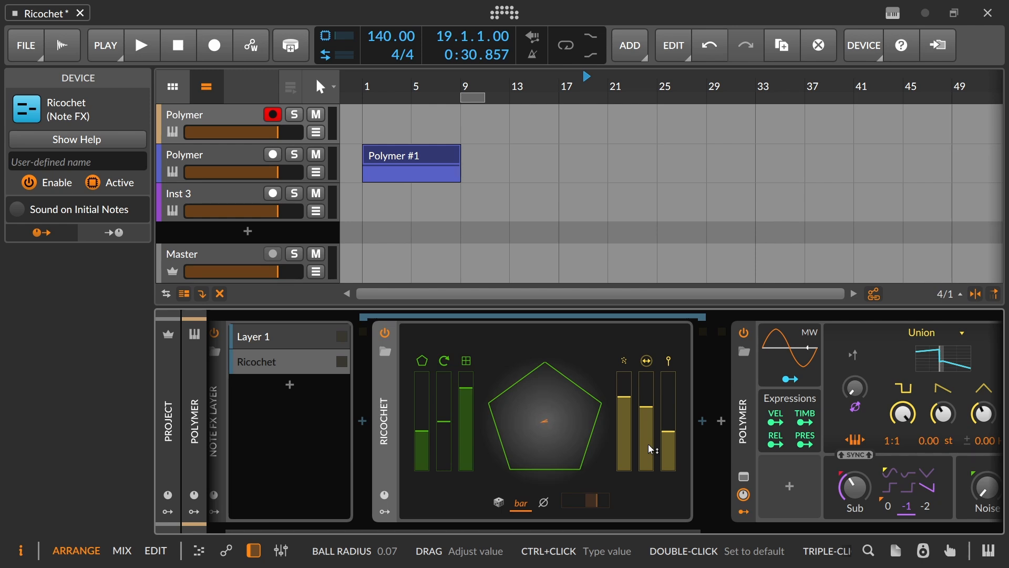
pyautogui.moveTo(429, 148)
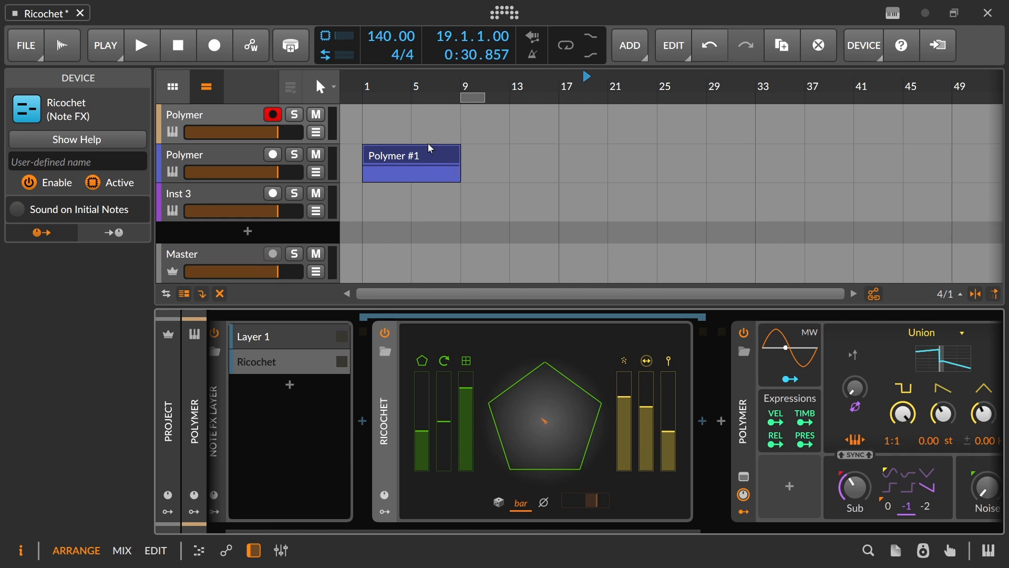
pyautogui.moveTo(496, 124)
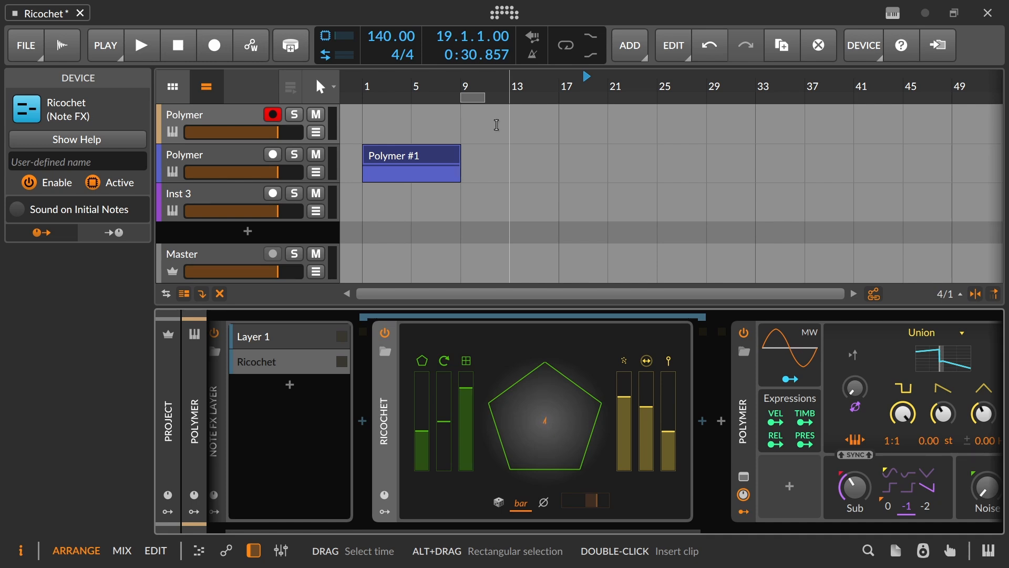